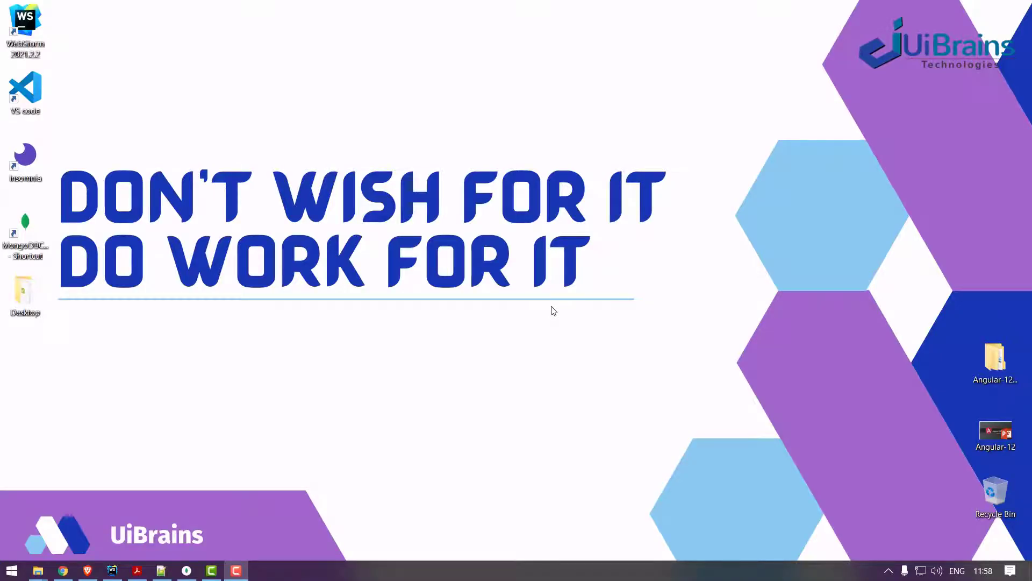
pyautogui.moveTo(158, 570)
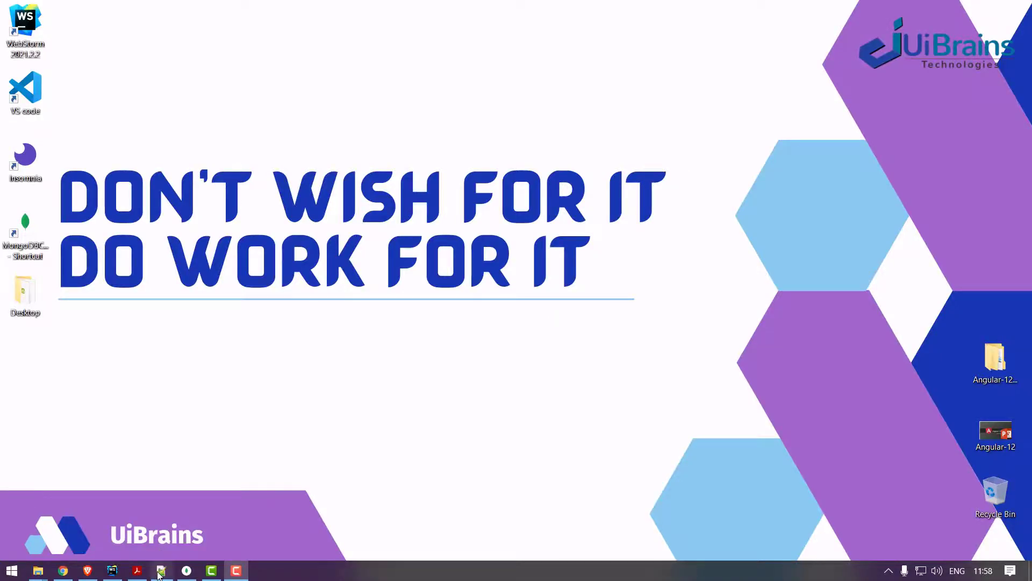
# Step: Create a new desktop folder and name it server
pyautogui.click(160, 570)
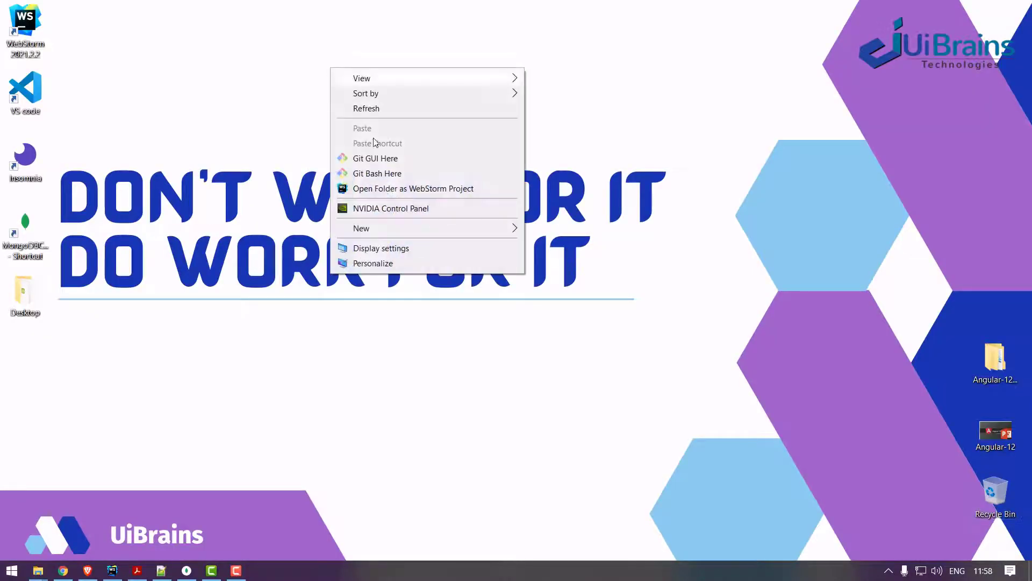
pyautogui.click(362, 228)
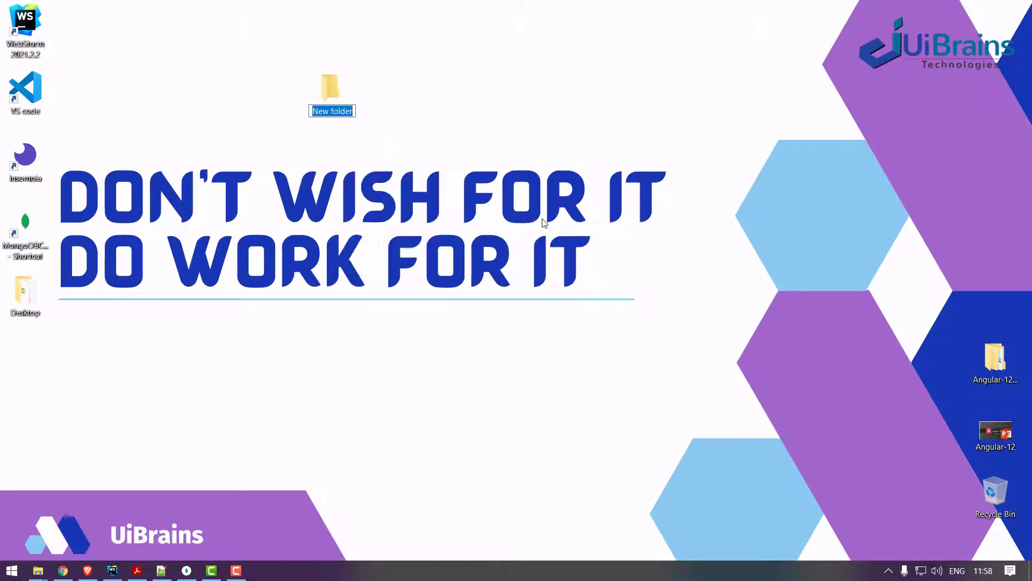
pyautogui.write('server')
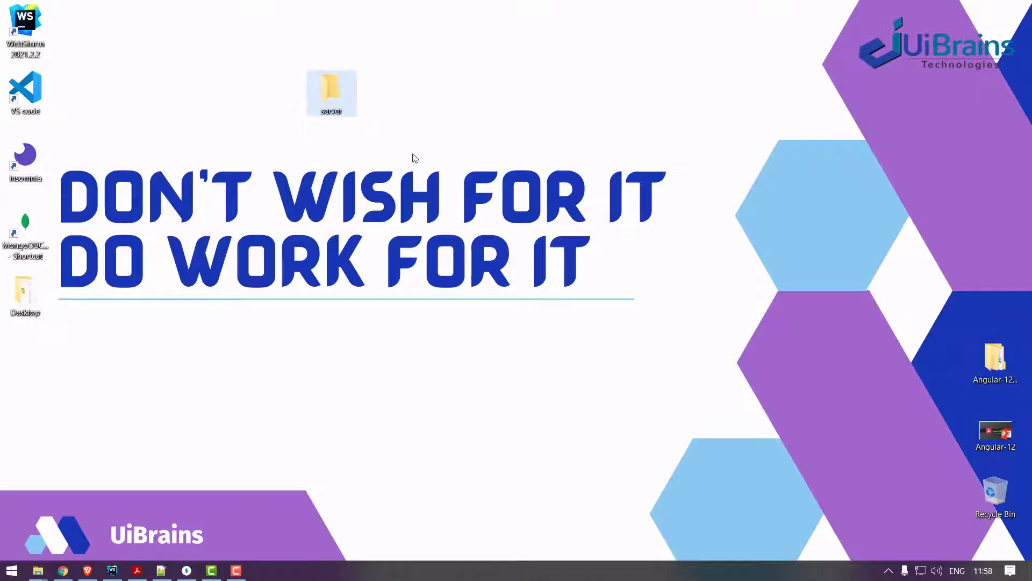
pyautogui.doubleClick(332, 93)
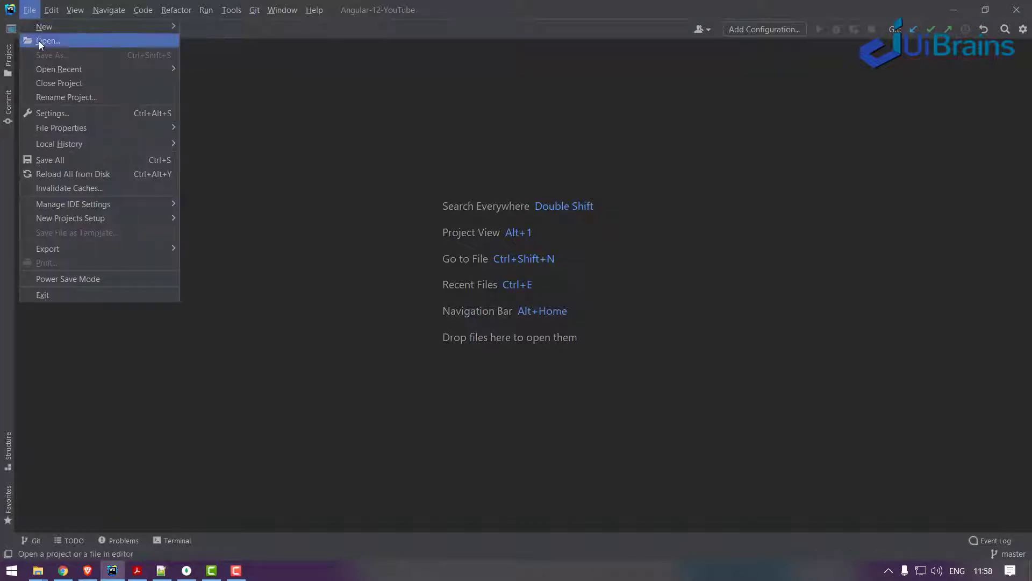
# Step: Open the Desktop\server folder as the WebStorm project
pyautogui.click(49, 41)
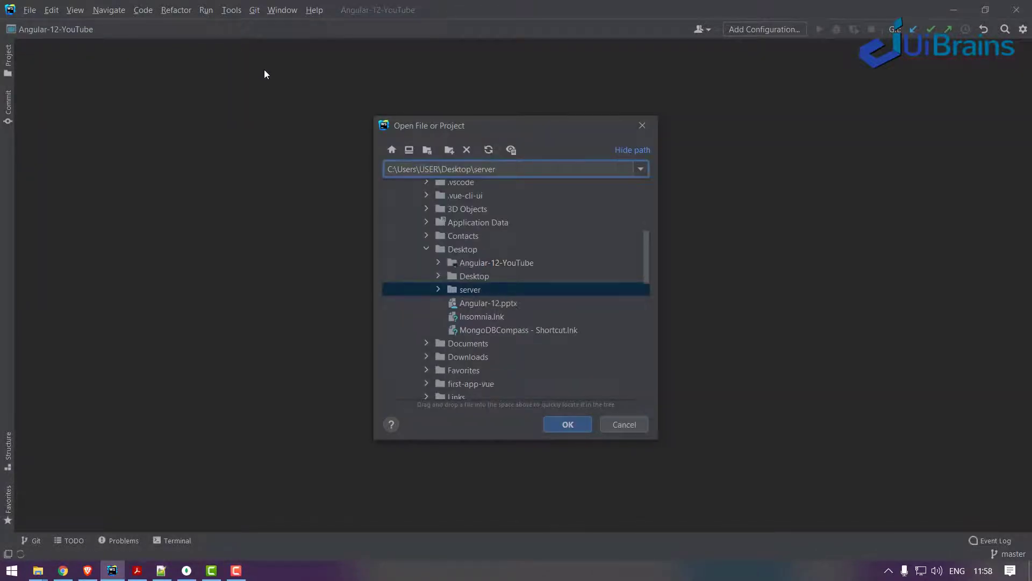
pyautogui.click(567, 424)
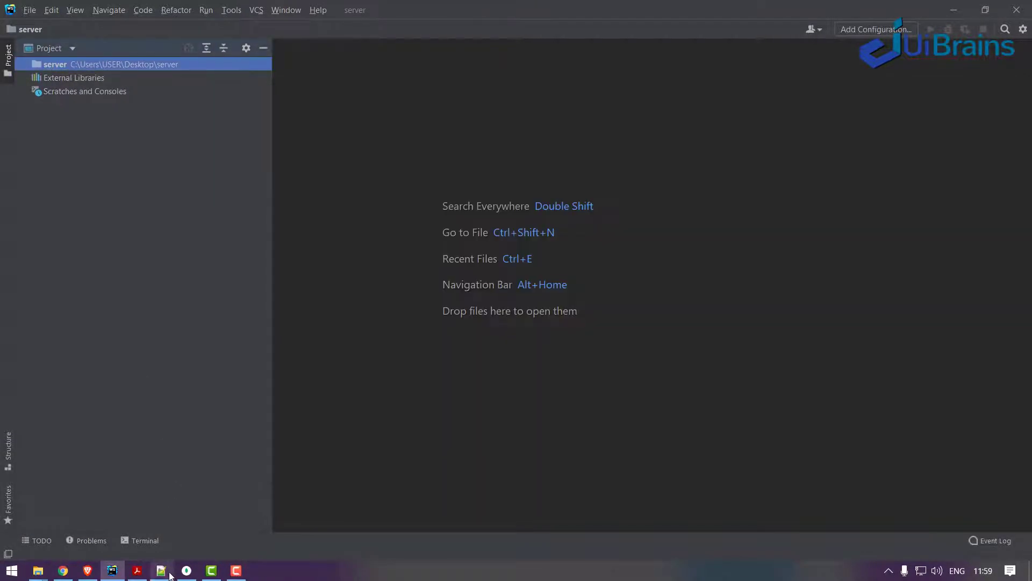
# Step: Bring up the Backend Setup notes in Notepad++ and select npm init --yes
pyautogui.click(160, 570)
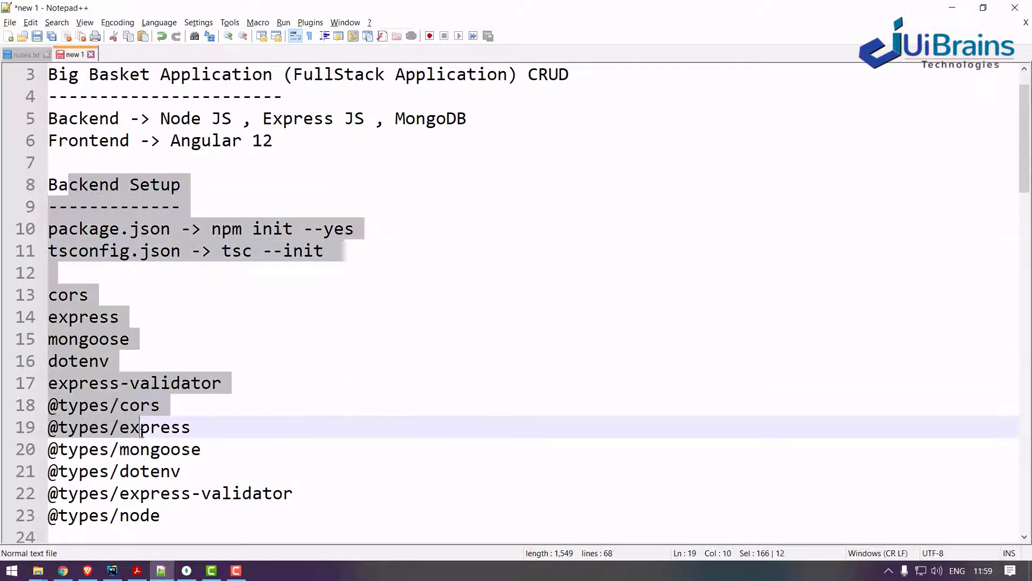
pyautogui.scroll(-3)
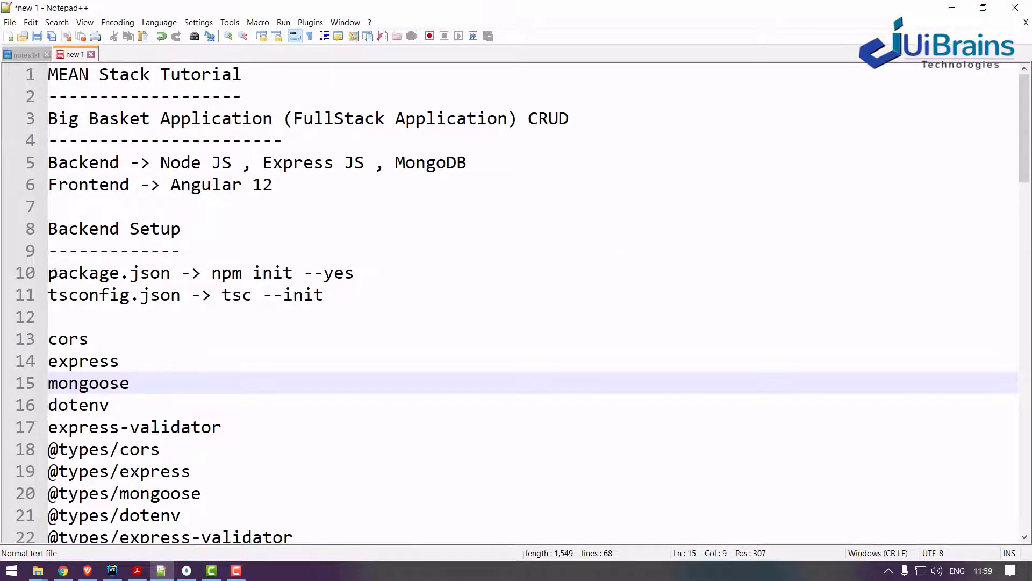
pyautogui.doubleClick(109, 272)
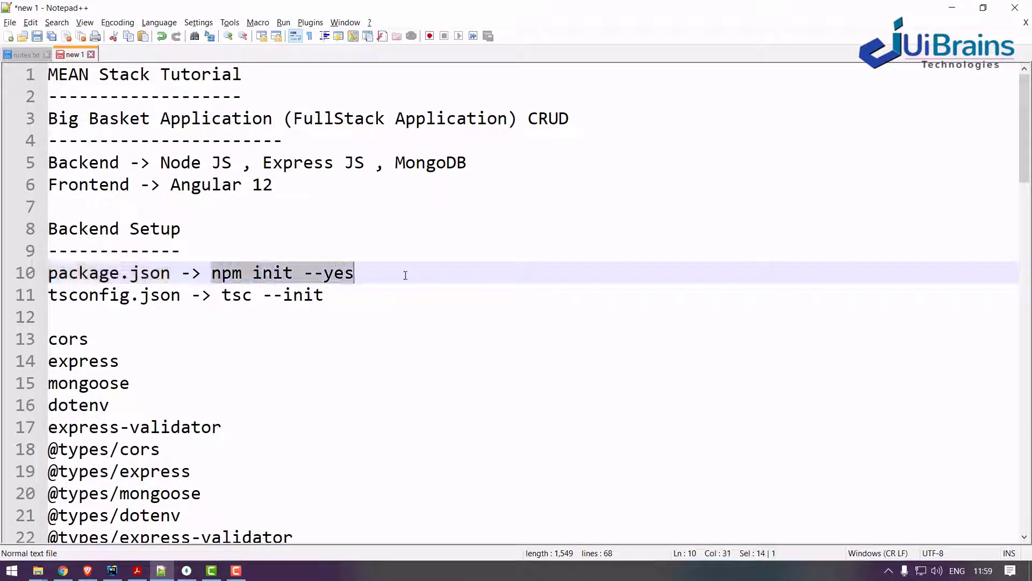
pyautogui.moveTo(138, 558)
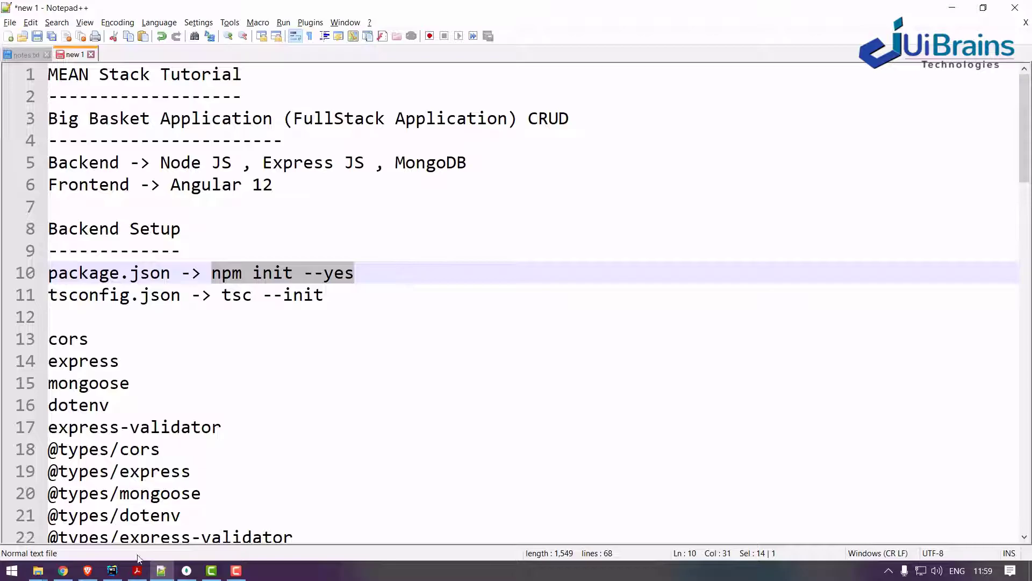
# Step: Run npm init --yes in a terminal opened at the server folder
pyautogui.click(112, 570)
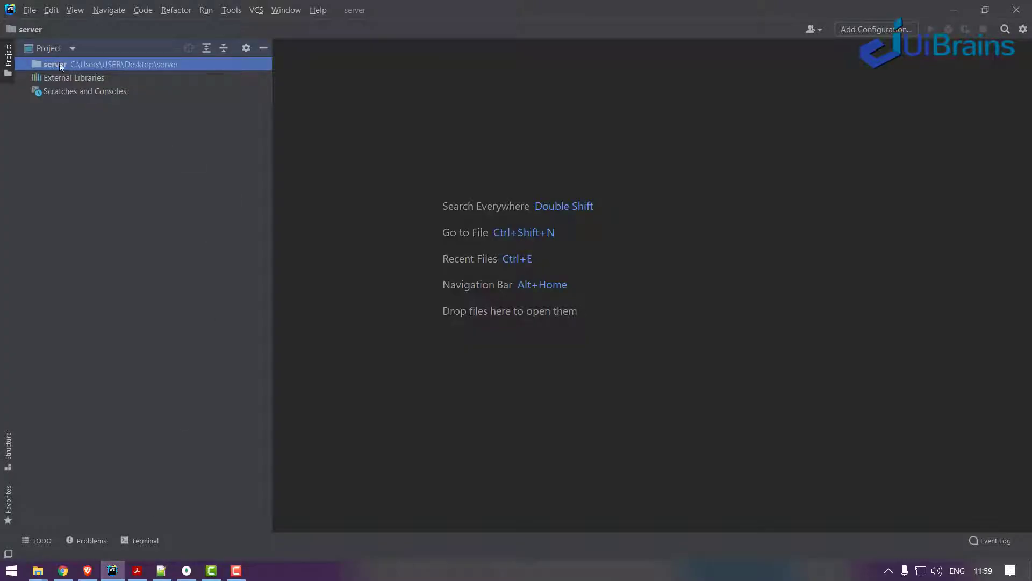
pyautogui.rightClick(53, 63)
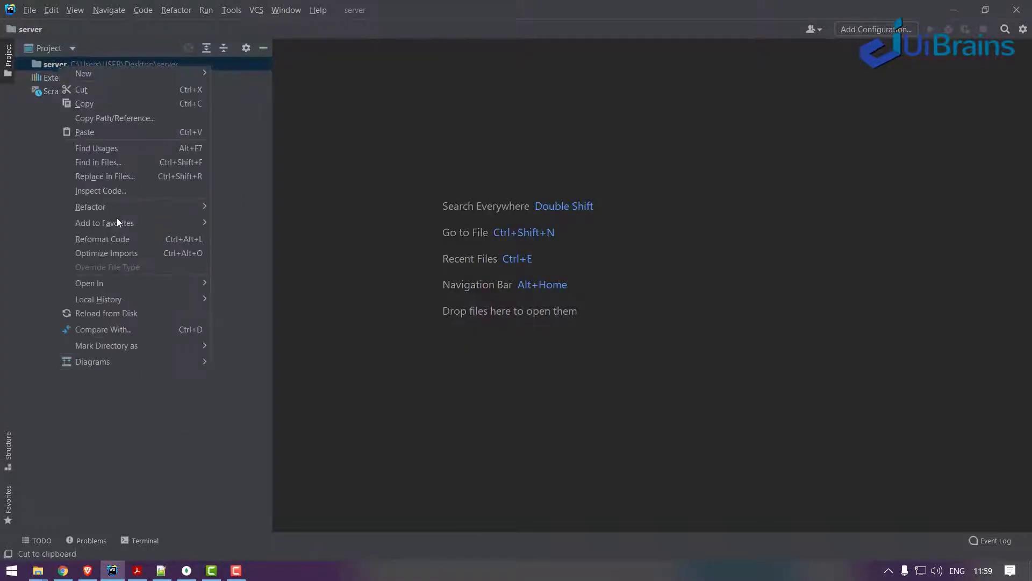
pyautogui.click(145, 540)
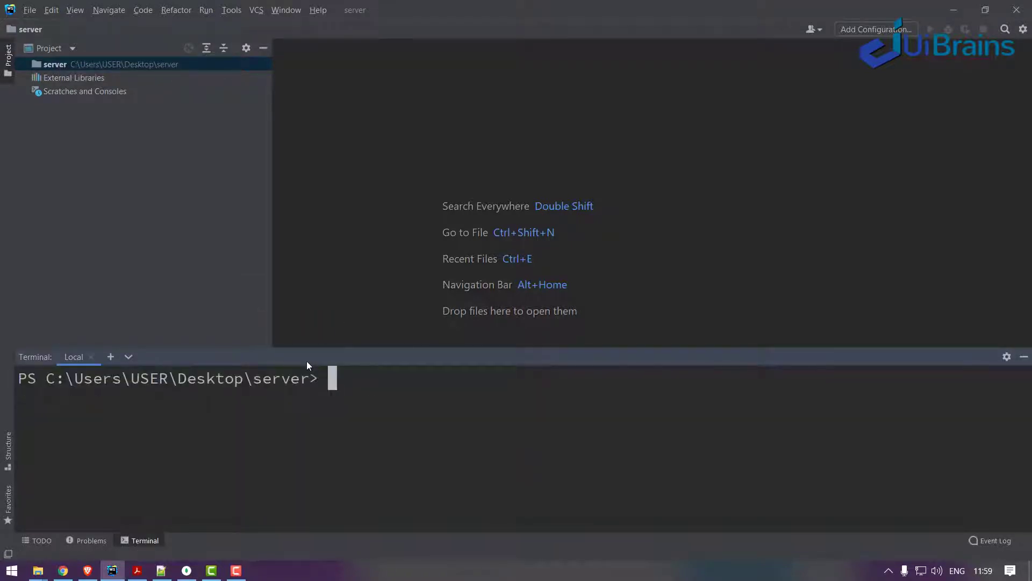
pyautogui.write('npm init --yes')
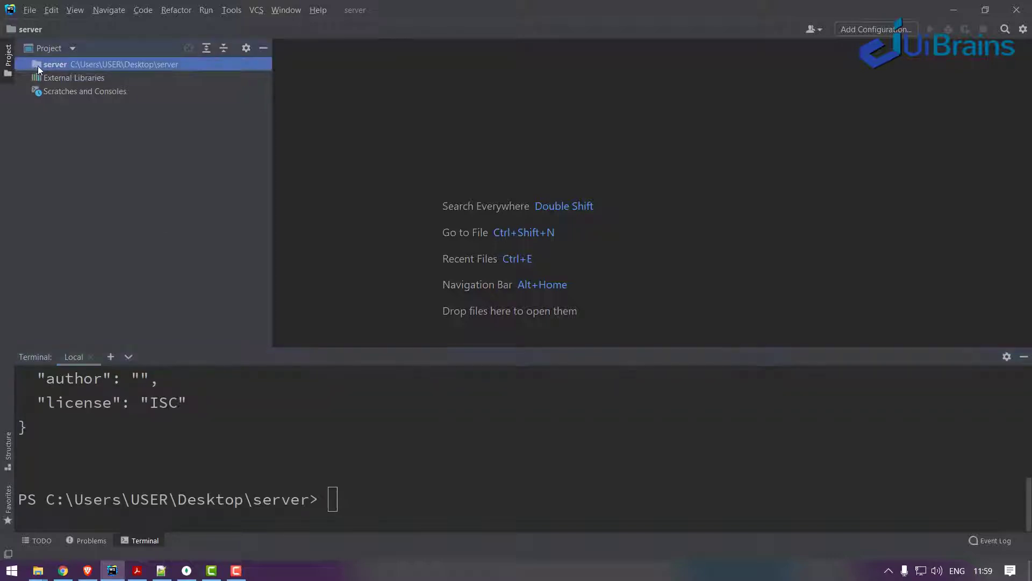
# Step: Expand the server folder and view the generated package.json in the editor
pyautogui.click(22, 64)
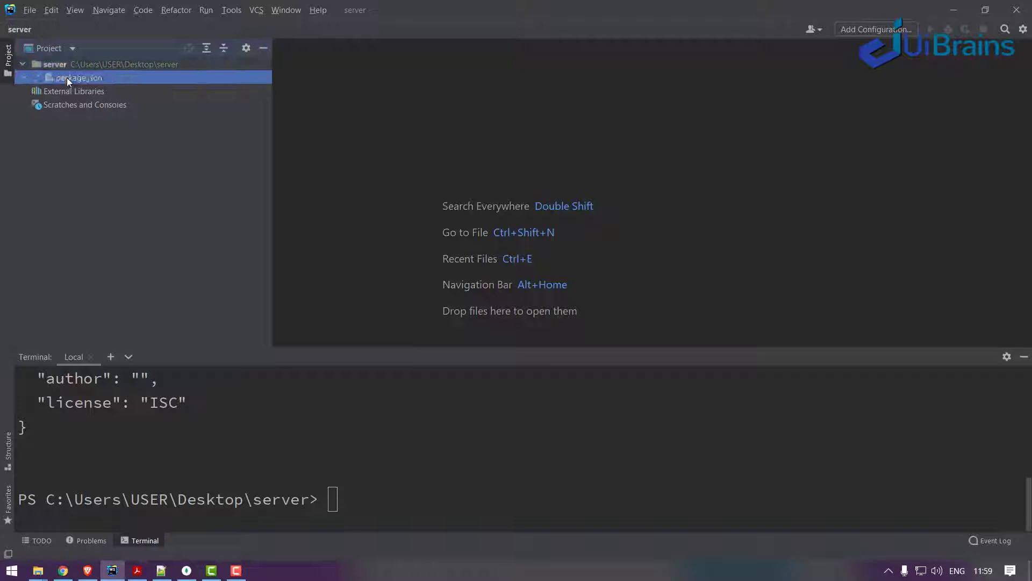
pyautogui.doubleClick(79, 78)
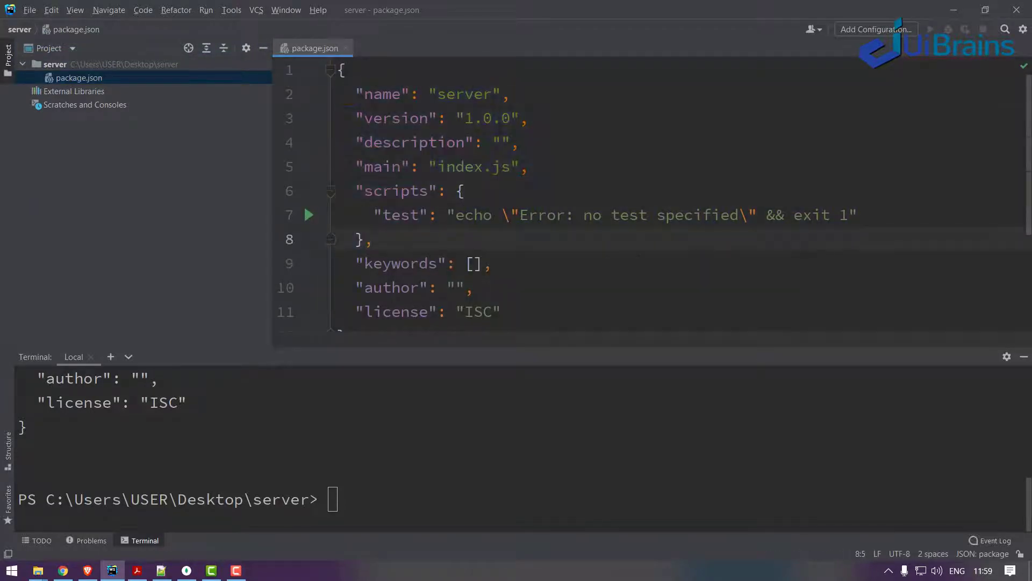
pyautogui.scroll(-3)
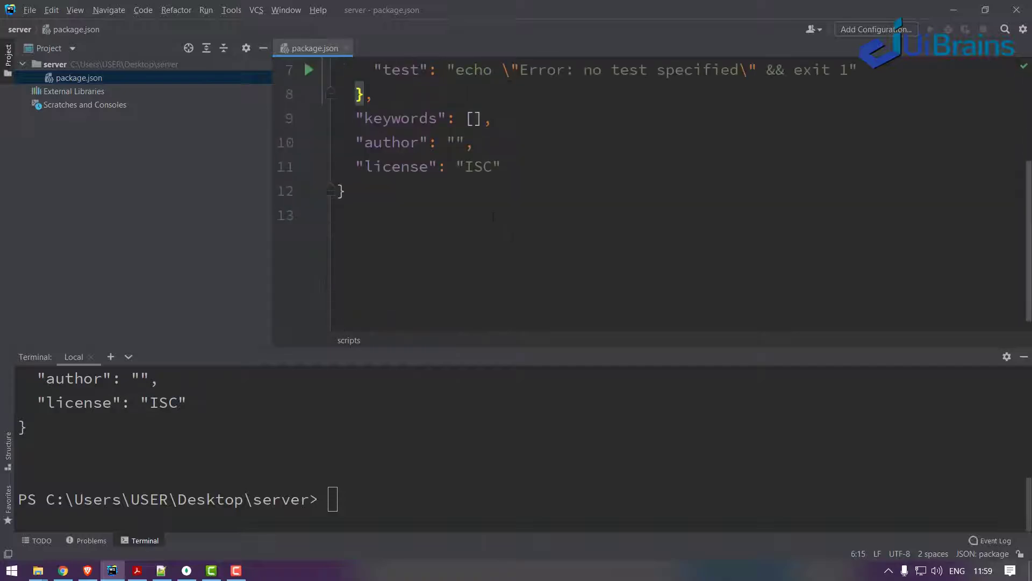
# Step: Pick out the tsc --init command from the Notepad++ notes and return to WebStorm
pyautogui.click(112, 570)
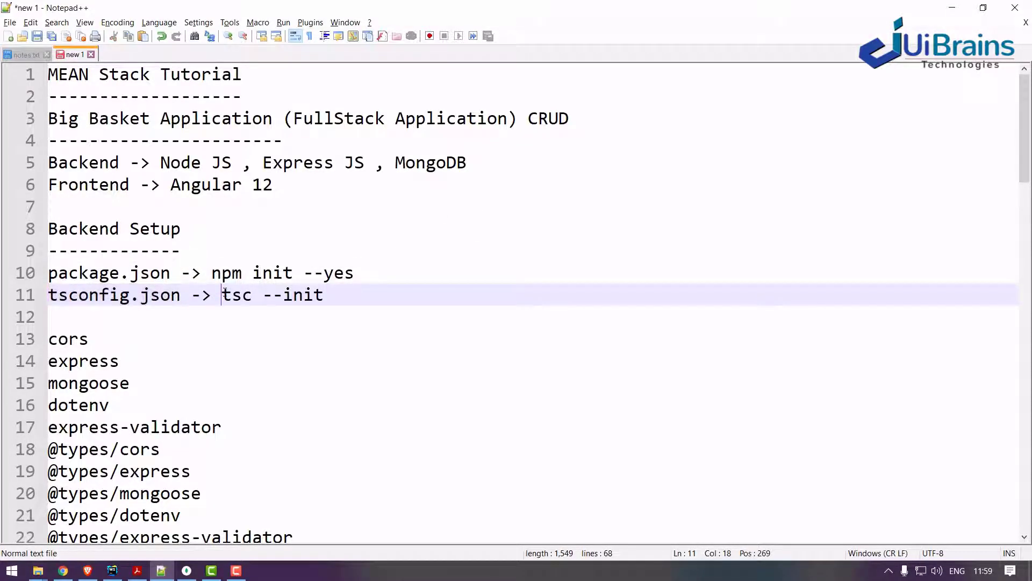
pyautogui.moveTo(222, 294); pyautogui.dragTo(324, 294)
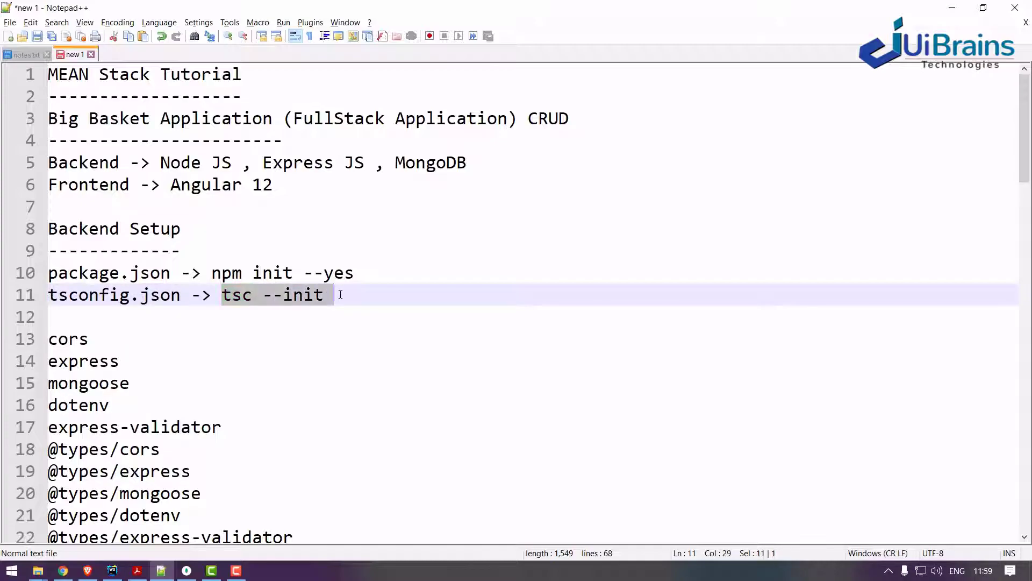
pyautogui.click(111, 570)
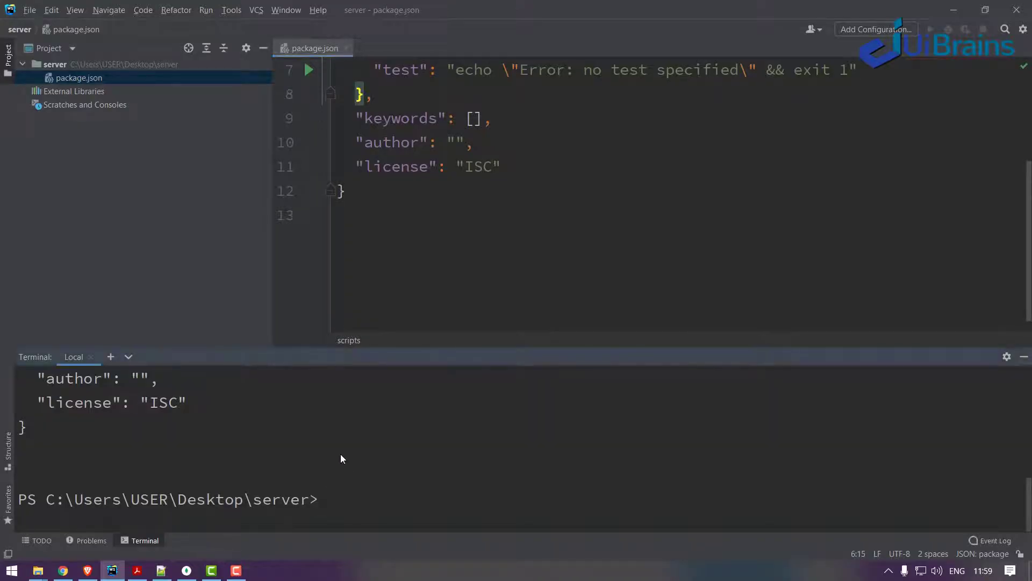
# Step: Run tsc --init in the terminal, which fails with a PowerShell security error
pyautogui.write('tsc')
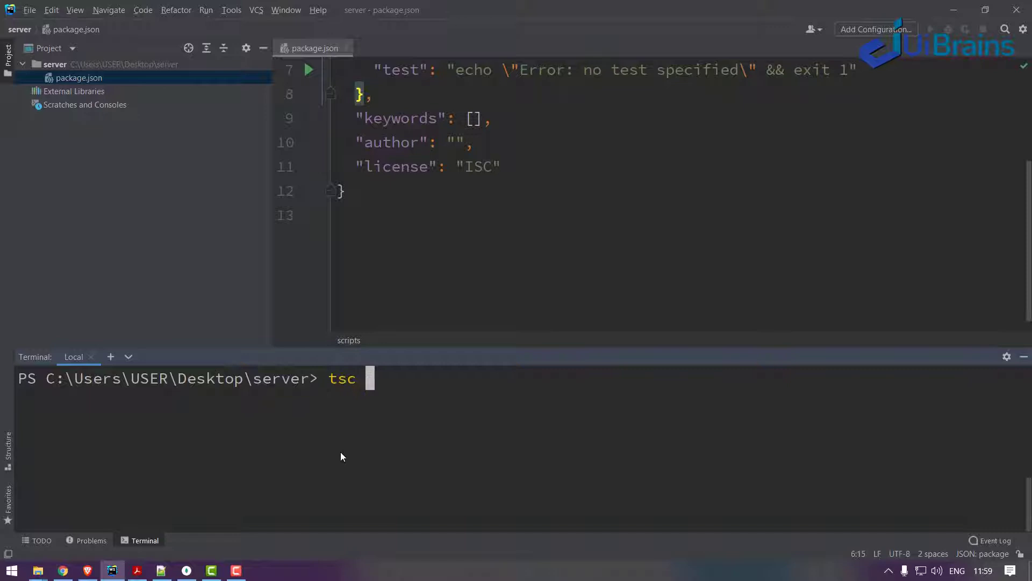
pyautogui.write('--init')
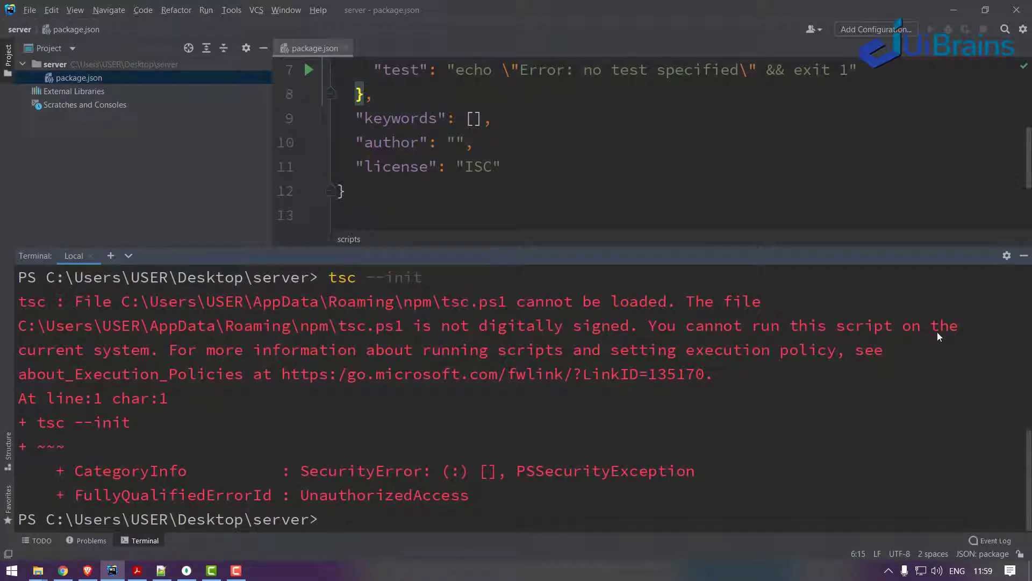
pyautogui.moveTo(379, 377)
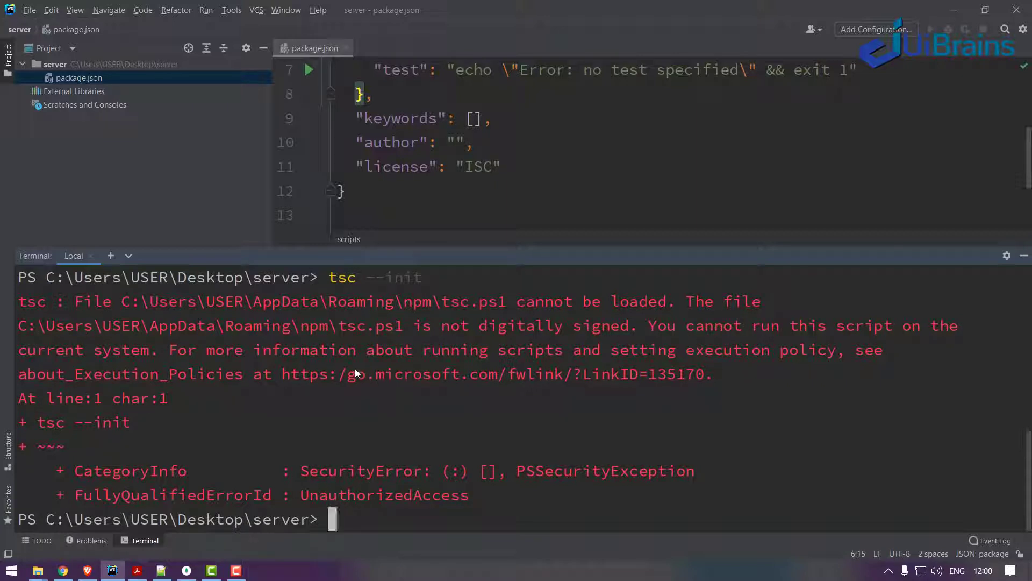
pyautogui.moveTo(122, 325)
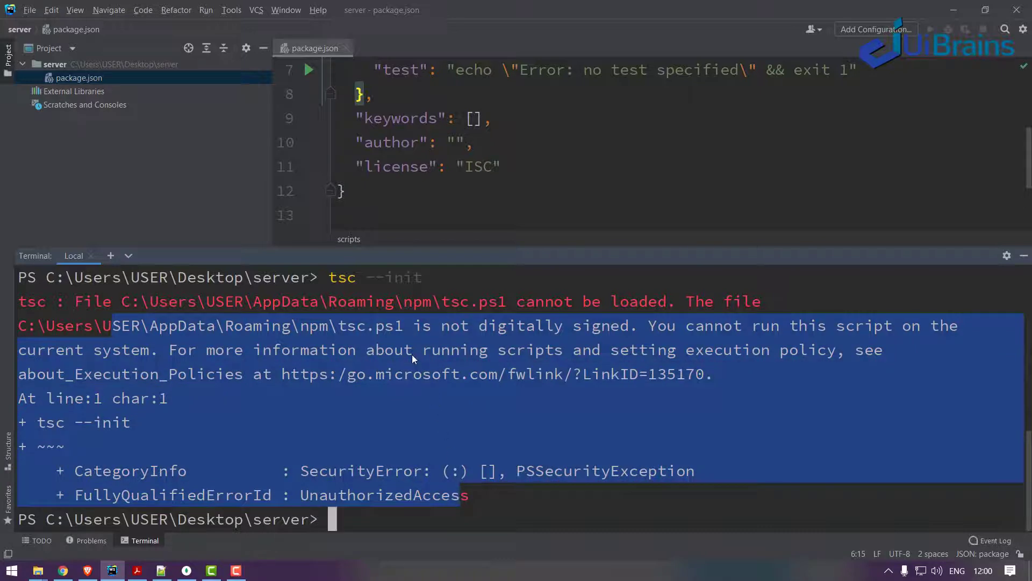
# Step: Set the terminal shell path to cmd.exe in Settings > Tools > Terminal
pyautogui.click(29, 10)
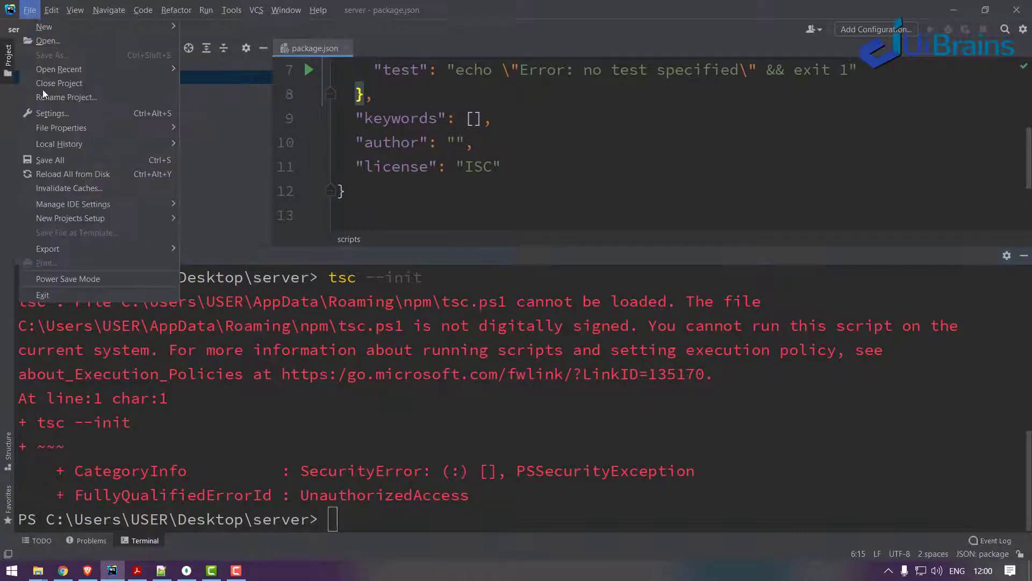
pyautogui.click(51, 113)
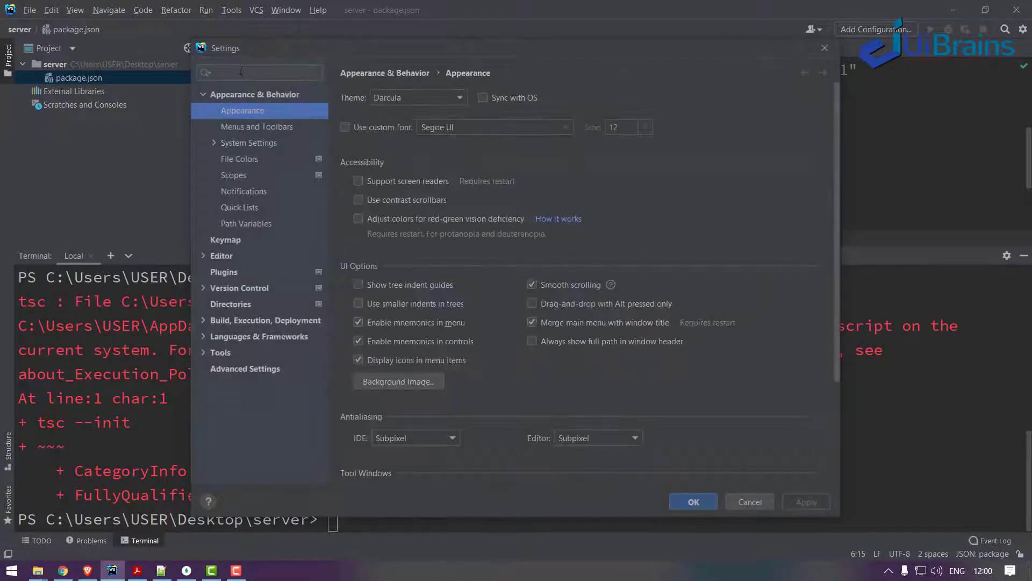
pyautogui.write('termin')
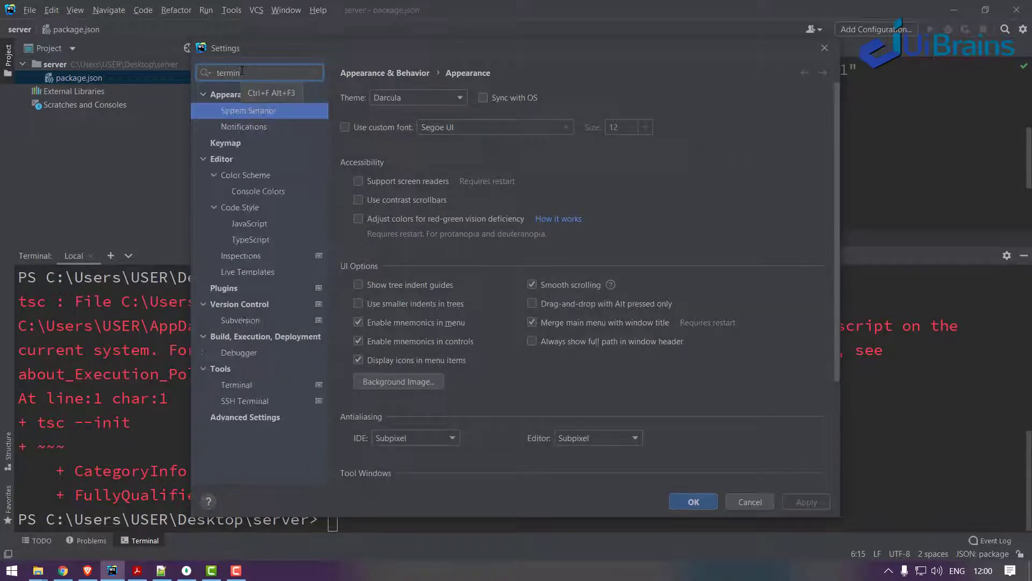
pyautogui.click(236, 385)
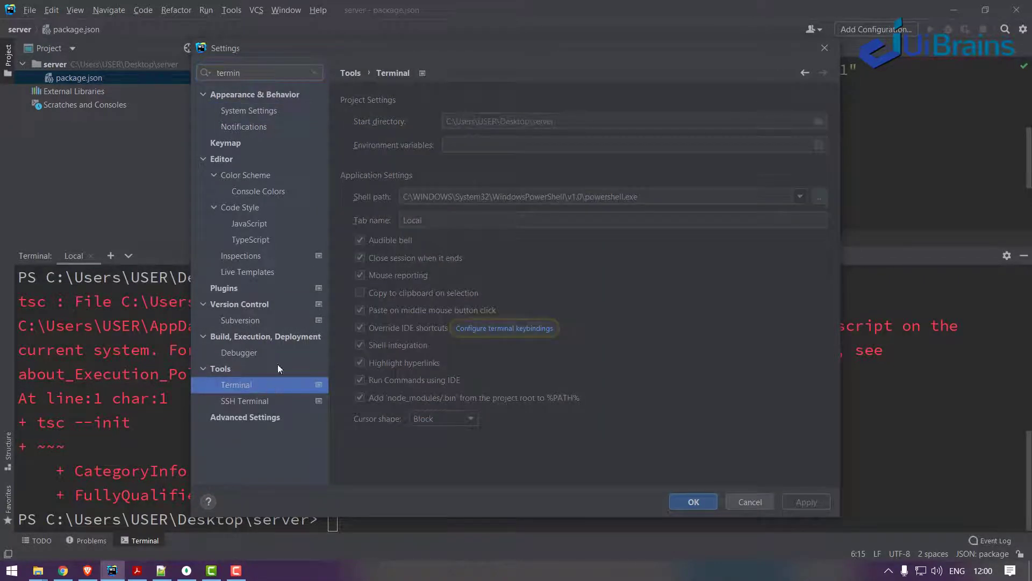
pyautogui.click(592, 196)
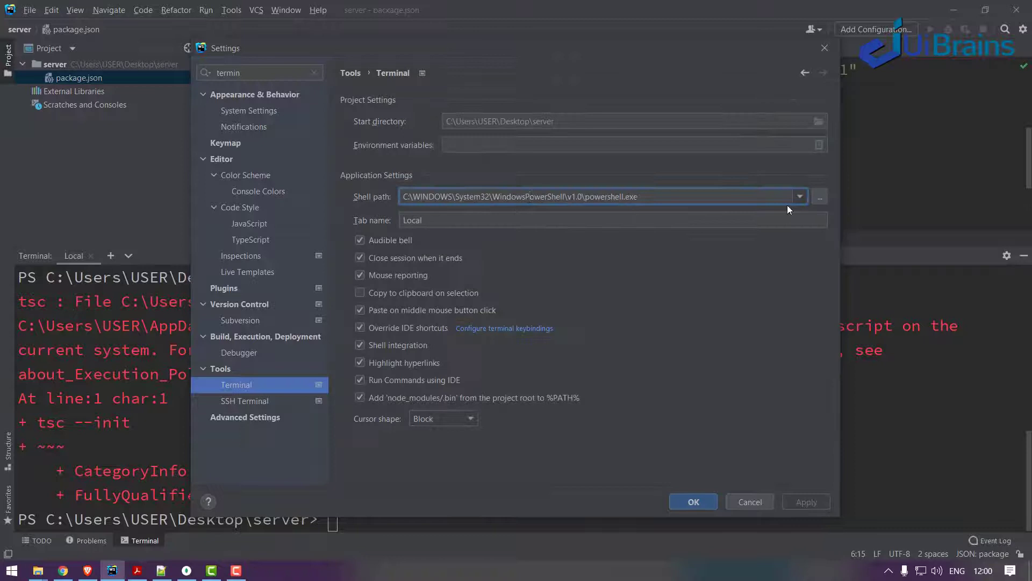
pyautogui.click(799, 196)
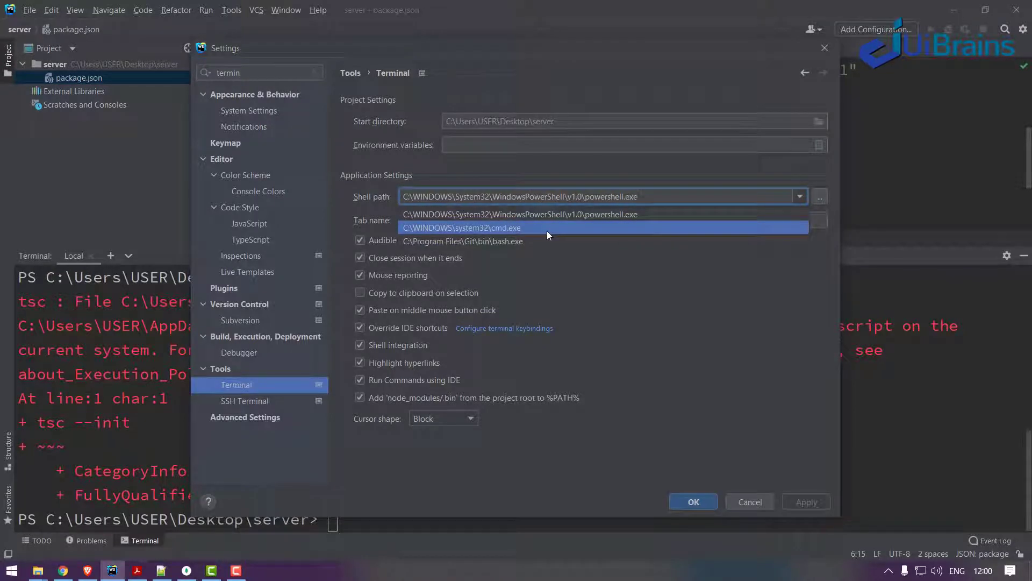
pyautogui.click(461, 227)
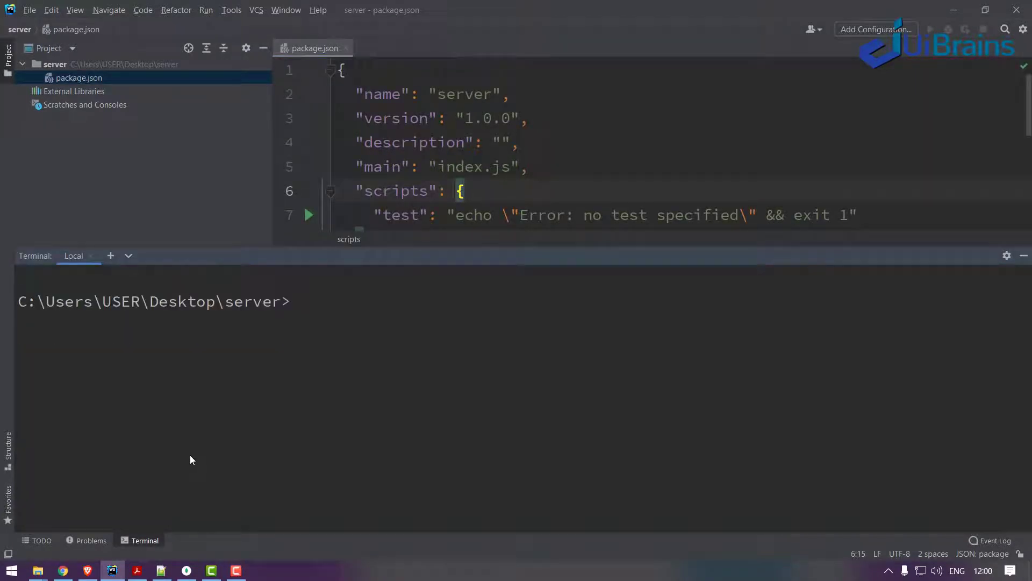
# Step: Rerun tsc --init under cmd.exe and view the generated tsconfig.json
pyautogui.write('tsc')
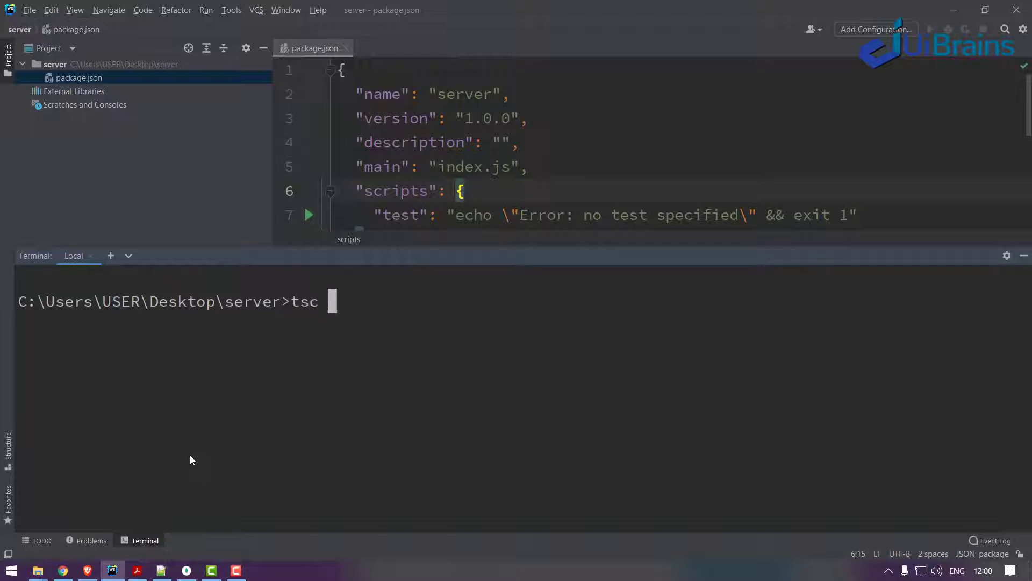
pyautogui.write('--init')
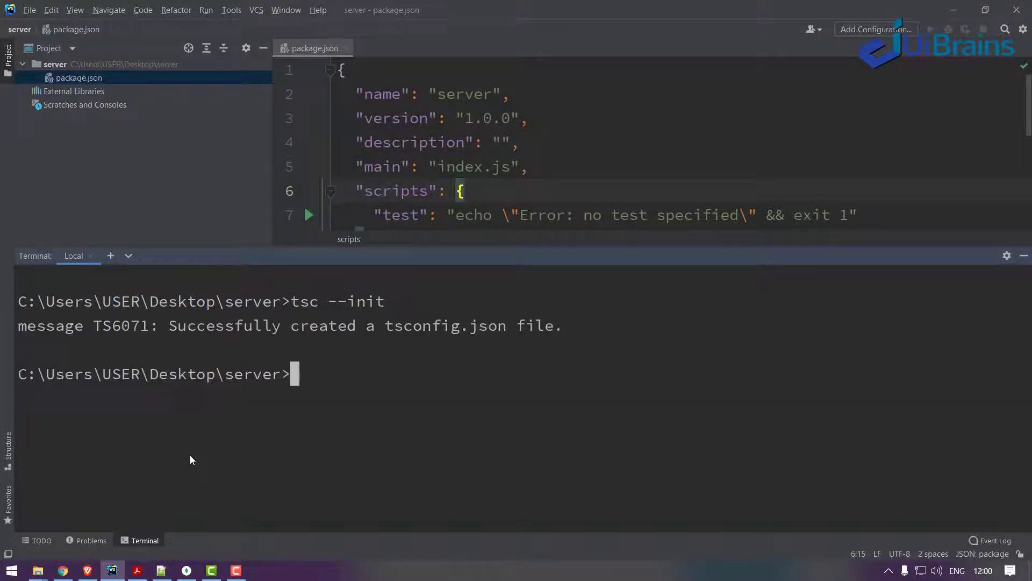
pyautogui.moveTo(211, 342)
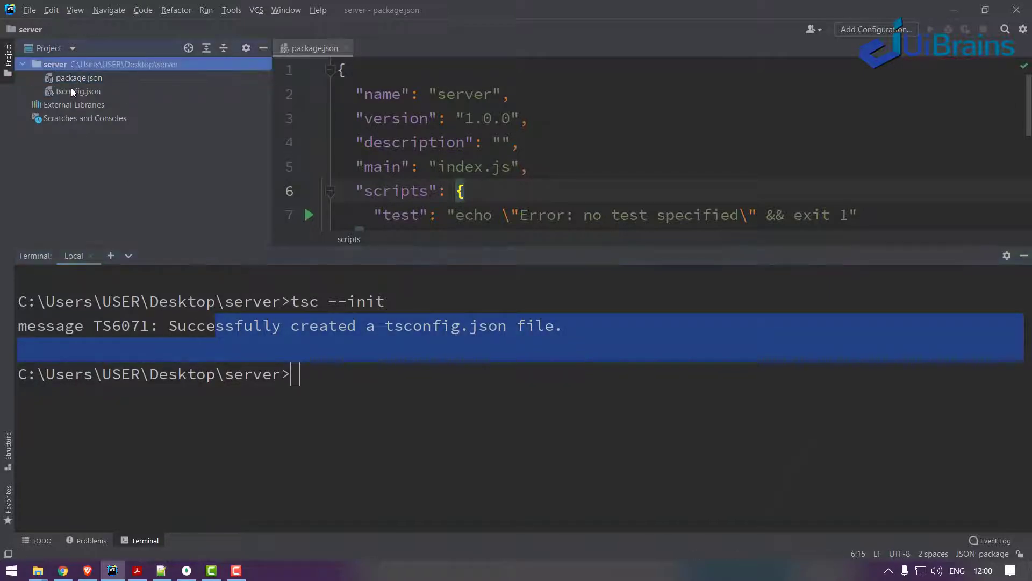
pyautogui.doubleClick(81, 90)
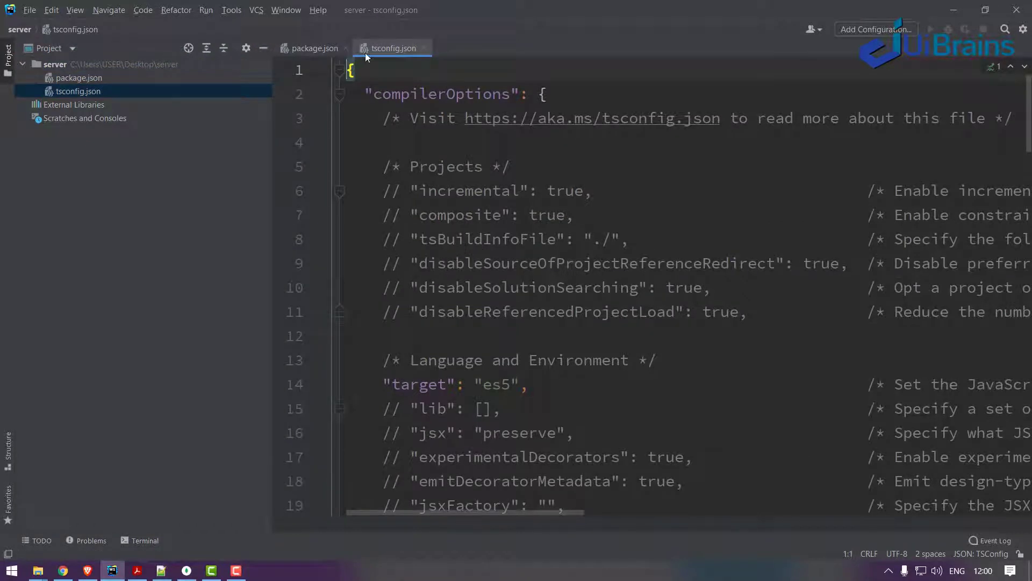
# Step: Change the tsconfig.json target from es5 to ES2017 and close the file
pyautogui.scroll(-3)
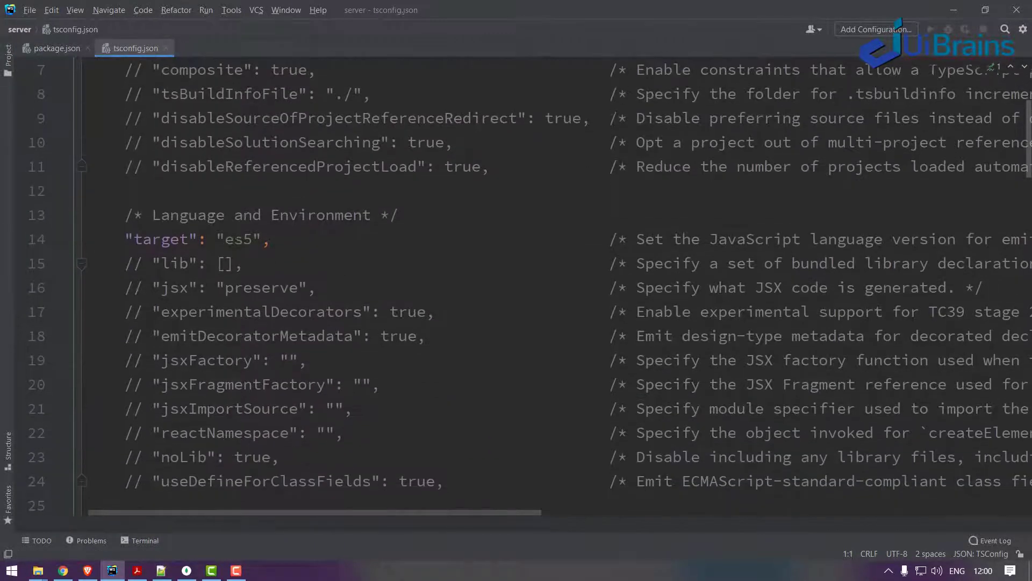
pyautogui.write('ES')
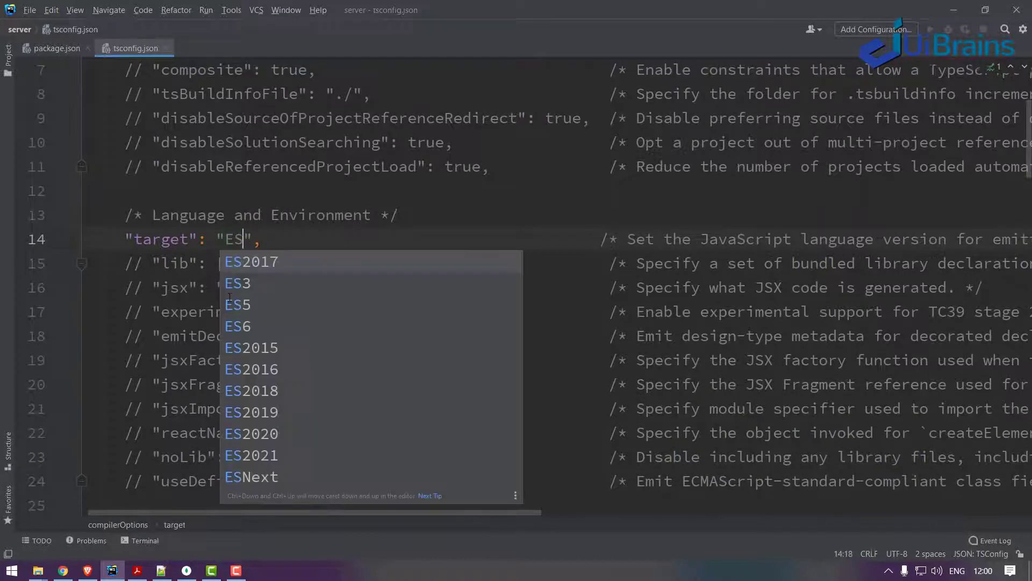
pyautogui.click(251, 262)
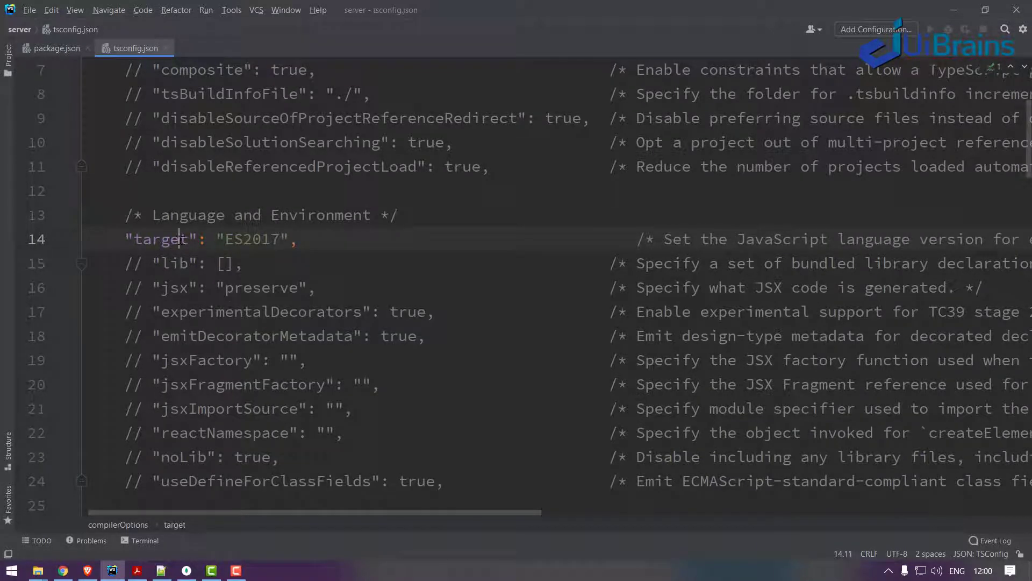
pyautogui.doubleClick(249, 239)
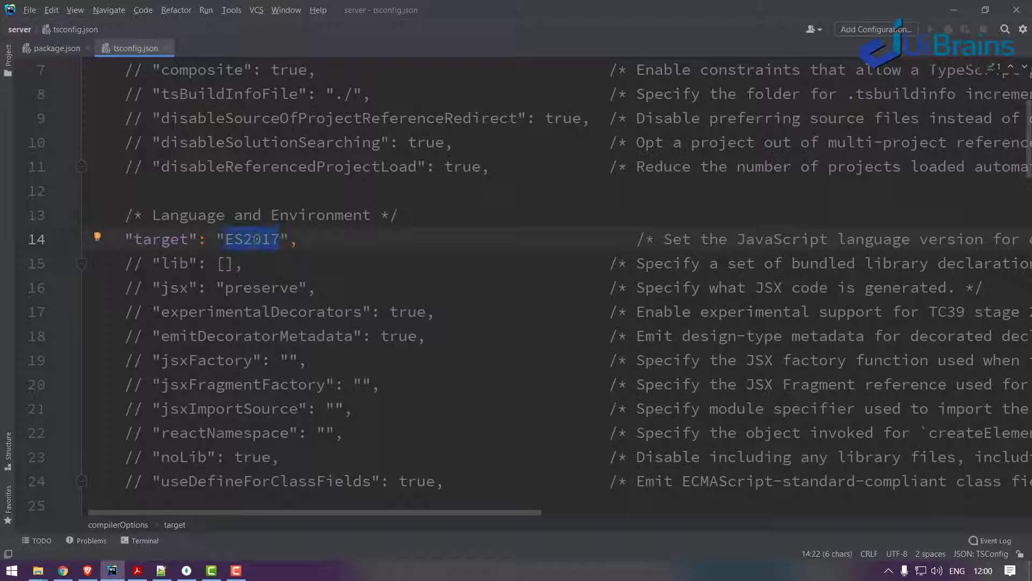
pyautogui.doubleClick(252, 239)
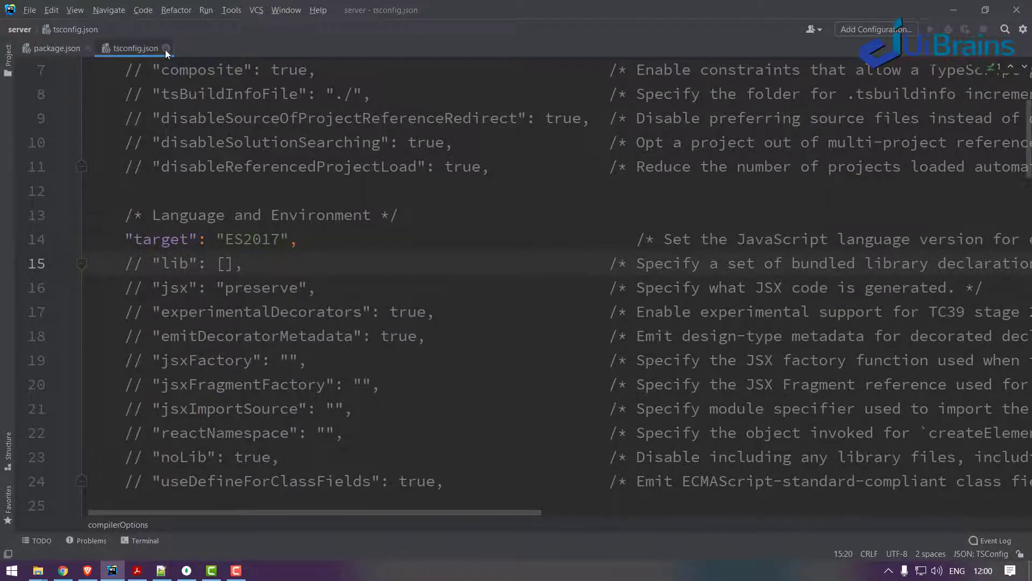
pyautogui.click(166, 48)
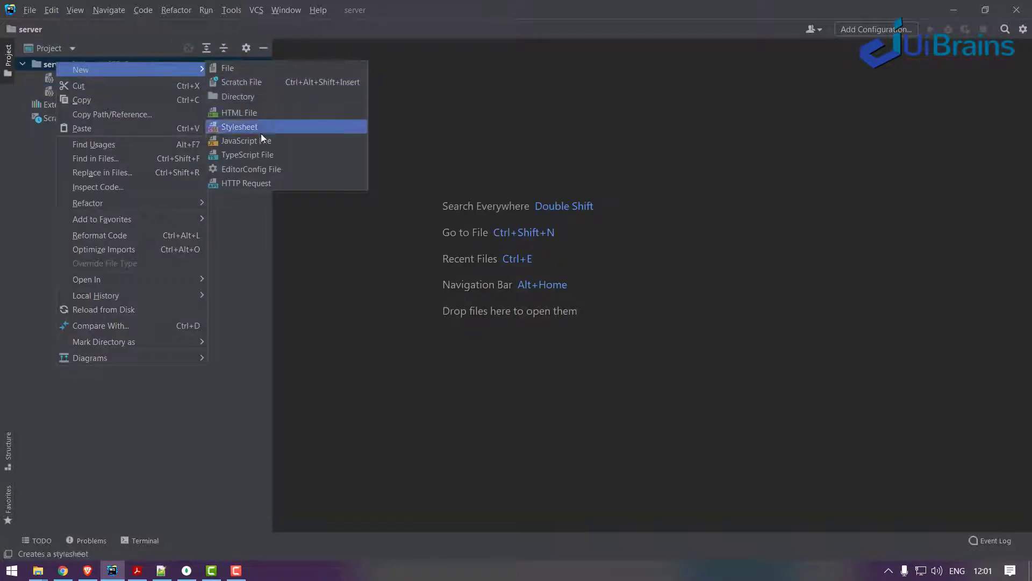
# Step: Create an empty TypeScript file server.ts in the server project
pyautogui.click(248, 154)
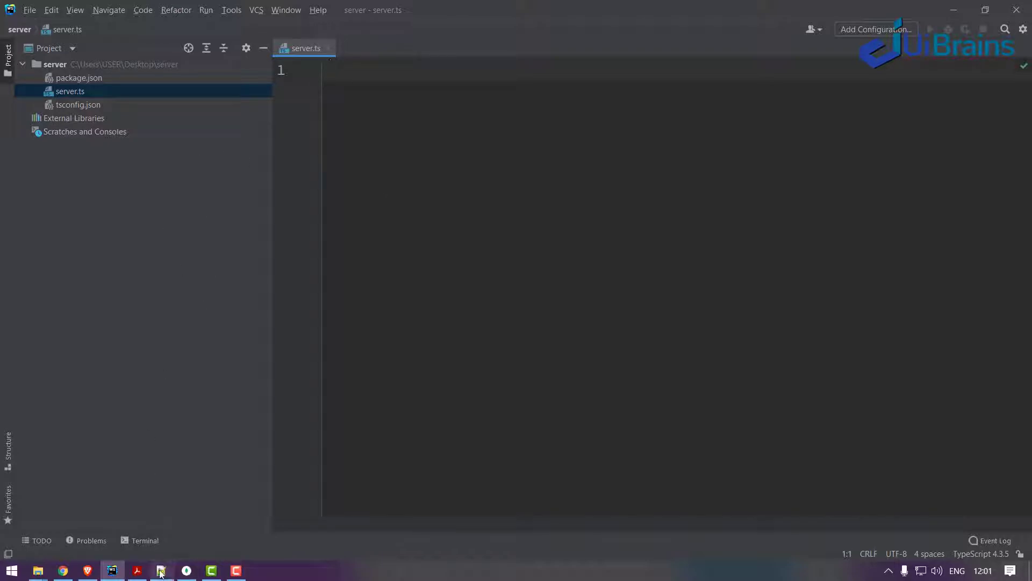
pyautogui.click(160, 570)
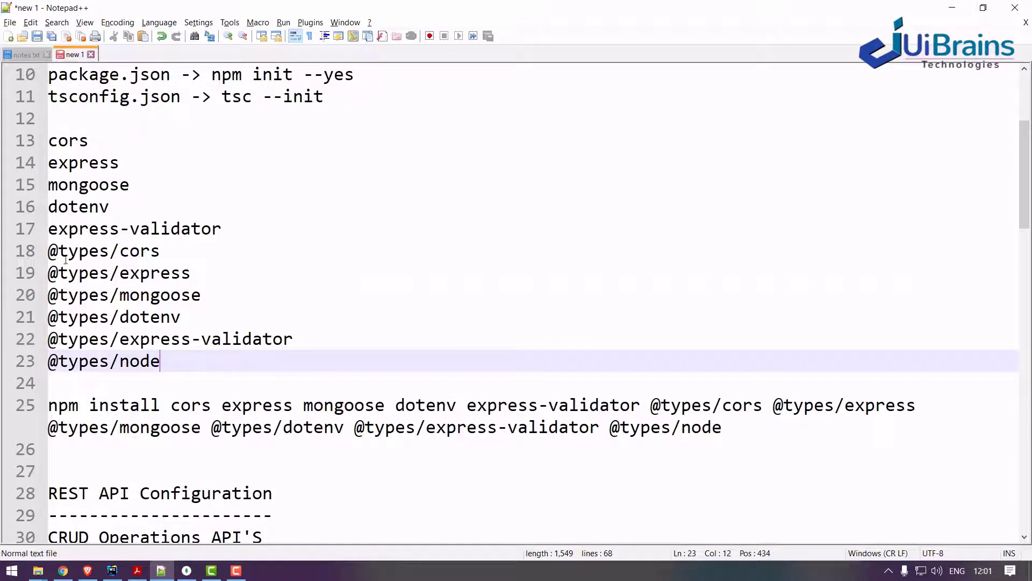
# Step: Select the npm install command for cors, express, mongoose, dotenv, express-validator and types, then return to WebStorm
pyautogui.click(49, 272)
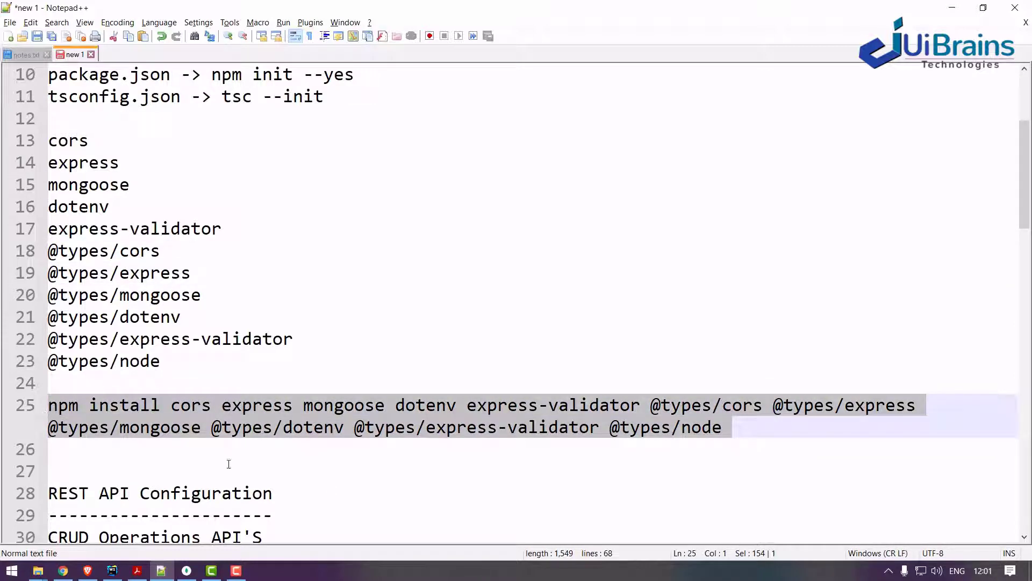
pyautogui.click(112, 570)
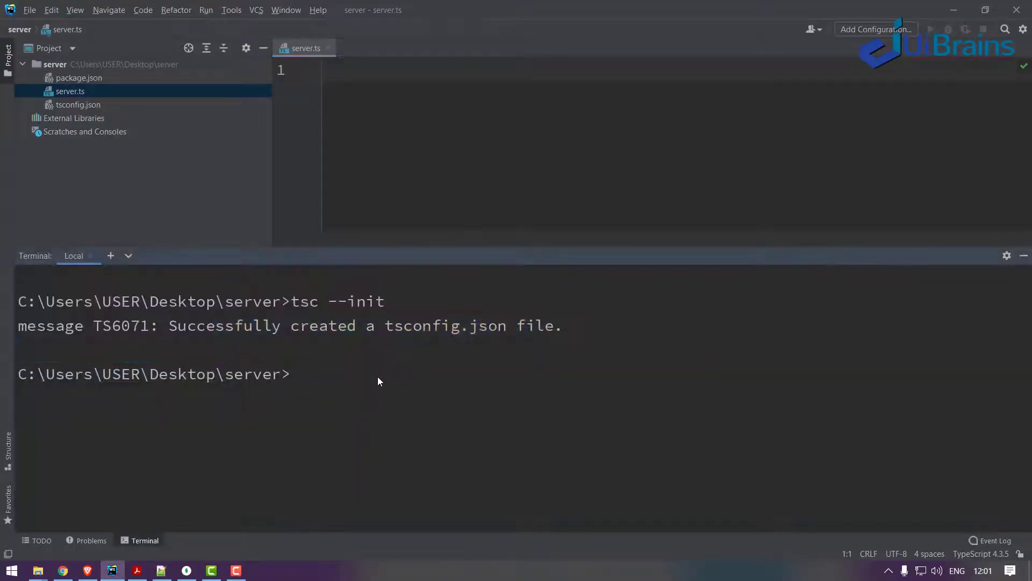
pyautogui.write('npm install cors express mongoose dotenv express-validator @types/cors @types/express @types/mongoose @types/dotenv @types/express-validator @types/node')
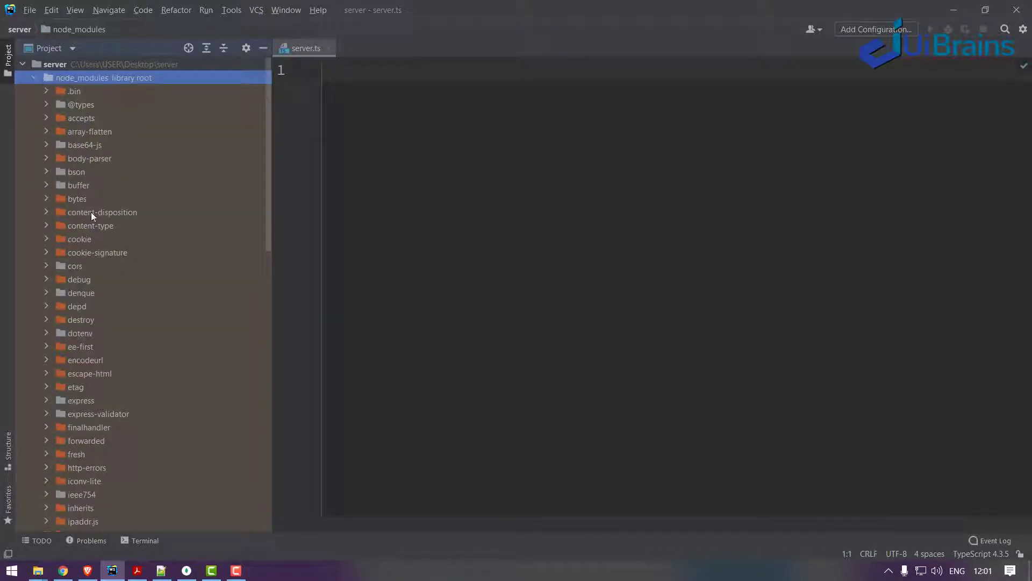
# Step: Collapse the newly installed node_modules folder in the Project view
pyautogui.click(33, 78)
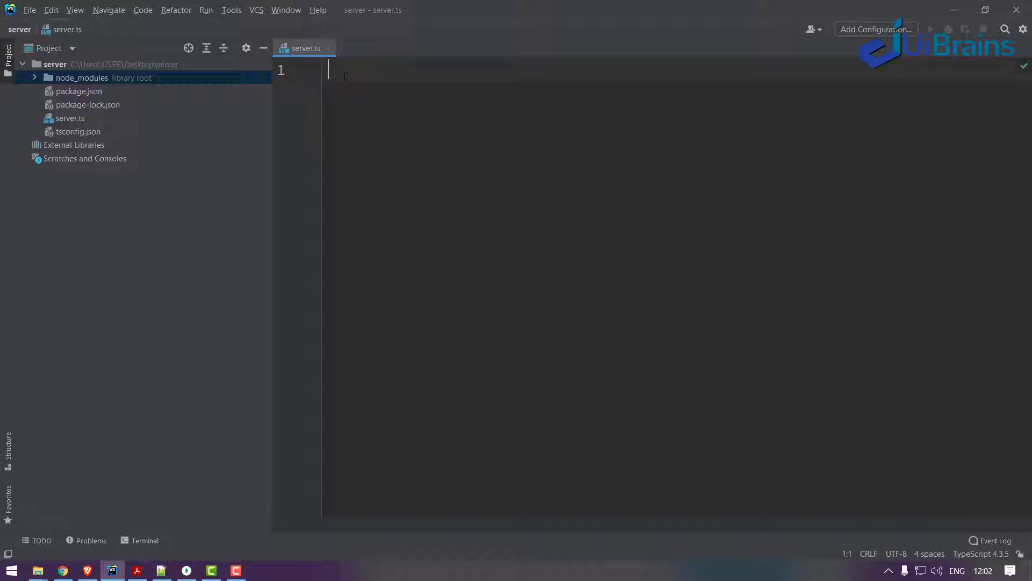
# Step: Import express and declare const app: express.Application = express()
pyautogui.write('import expre')
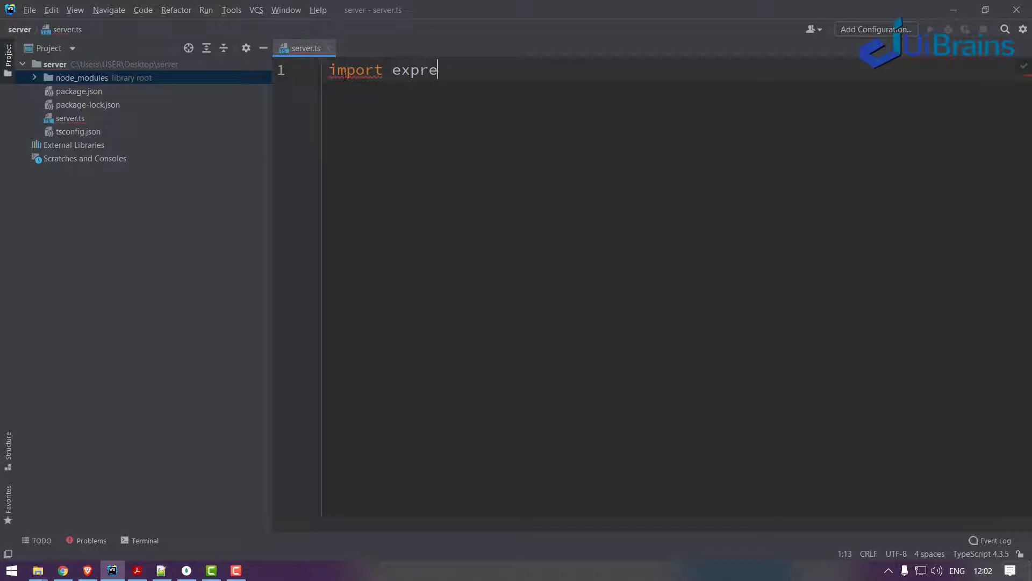
pyautogui.write("ss from 'express';")
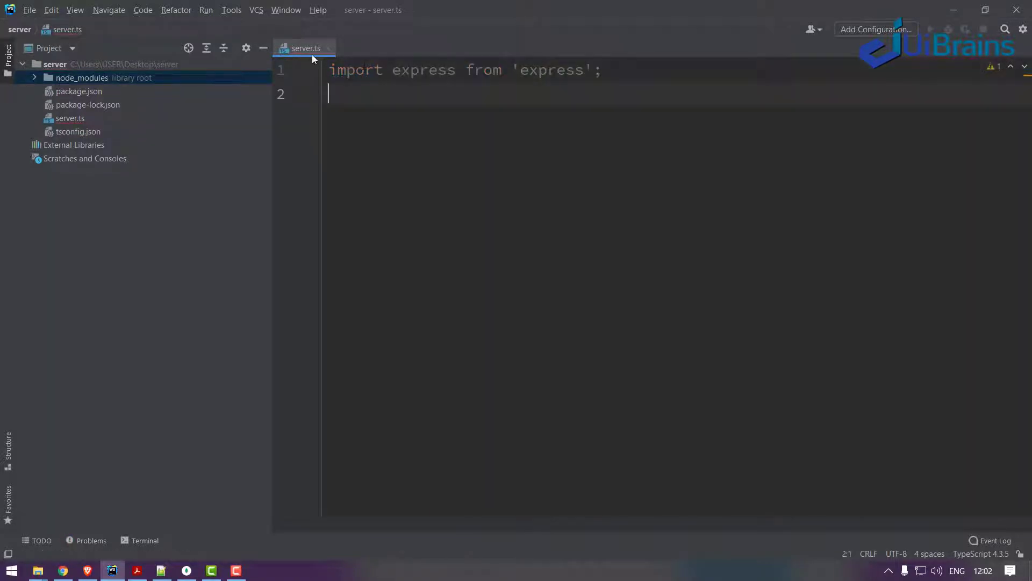
pyautogui.click(8, 53)
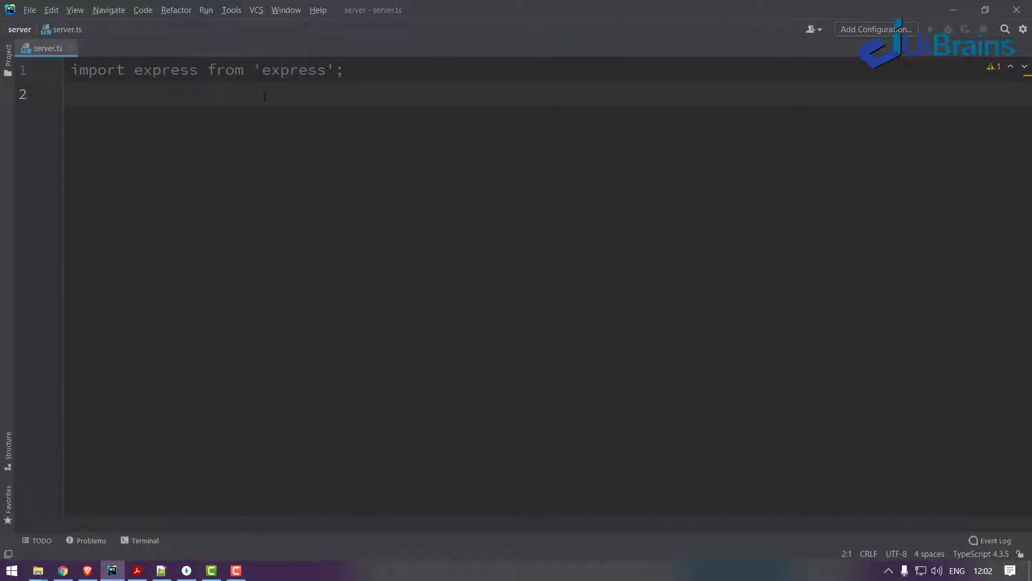
pyautogui.write('const app')
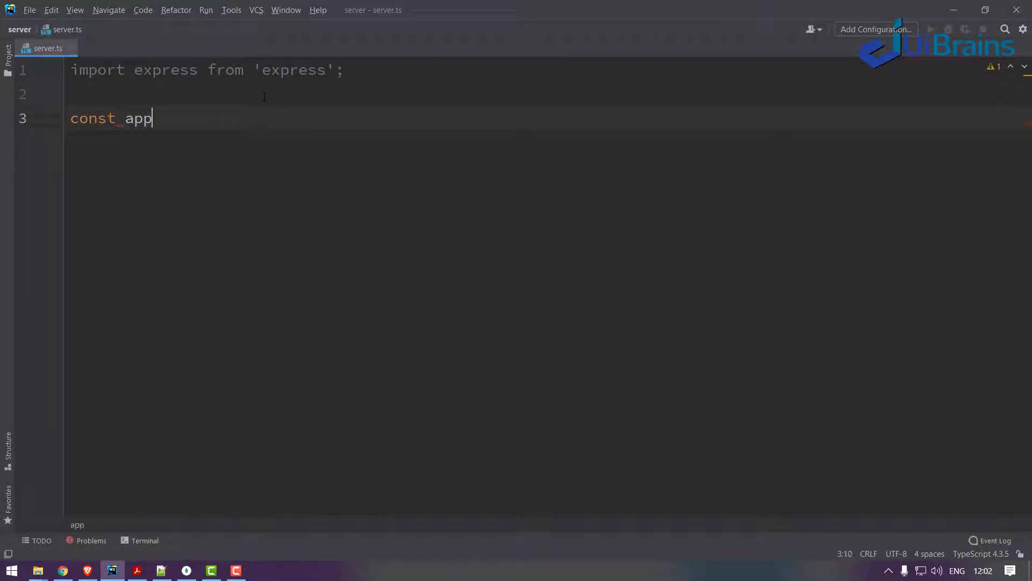
pyautogui.write(':express')
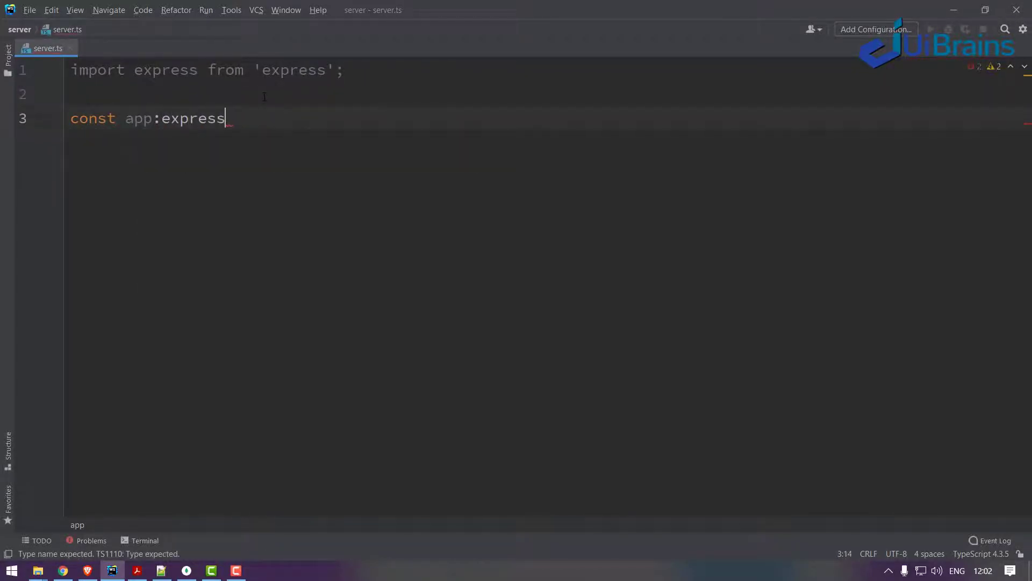
pyautogui.write('.Application =')
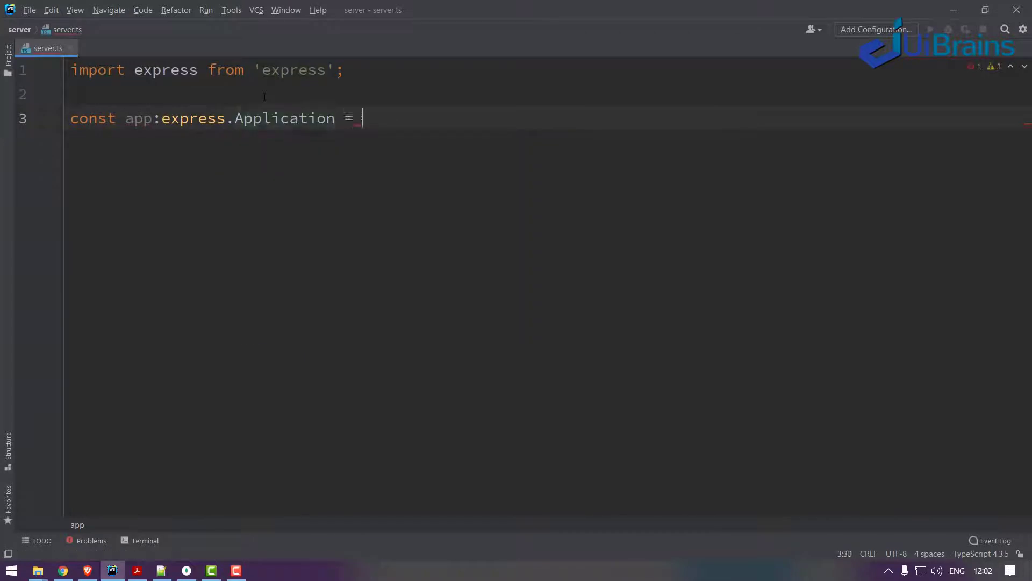
pyautogui.write('express();')
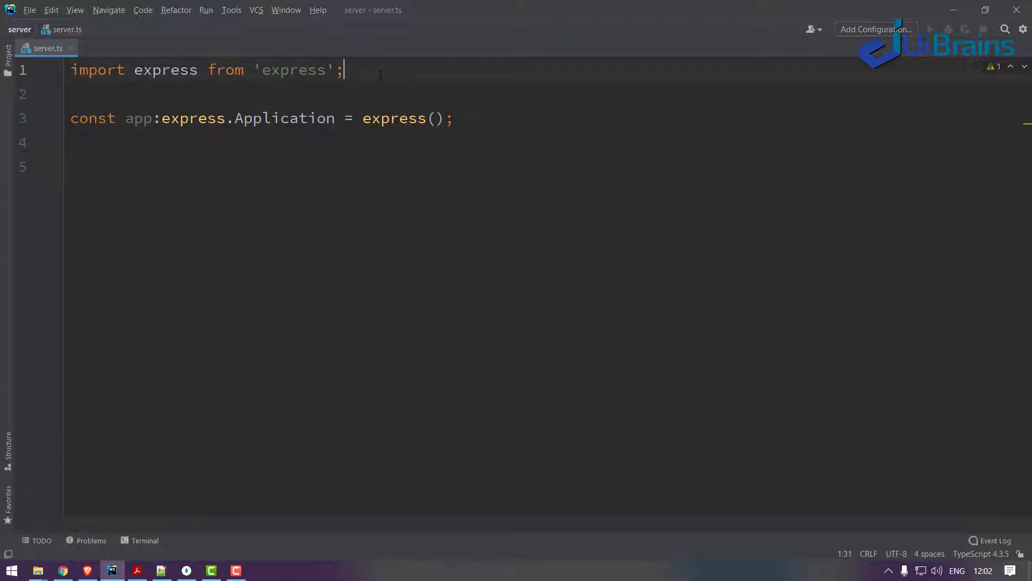
# Step: Add import statements for cors, dotenv and mongoose below the express import
pyautogui.write('import')
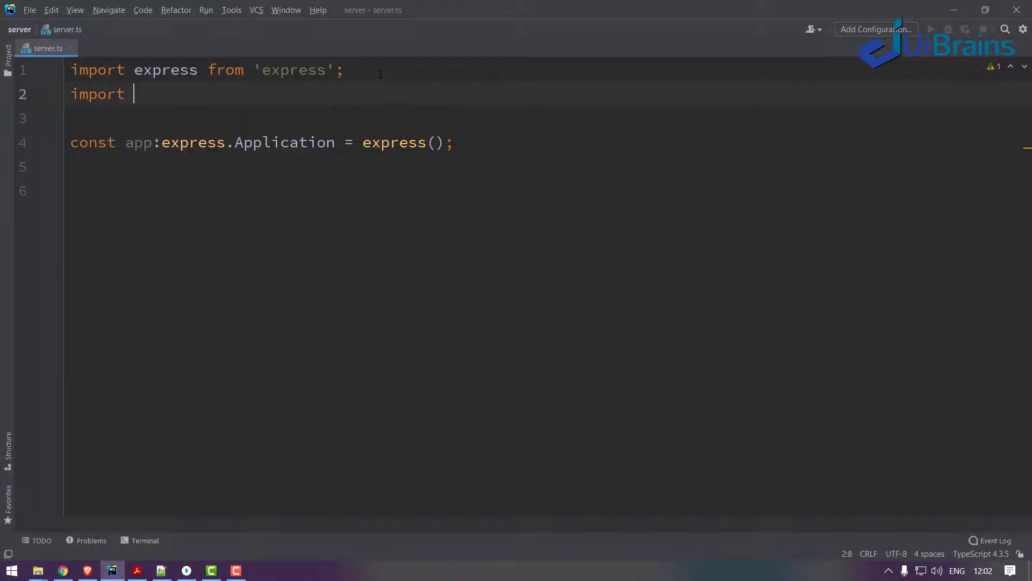
pyautogui.write('cors from')
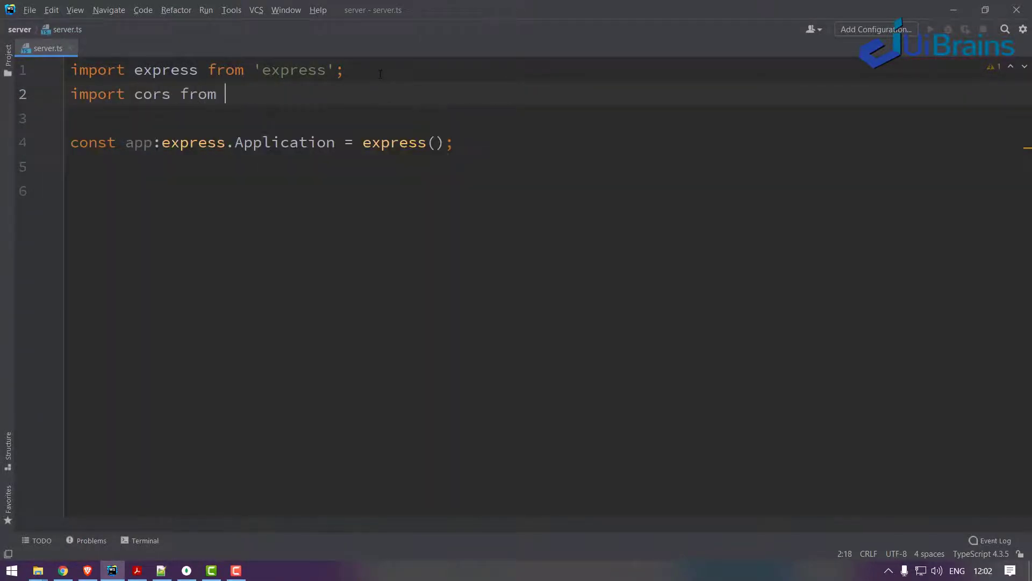
pyautogui.write("'cr'")
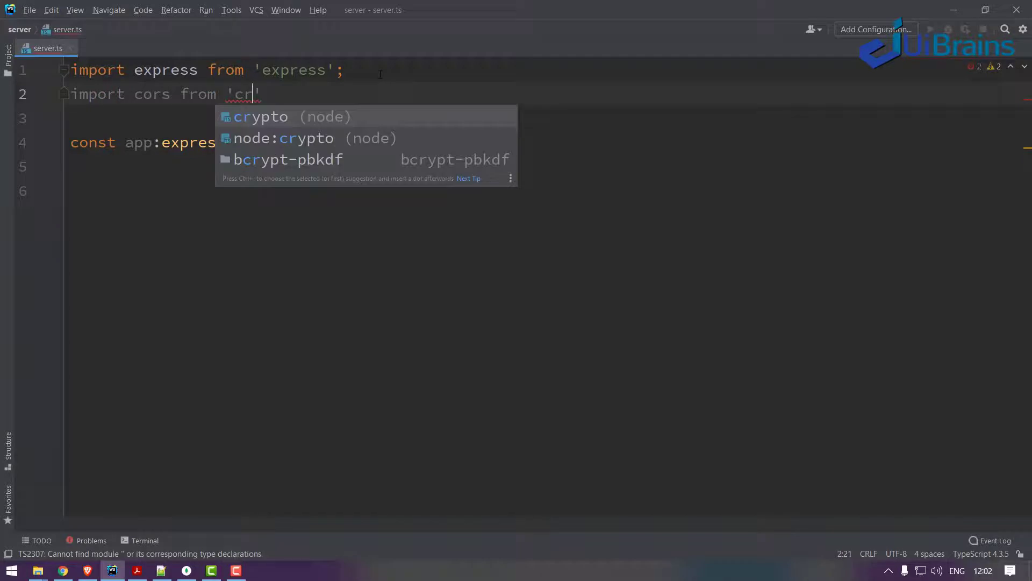
pyautogui.write('ors')
pyautogui.click(549, 117)
pyautogui.write('import')
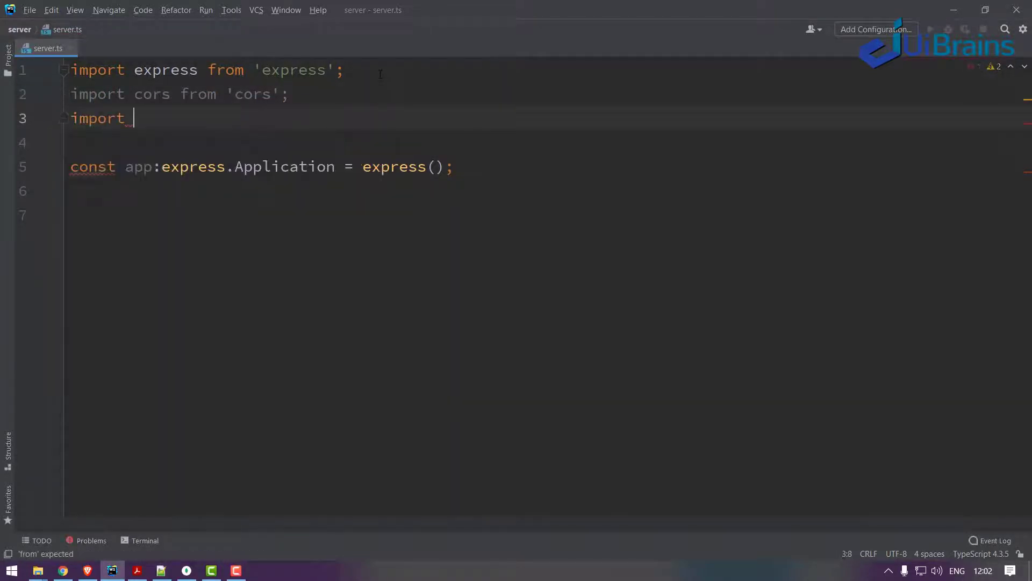
pyautogui.write('dotenv')
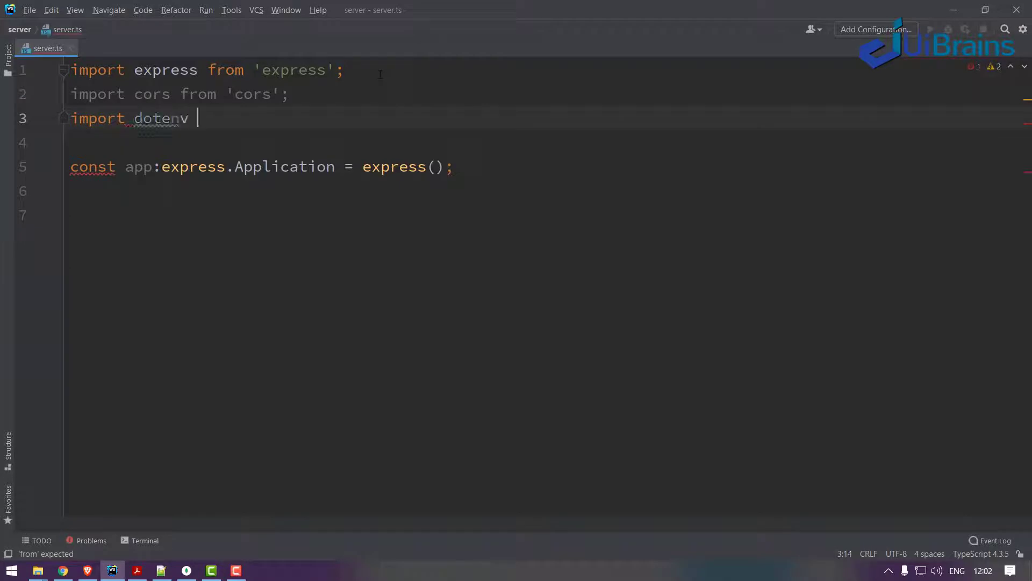
pyautogui.write("from 'dotenv';")
pyautogui.click(544, 142)
pyautogui.write('i')
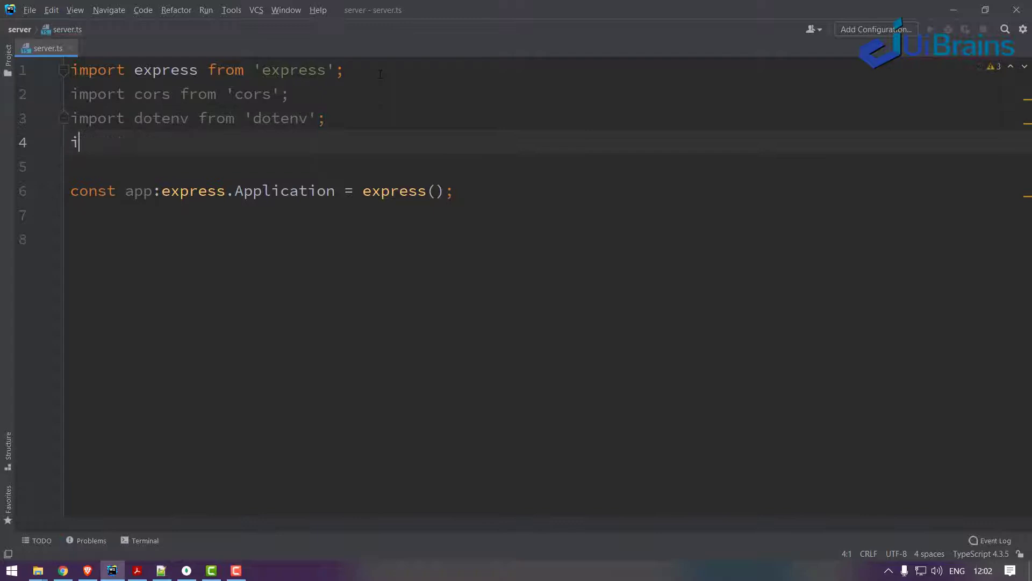
pyautogui.write('mport mongoo')
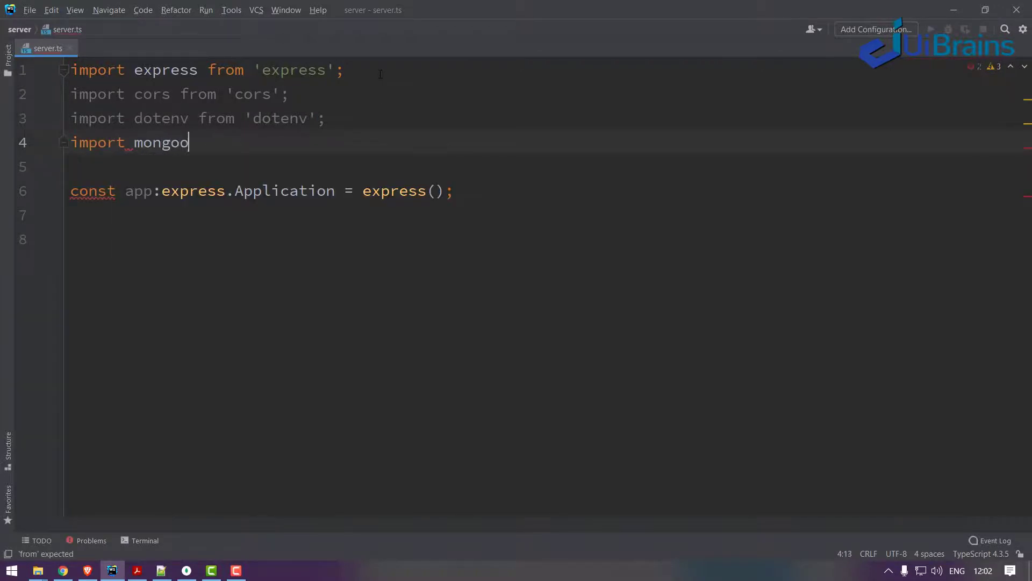
pyautogui.write("se from 'mongoose';")
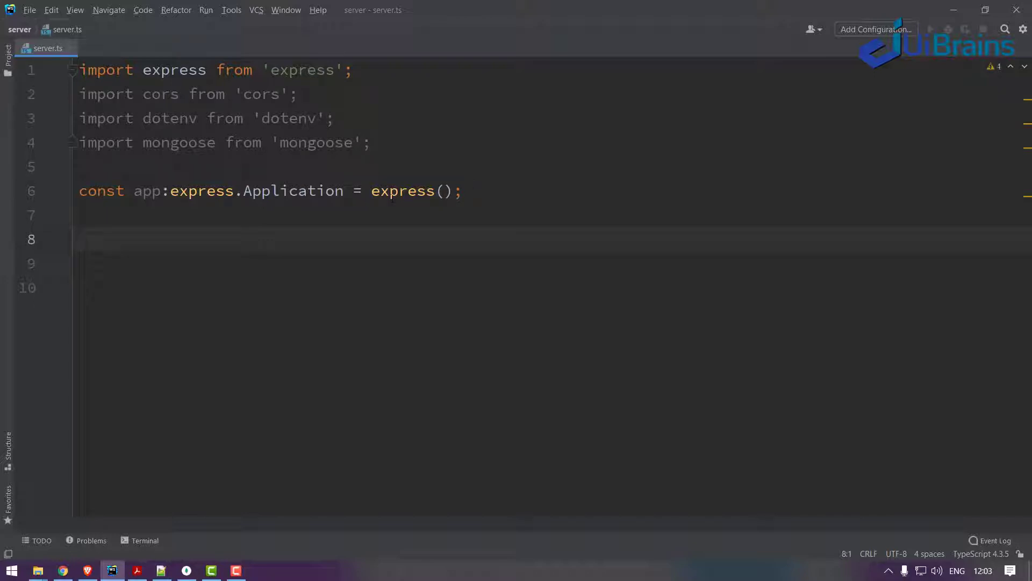
# Step: Add a '// configurations' comment and app.use(cors()); marked // CORS
pyautogui.write('// confg')
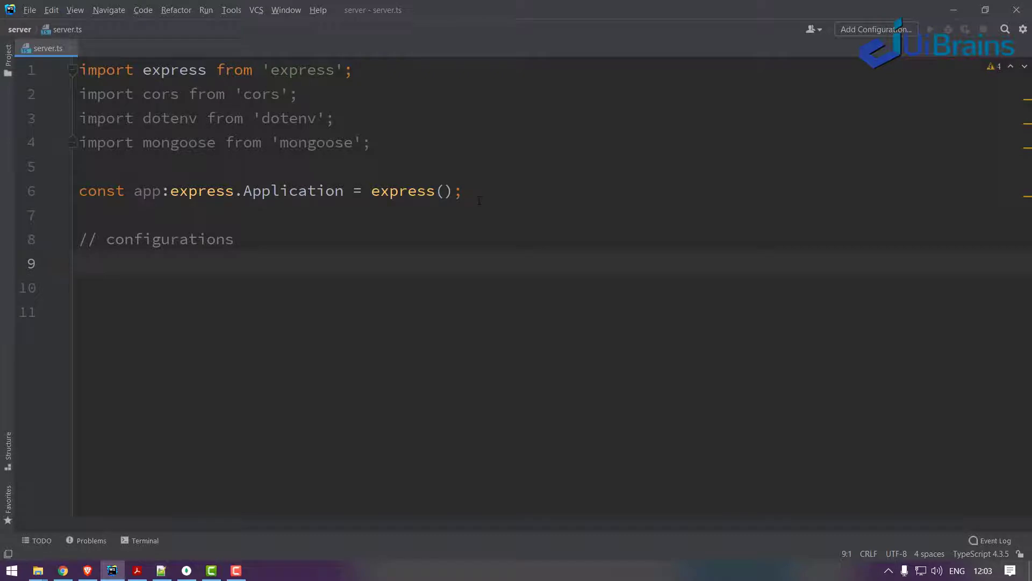
pyautogui.write('app.')
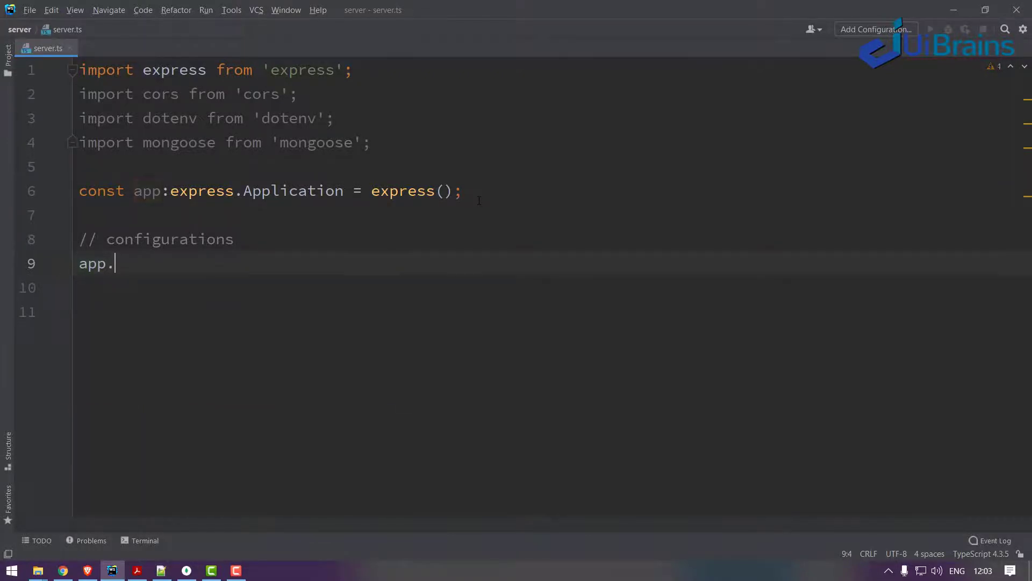
pyautogui.write('use(c')
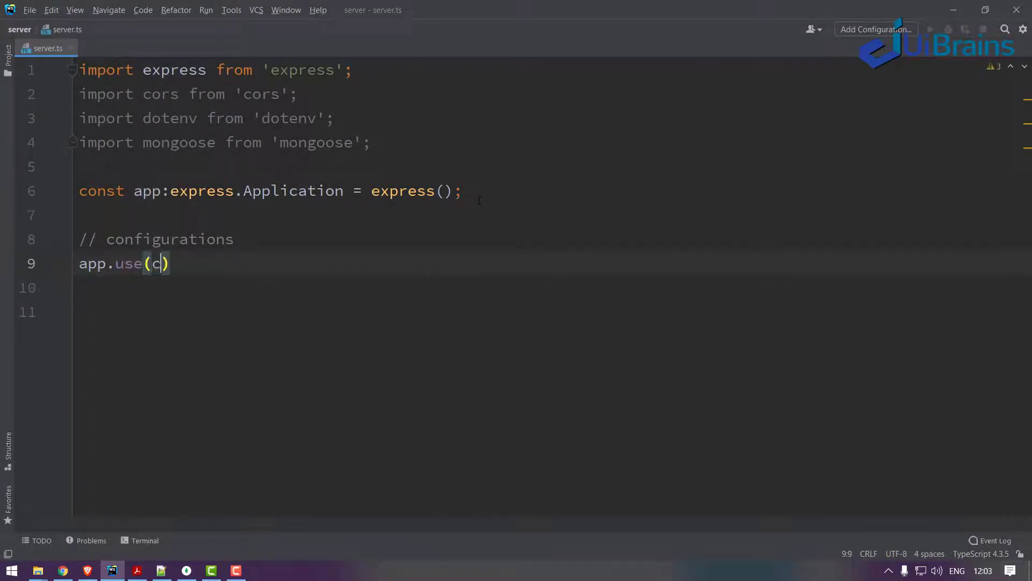
pyautogui.write('ors()')
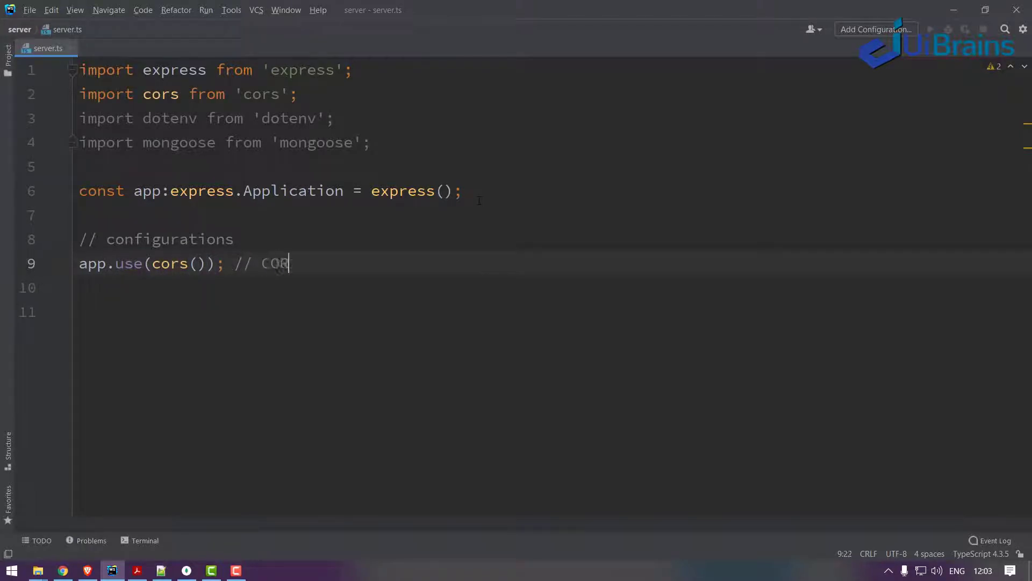
pyautogui.write('S')
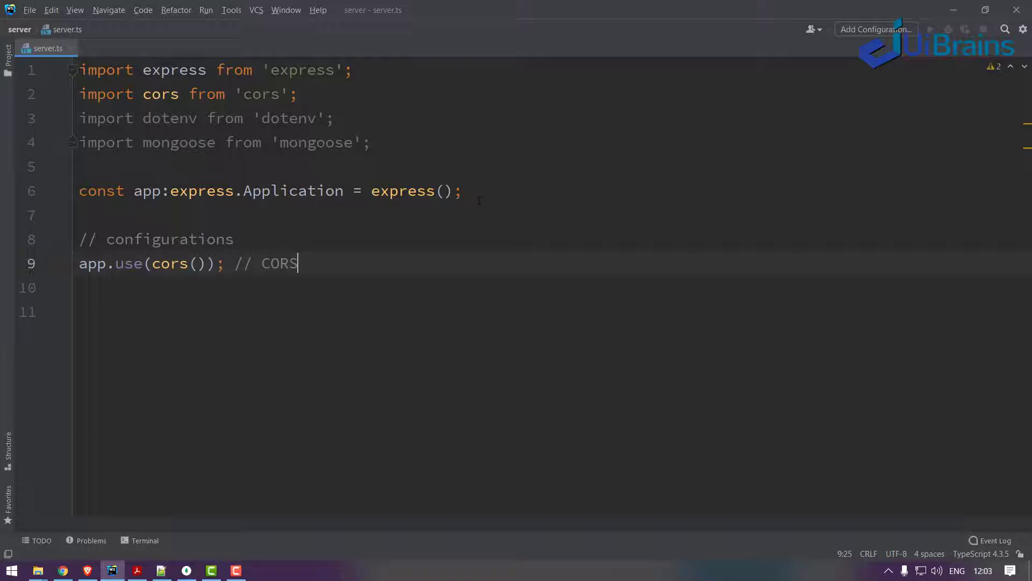
# Step: Add a dotenv.config({path : ''}) call with an empty path
pyautogui.write('ap')
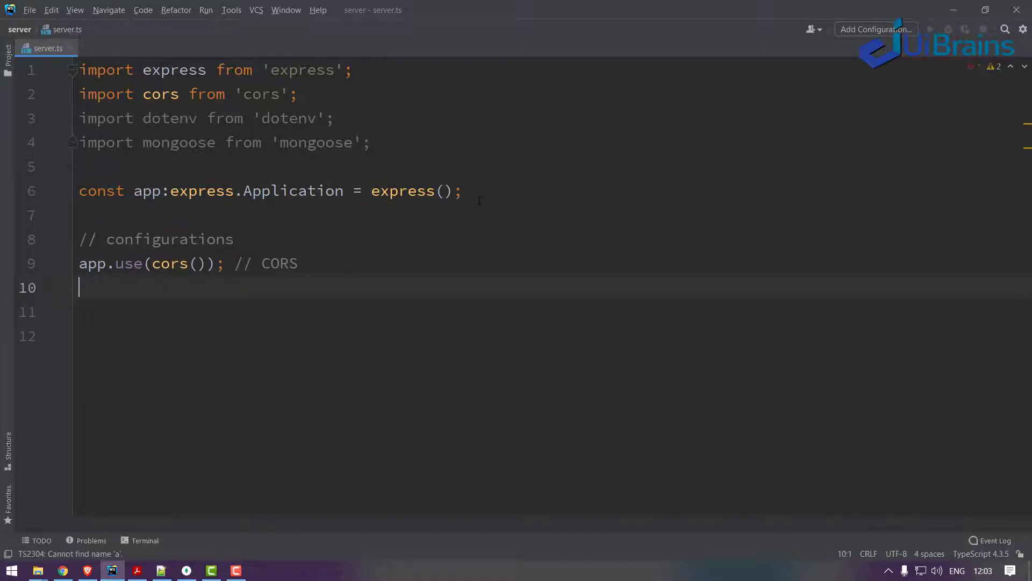
pyautogui.write('app')
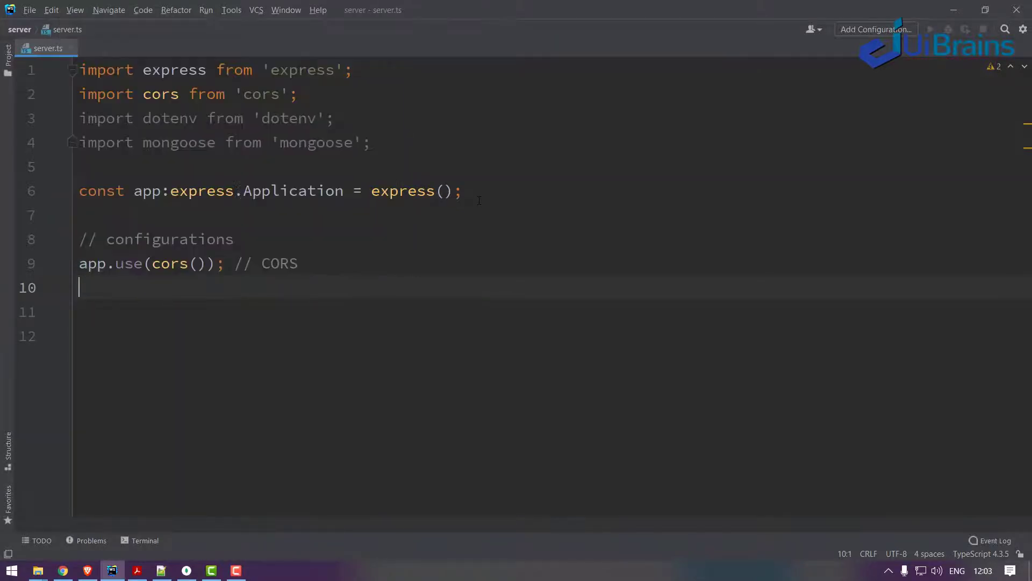
pyautogui.write('dotenv.')
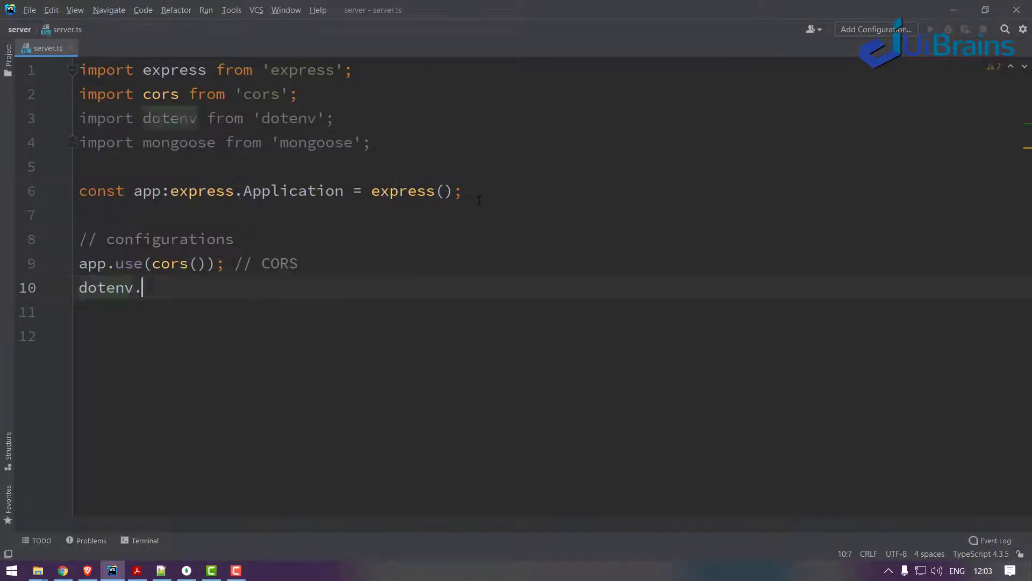
pyautogui.write('config({}')
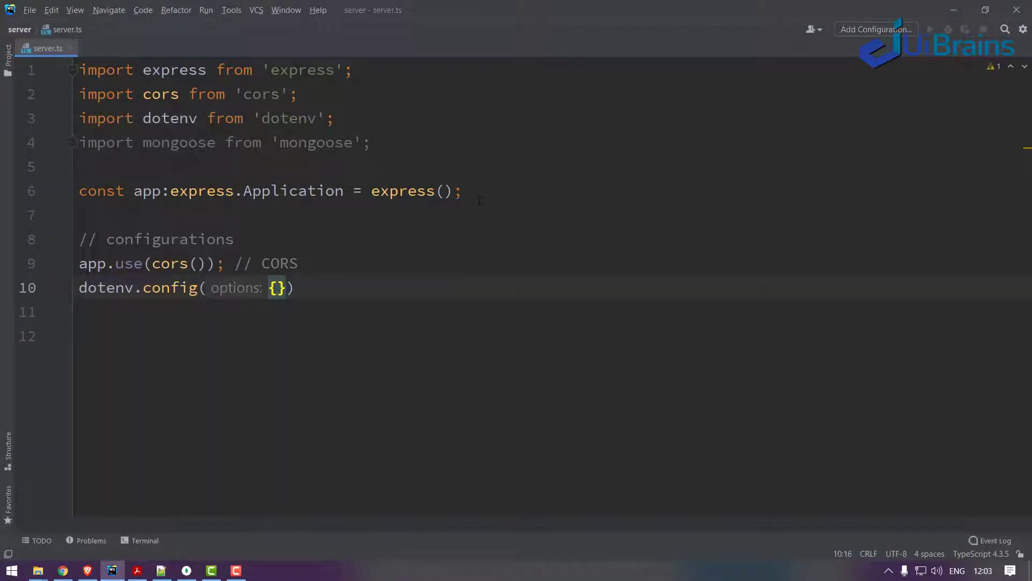
pyautogui.write('path :')
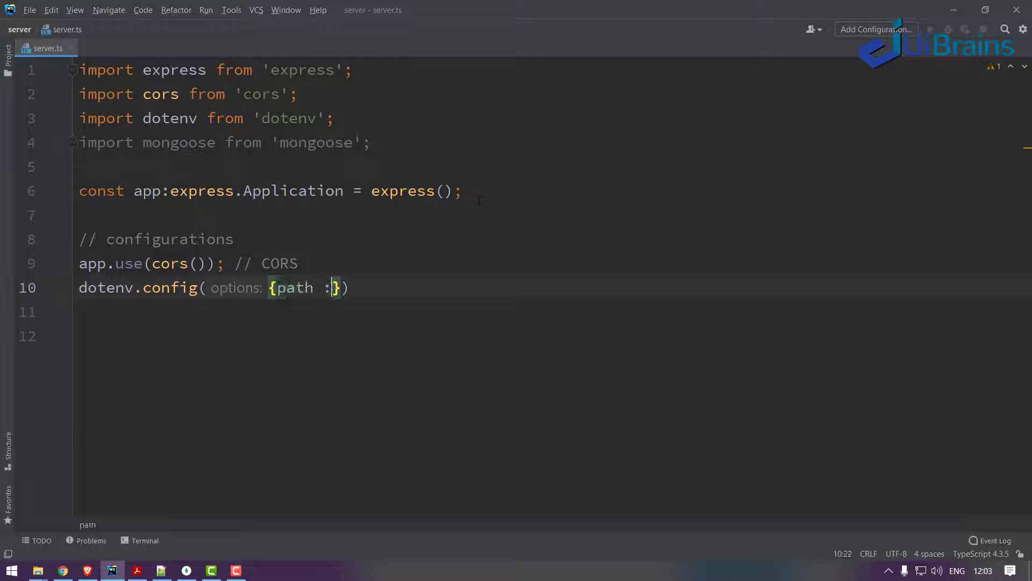
pyautogui.write("''")
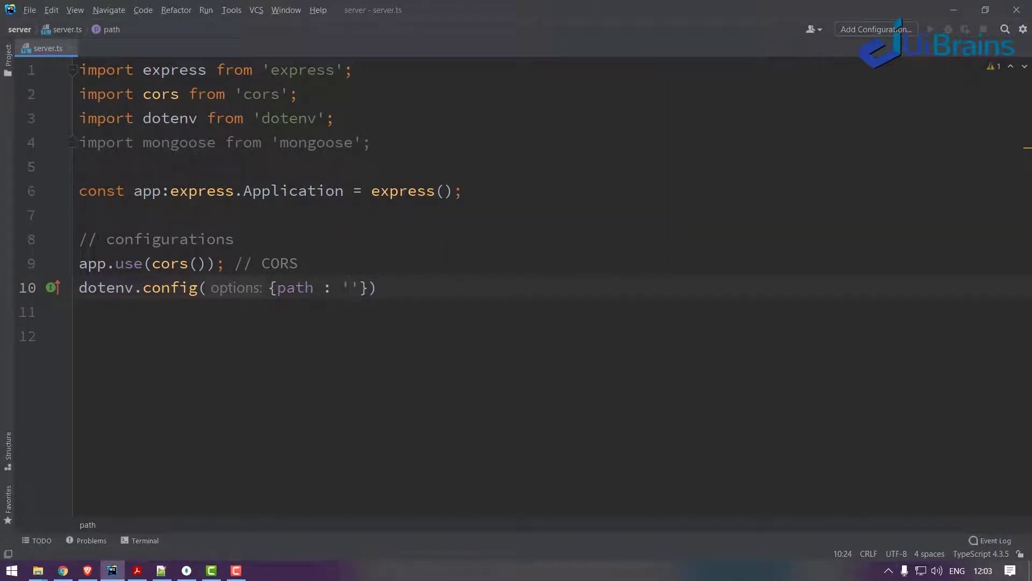
pyautogui.doubleClick(169, 119)
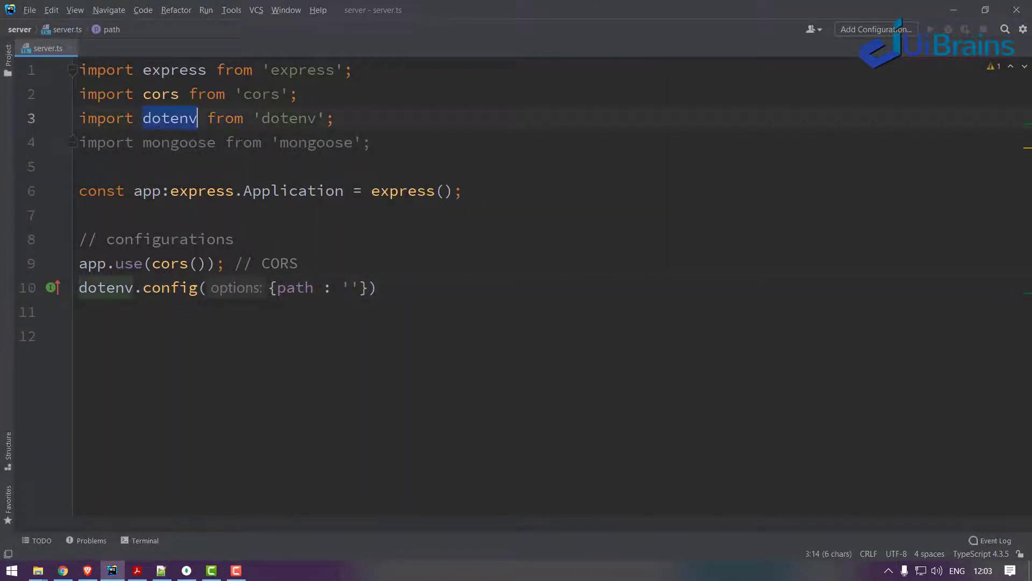
# Step: Create a new empty .env file in the server folder via New > File
pyautogui.click(8, 58)
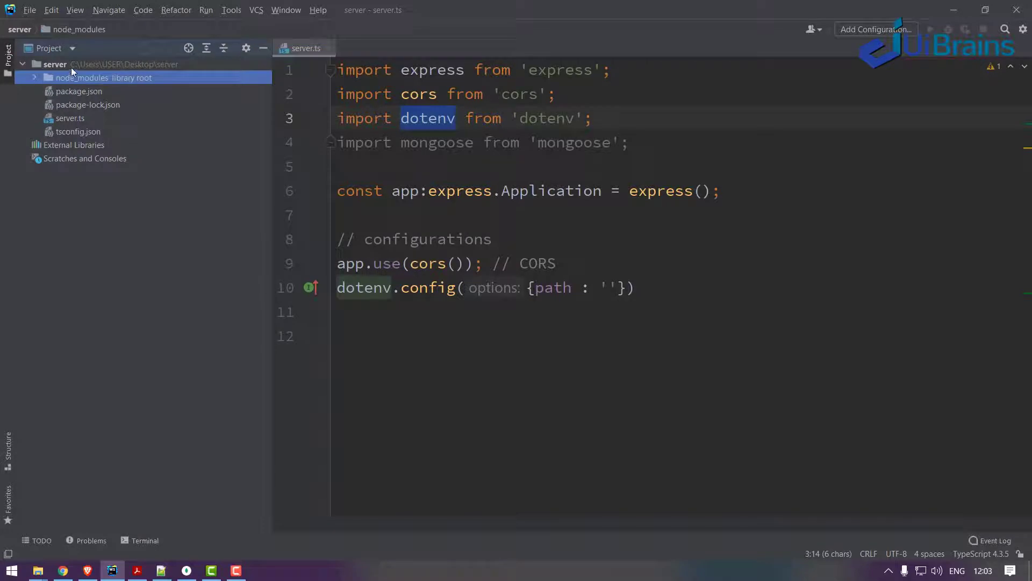
pyautogui.rightClick(87, 73)
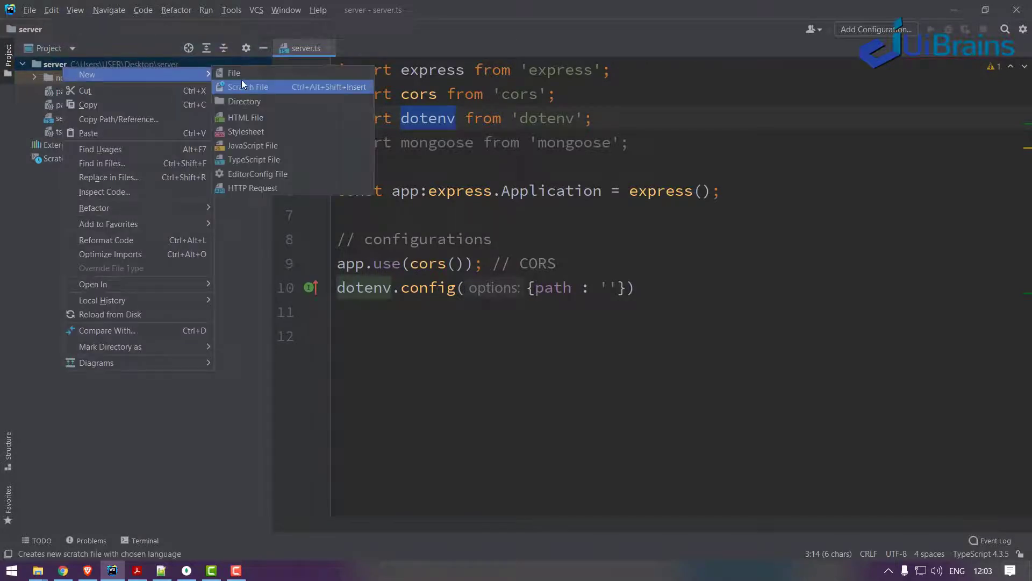
pyautogui.click(234, 72)
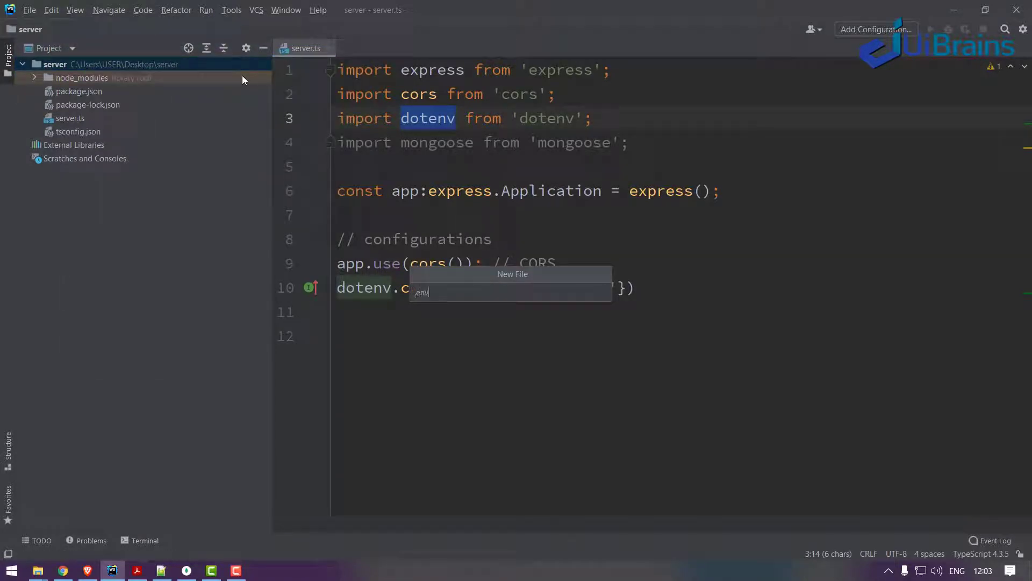
pyautogui.press('Enter')
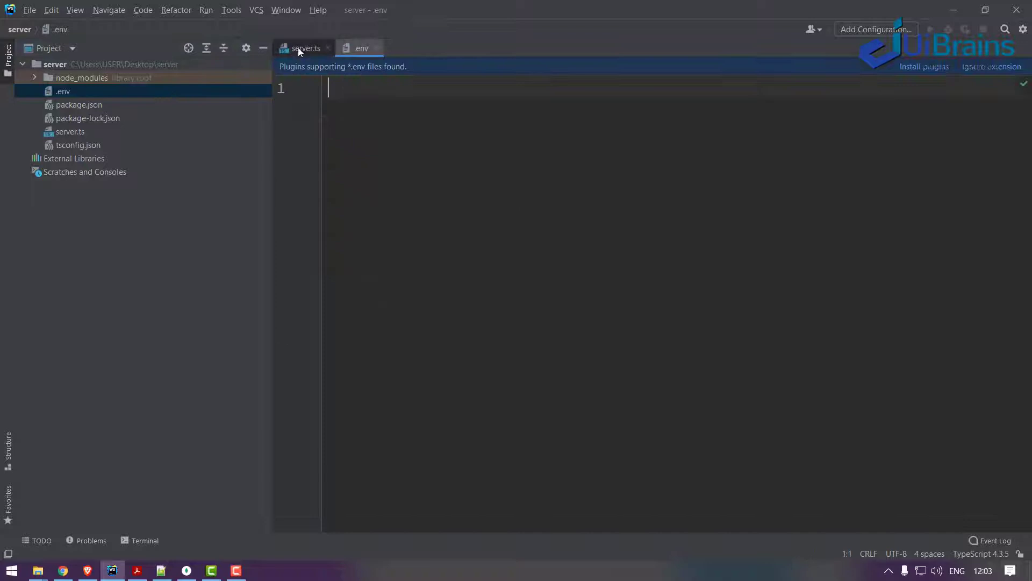
# Step: Set the dotenv config path to './.env' in server.ts
pyautogui.click(305, 48)
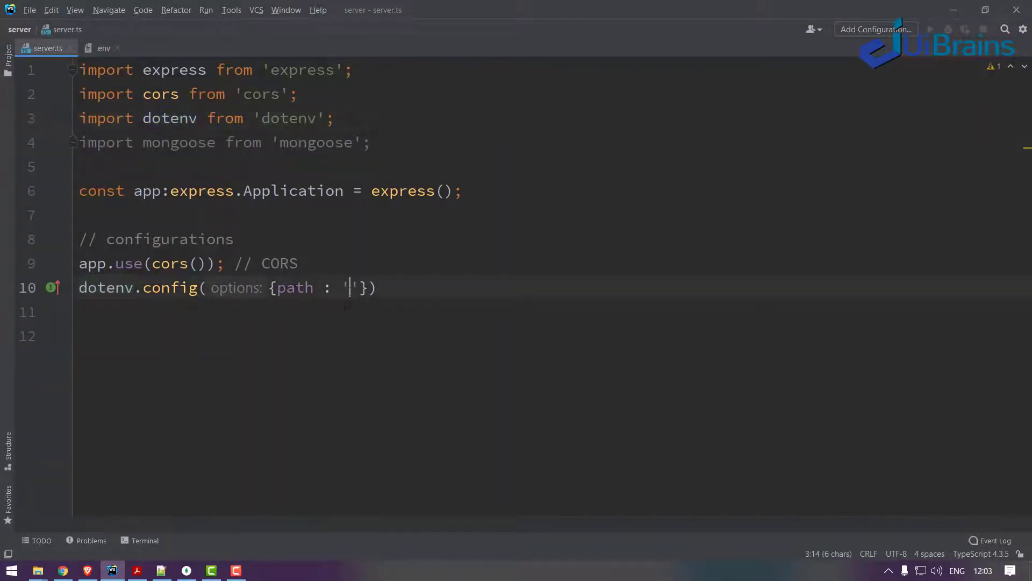
pyautogui.write('./')
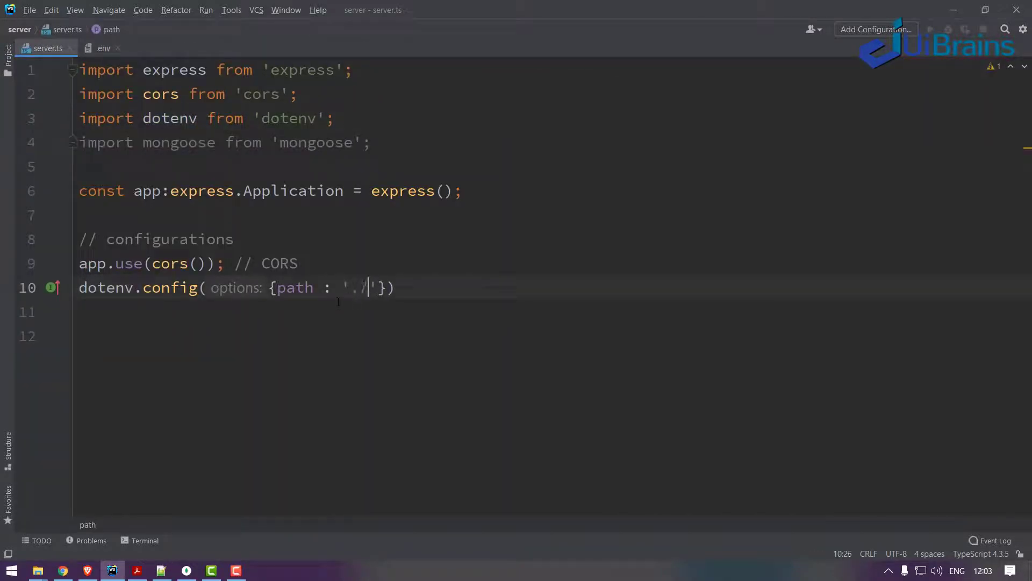
pyautogui.write('.env')
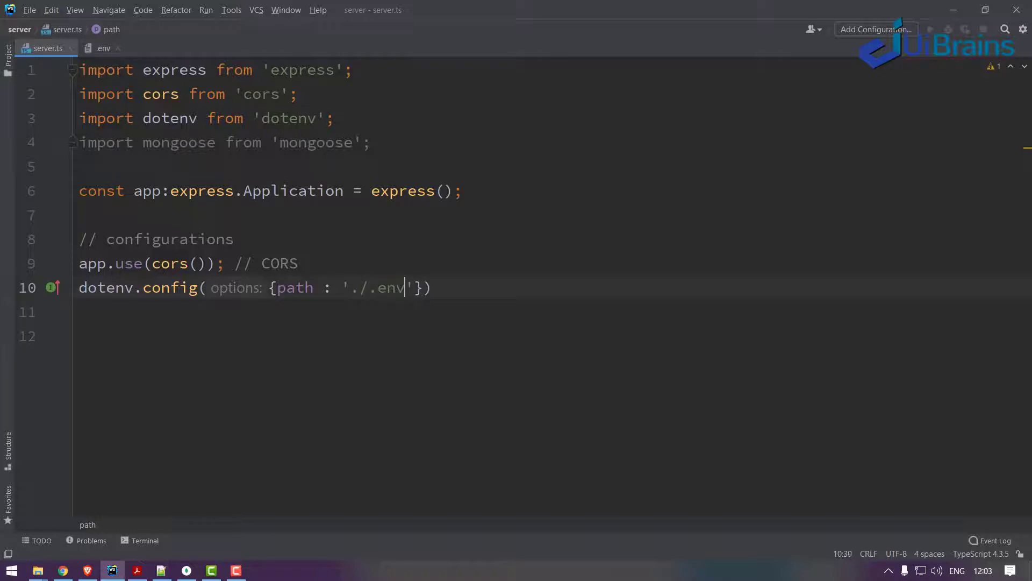
pyautogui.write(';')
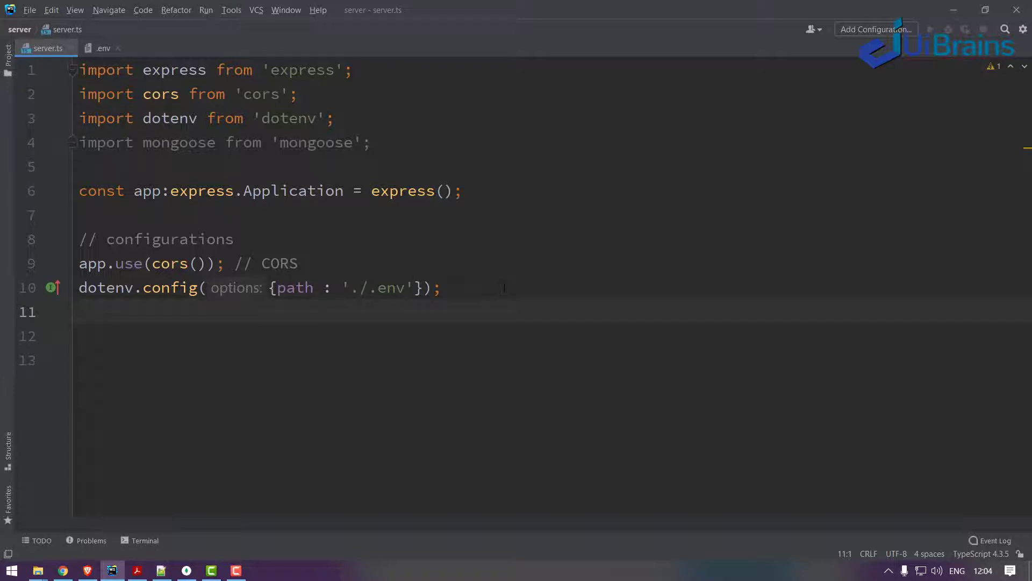
# Step: Add app.use(express.json()); annotated with '// json form data'
pyautogui.write('a')
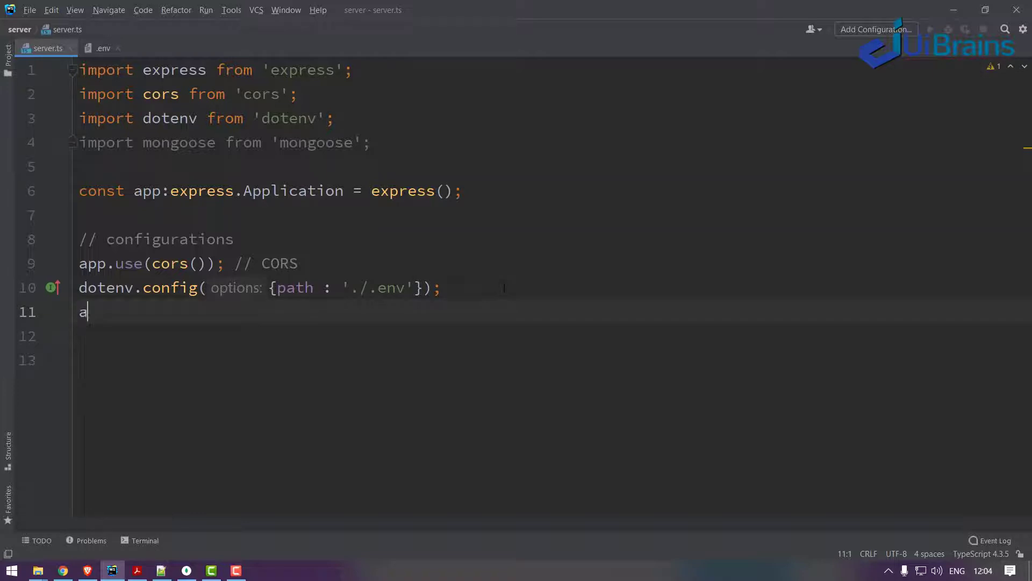
pyautogui.write('pp.use(')
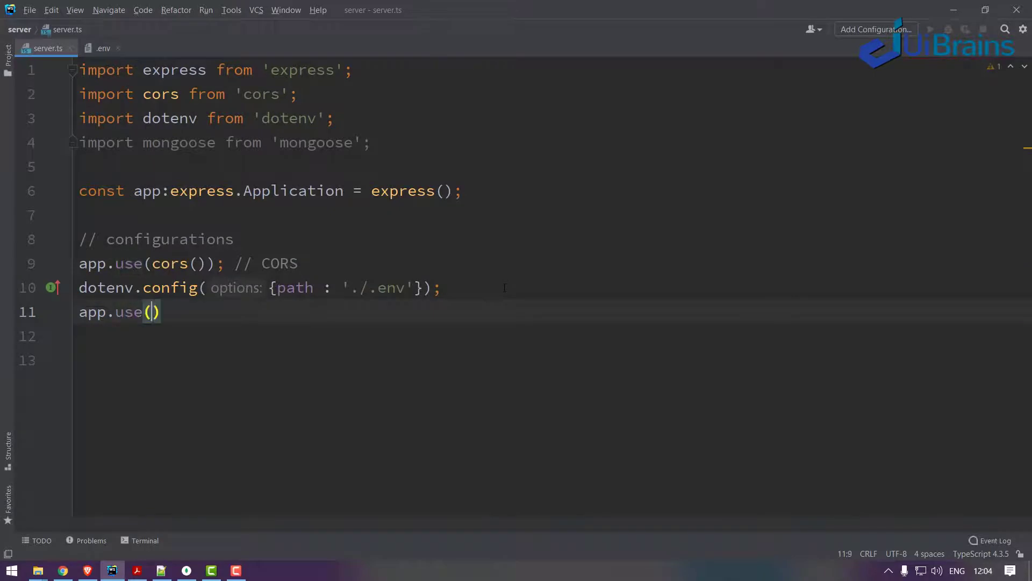
pyautogui.write('express.json(')
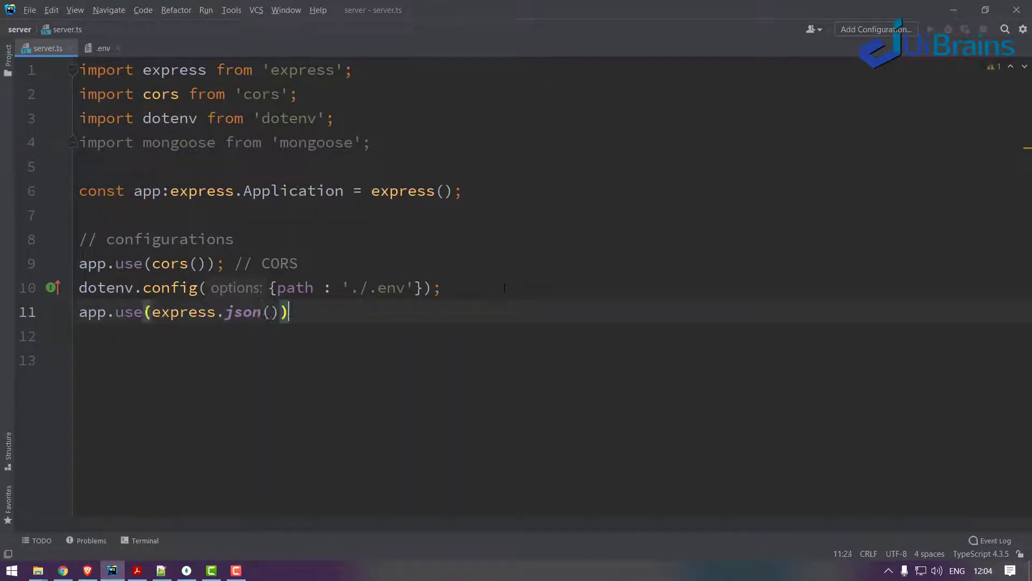
pyautogui.write('; //')
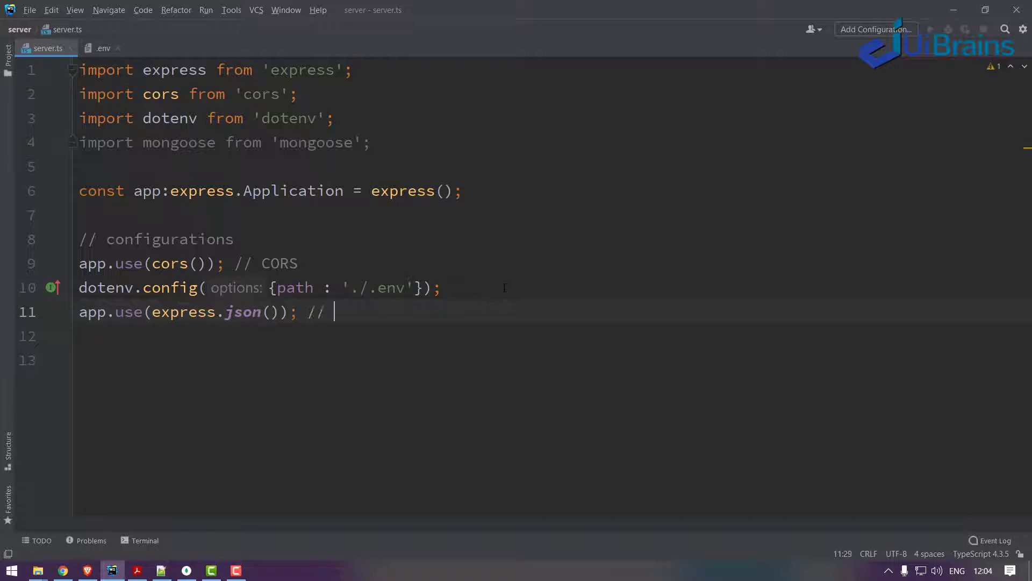
pyautogui.write('j')
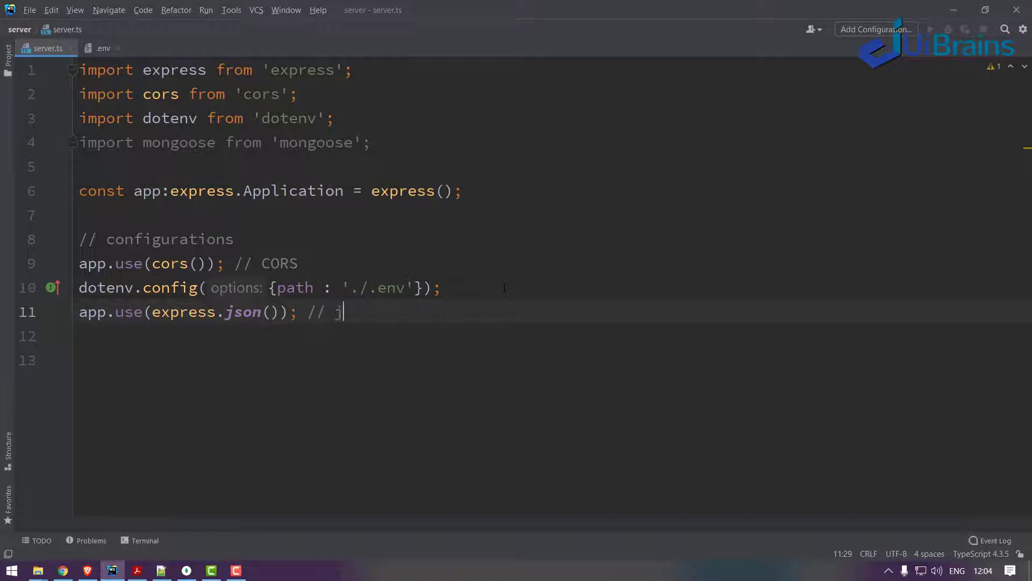
pyautogui.write('son form data')
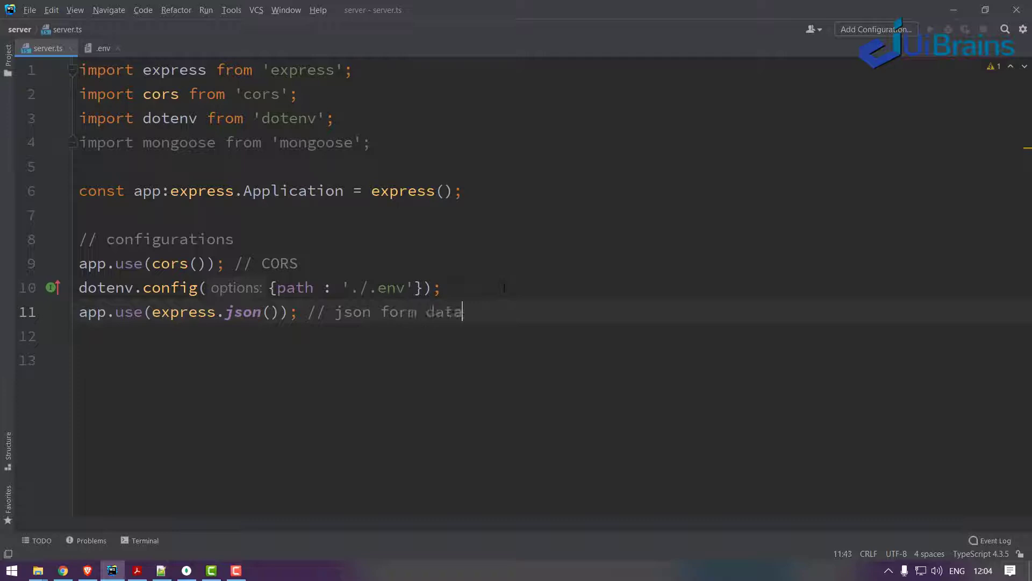
# Step: Annotate the dotenv config line with '// for env variables'
pyautogui.click(277, 312)
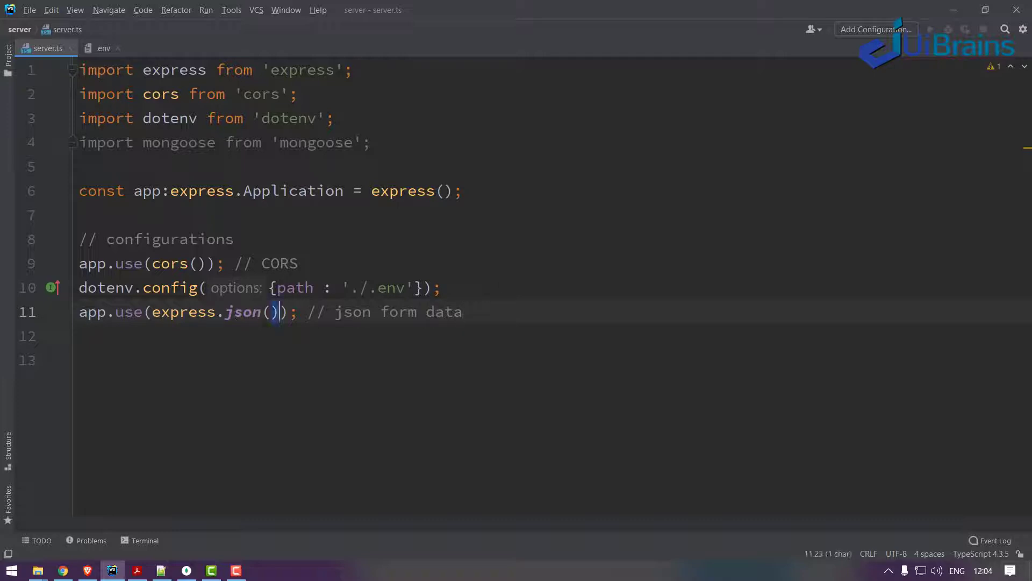
pyautogui.click(441, 287)
pyautogui.write(' // for env v')
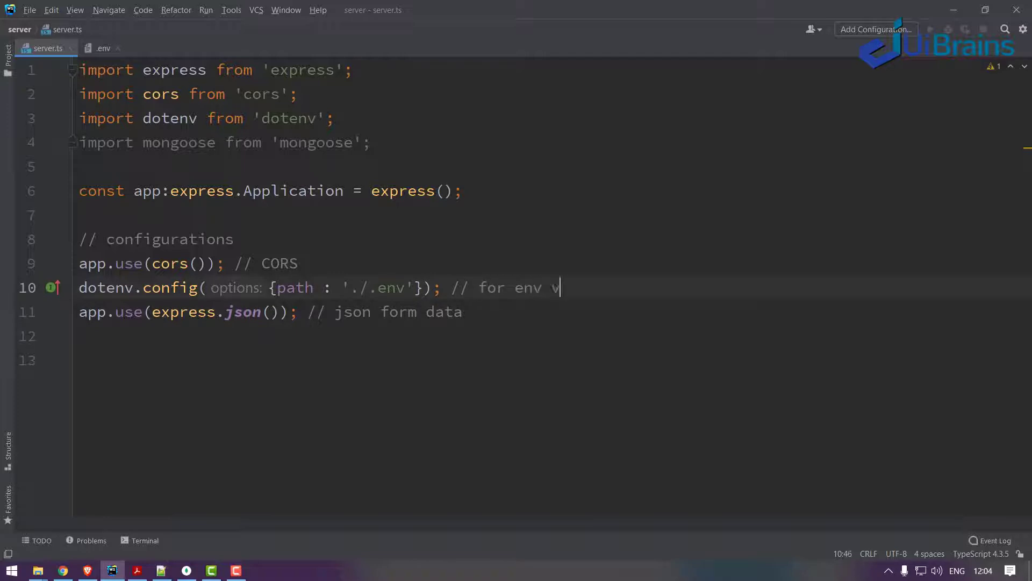
pyautogui.write('ariables')
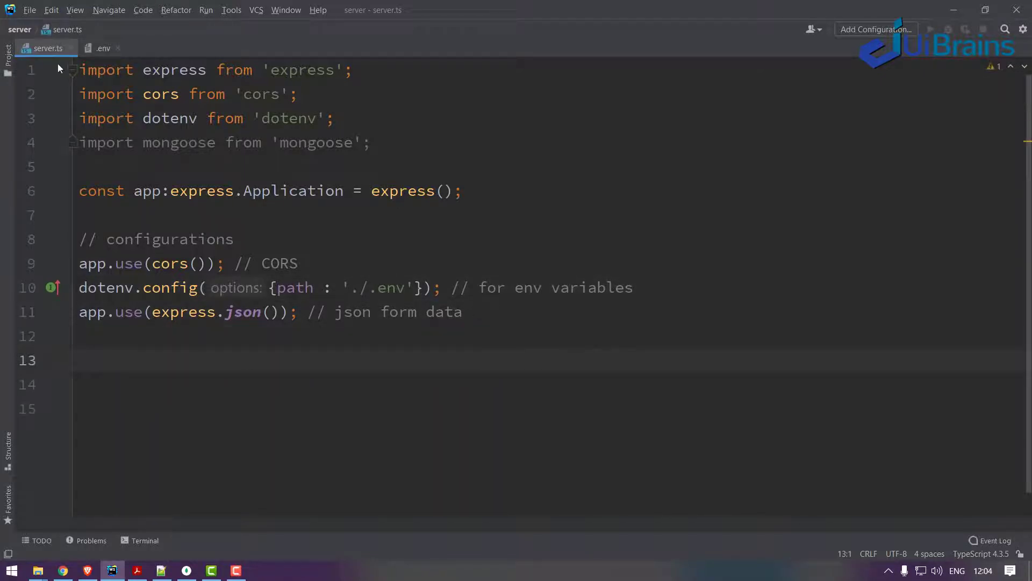
pyautogui.click(103, 48)
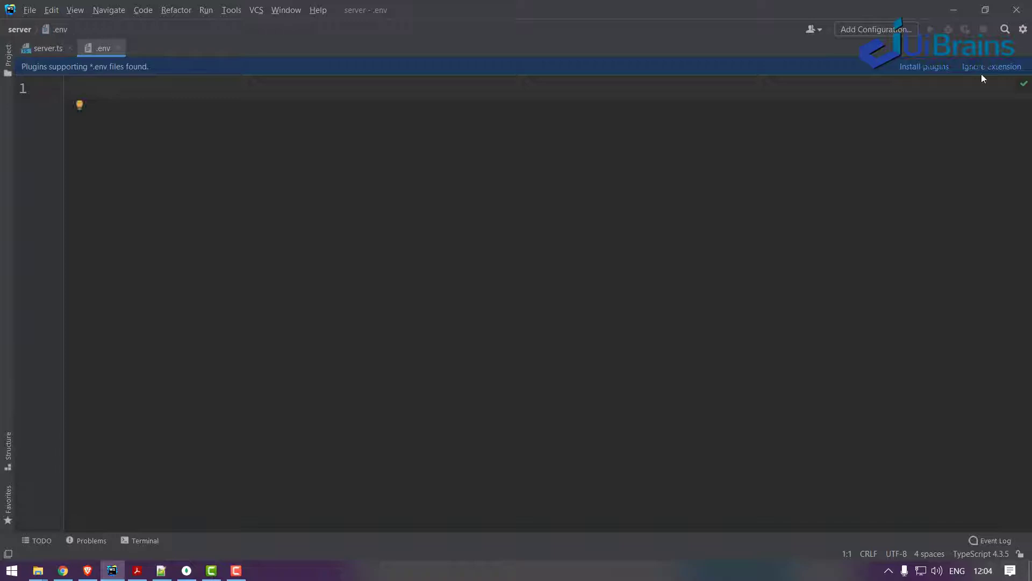
pyautogui.click(991, 67)
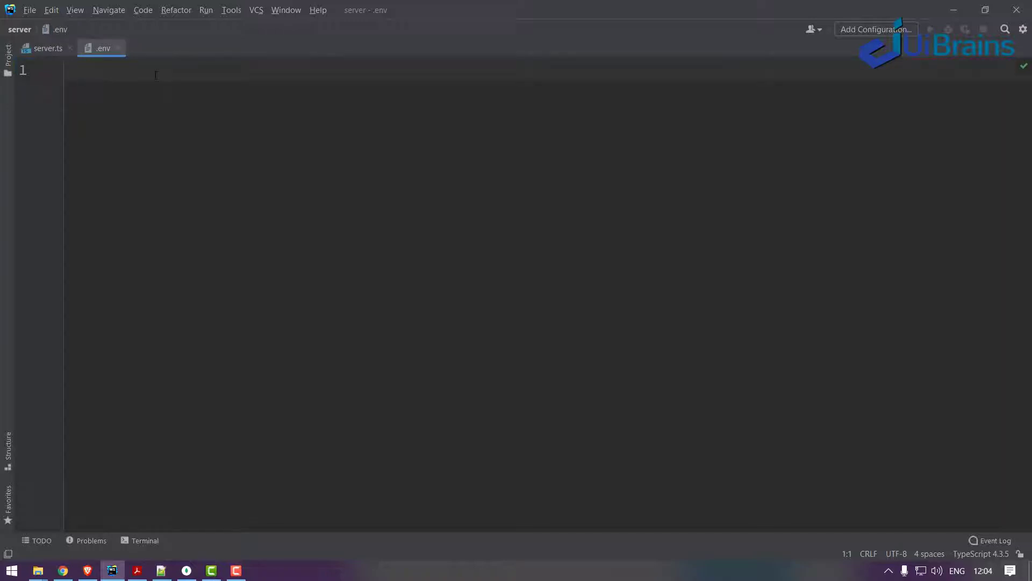
pyautogui.write('HOST_NAME')
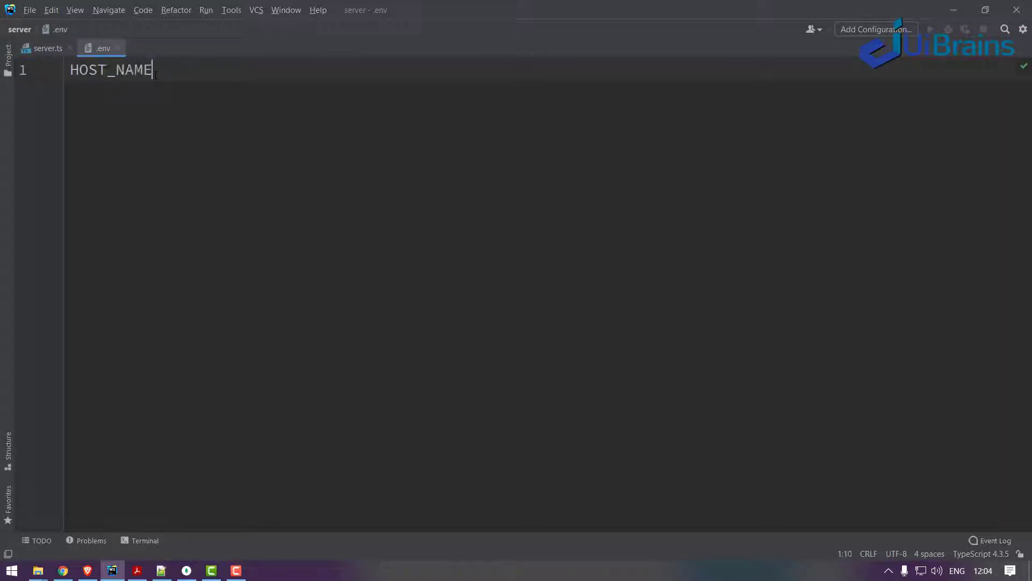
pyautogui.write('=')
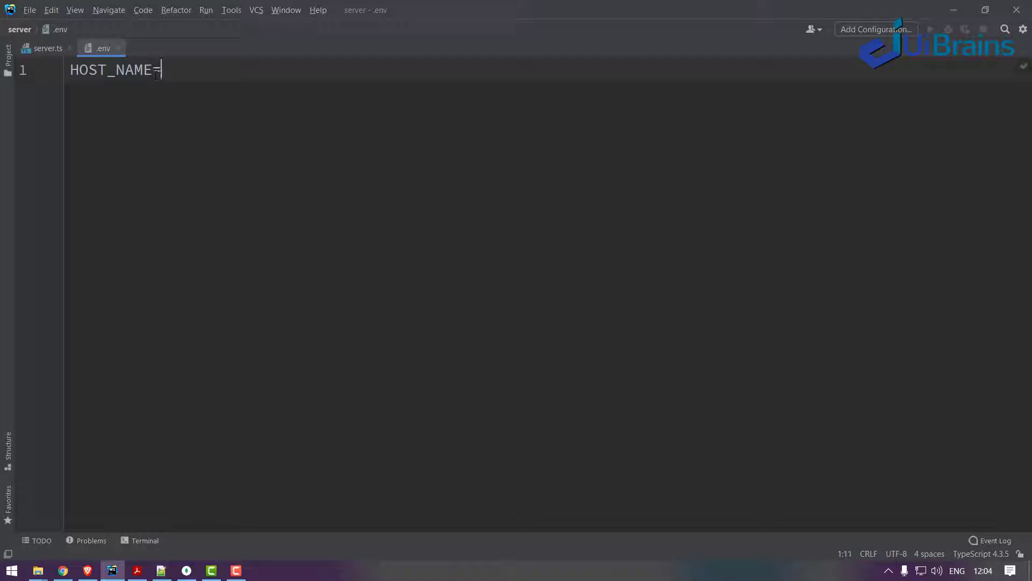
pyautogui.write('http:')
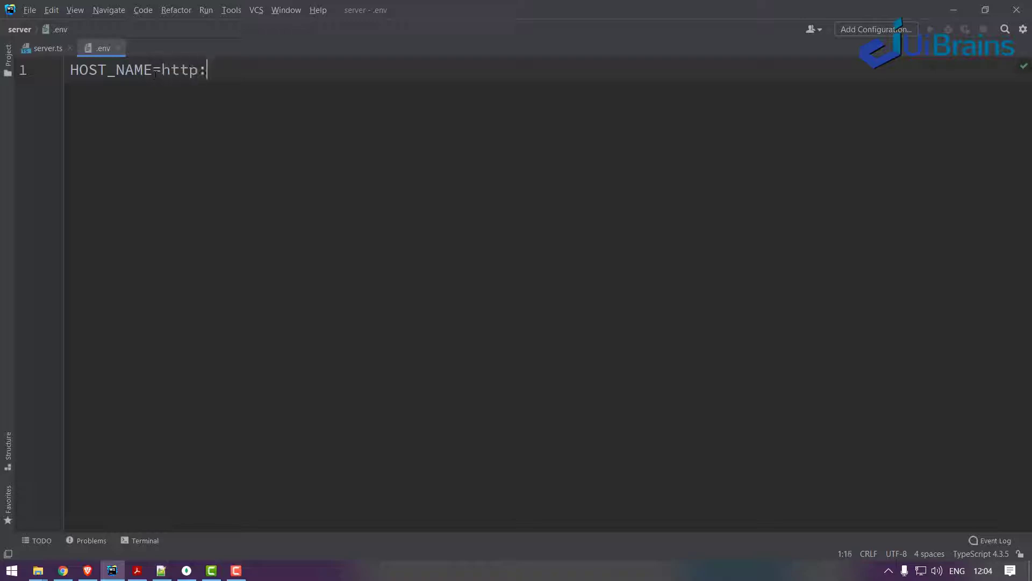
pyautogui.write('//')
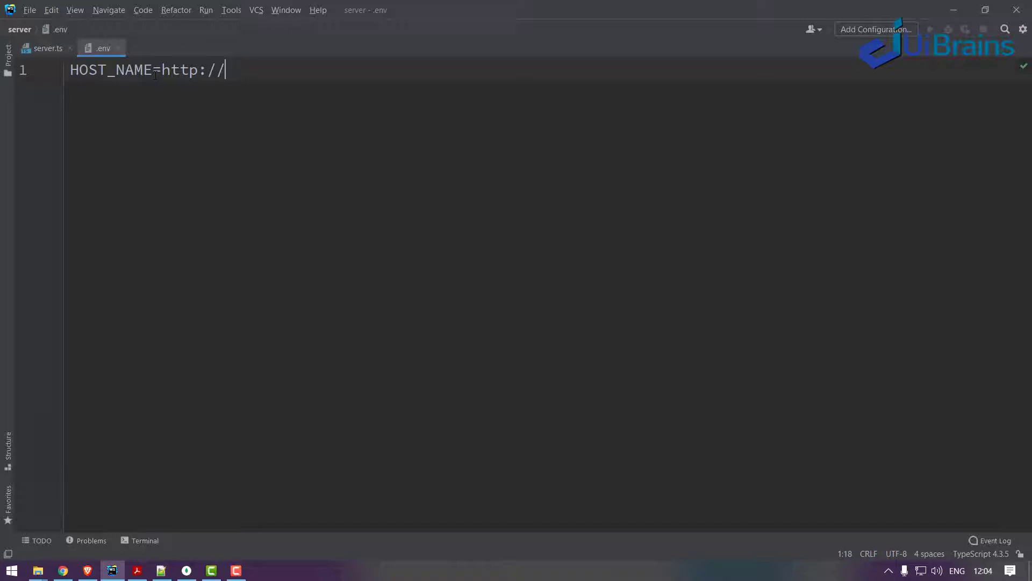
pyautogui.press('BackSpace')
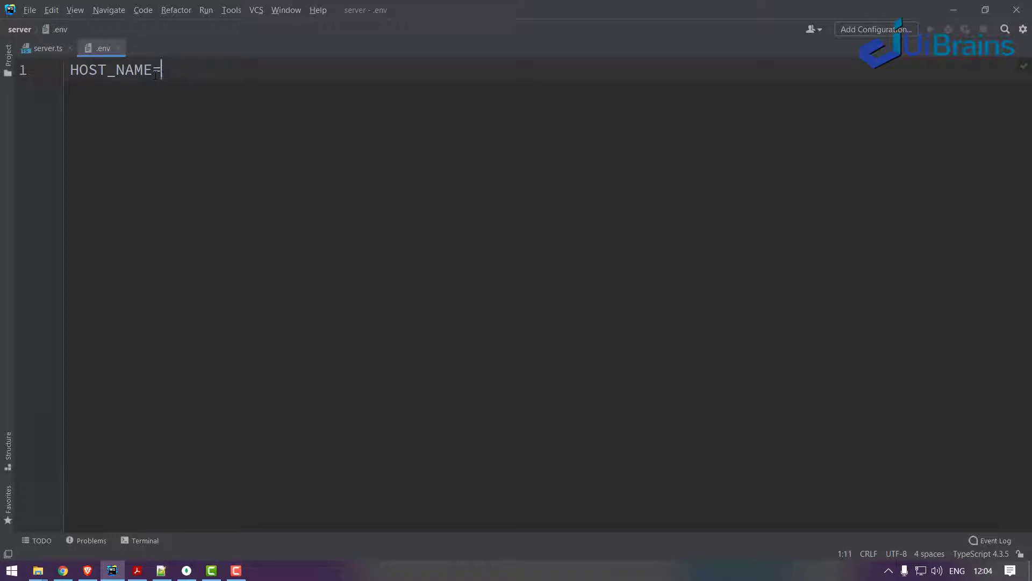
pyautogui.write('127')
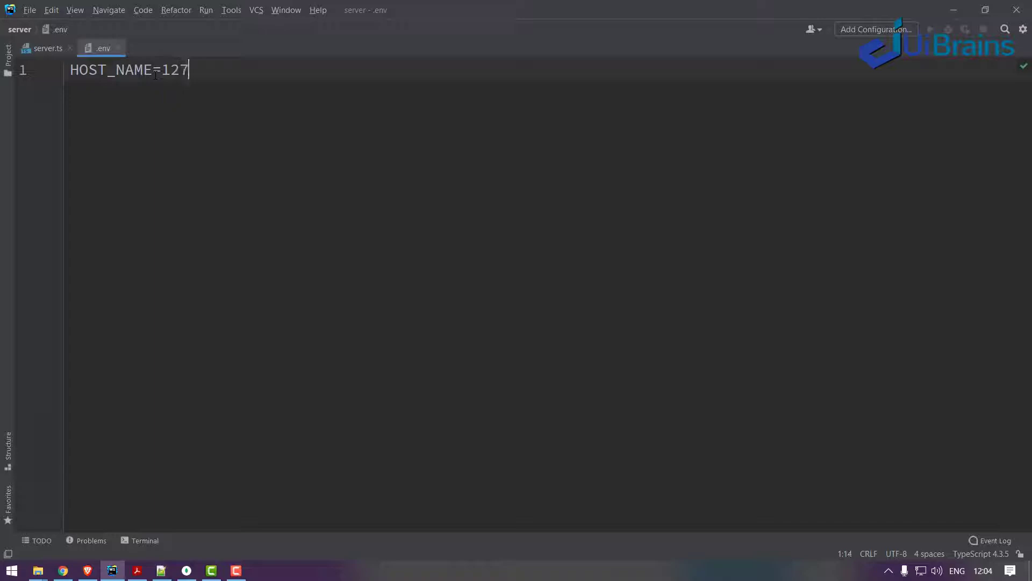
pyautogui.write('.0.0.1')
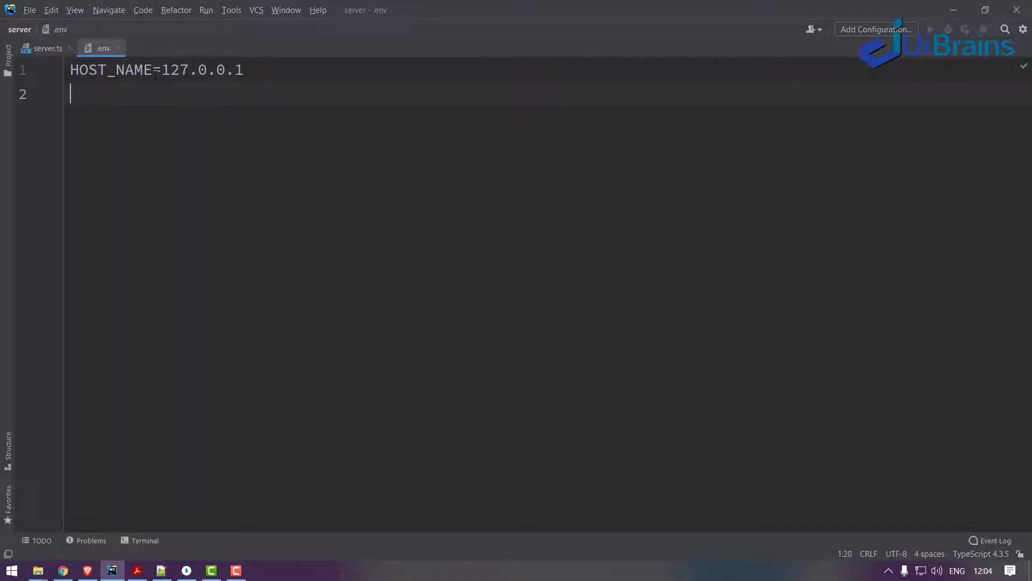
# Step: Add PORT=5000 on the next line of the .env file
pyautogui.write('PORT')
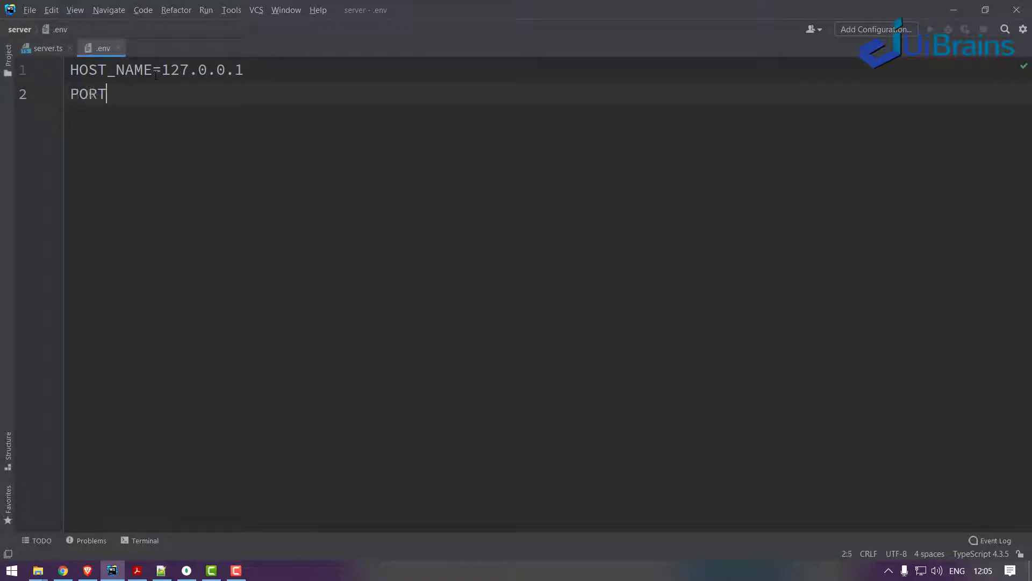
pyautogui.write('=')
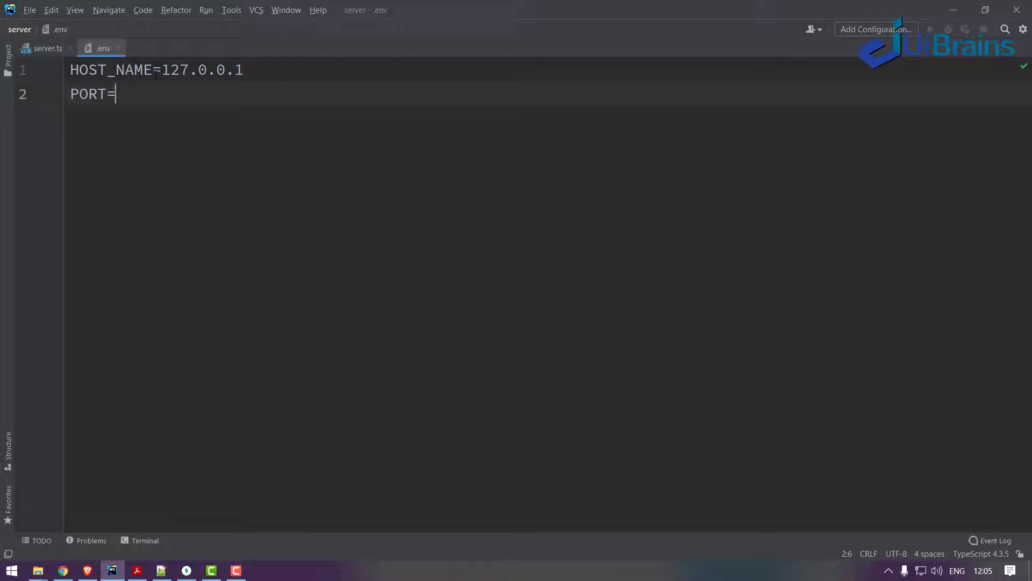
pyautogui.write('5000')
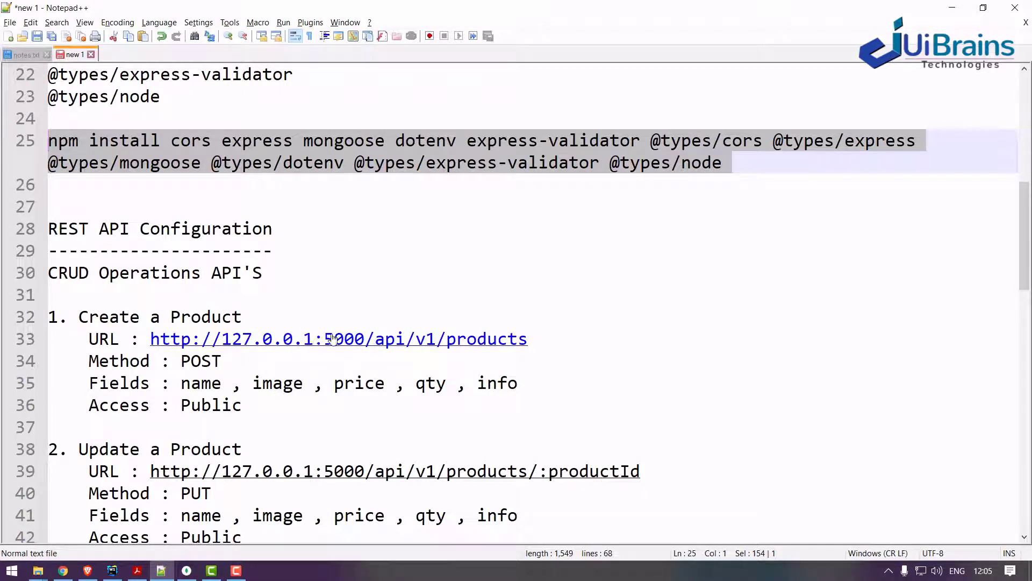
pyautogui.click(112, 570)
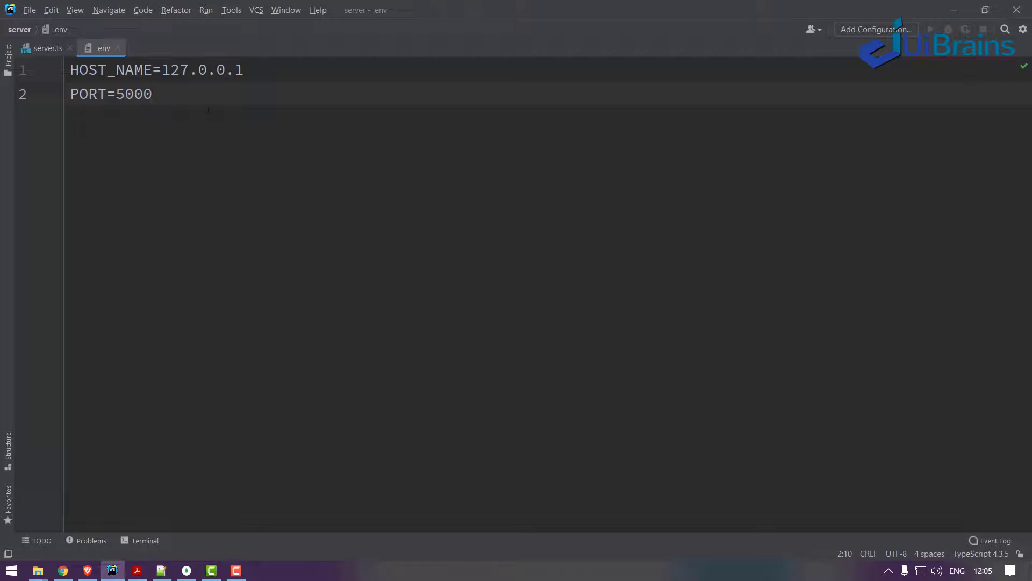
# Step: Add MONGODB_URL=mongodb://127.0.0.1:27017/big-basket to the .env file
pyautogui.write('MONGOSE')
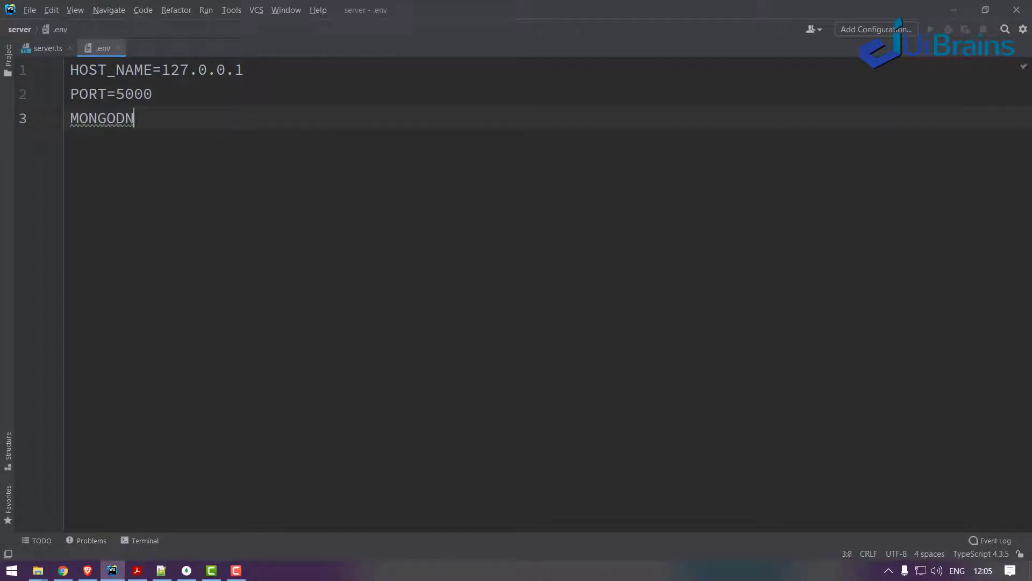
pyautogui.write('B_UR')
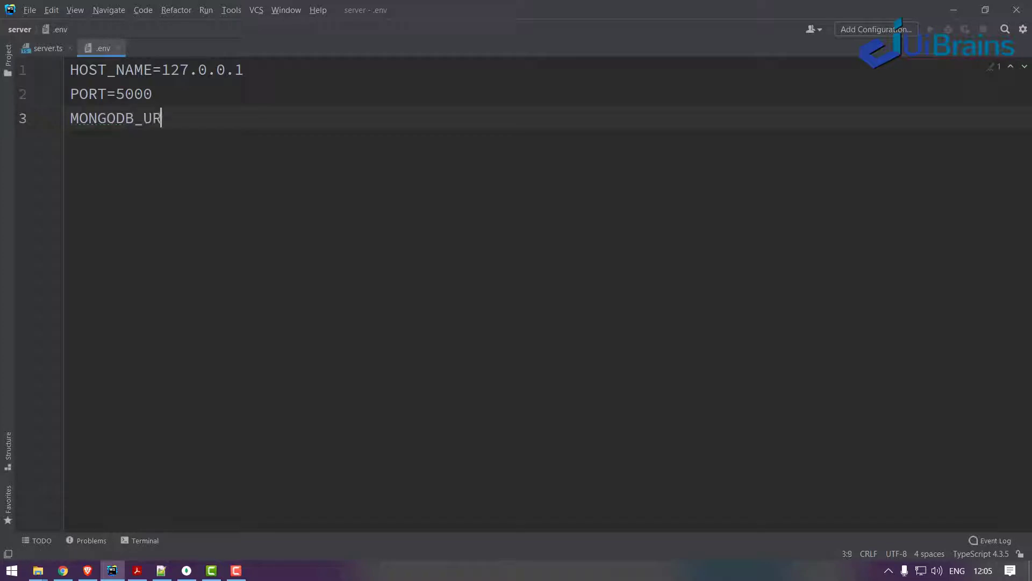
pyautogui.write('L=')
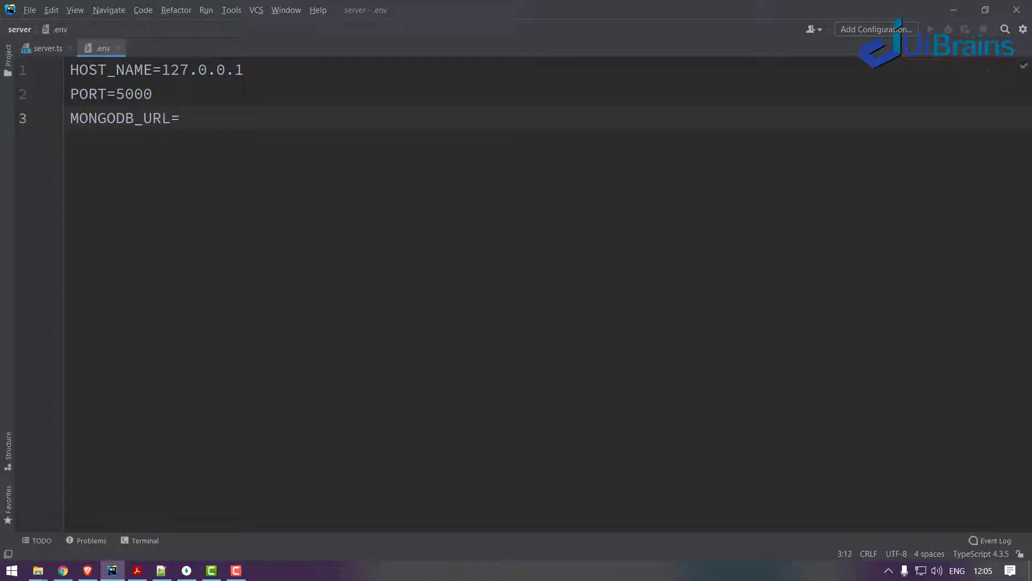
pyautogui.write('mong')
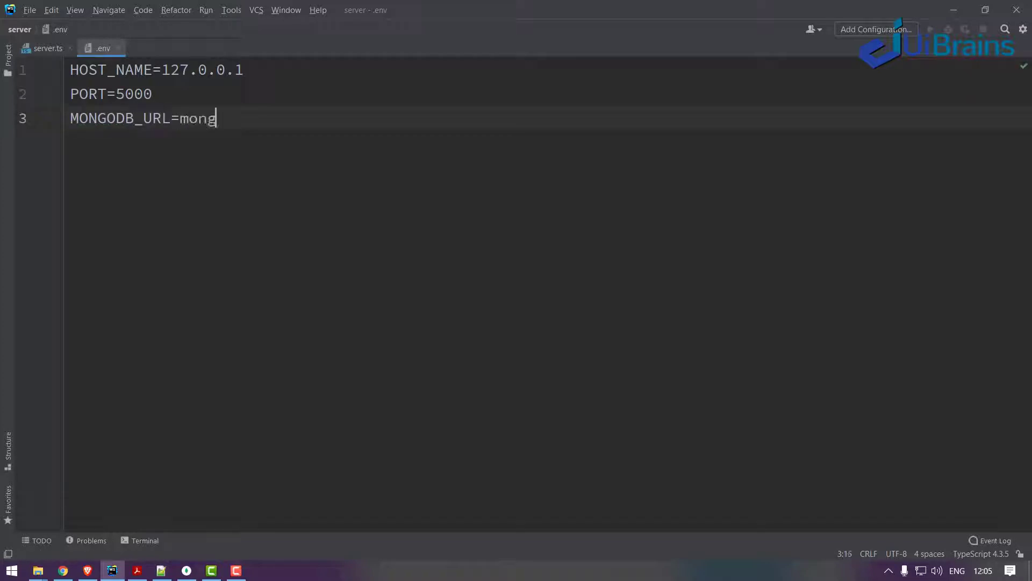
pyautogui.write('odb://')
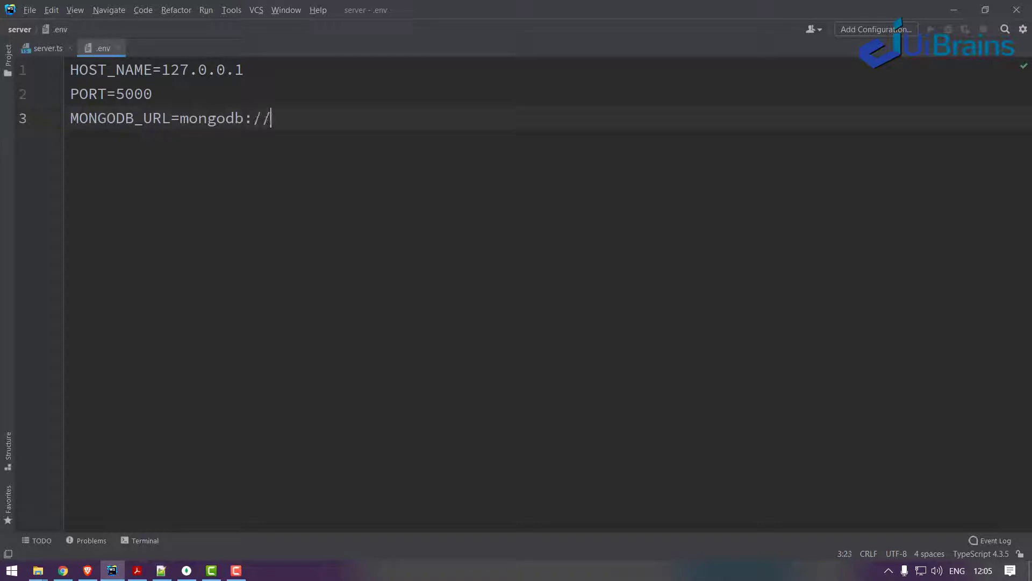
pyautogui.write('12')
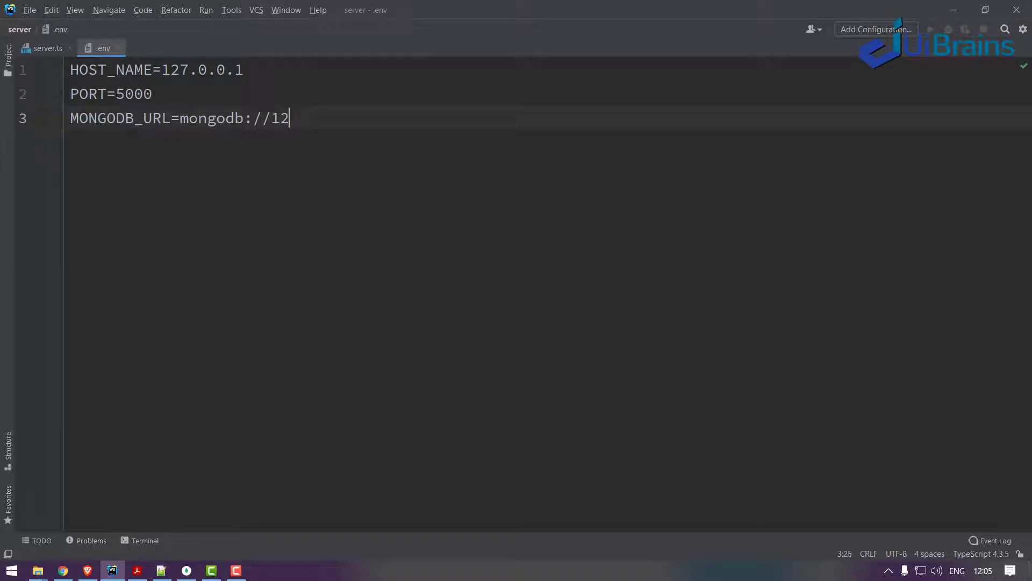
pyautogui.write('7.0')
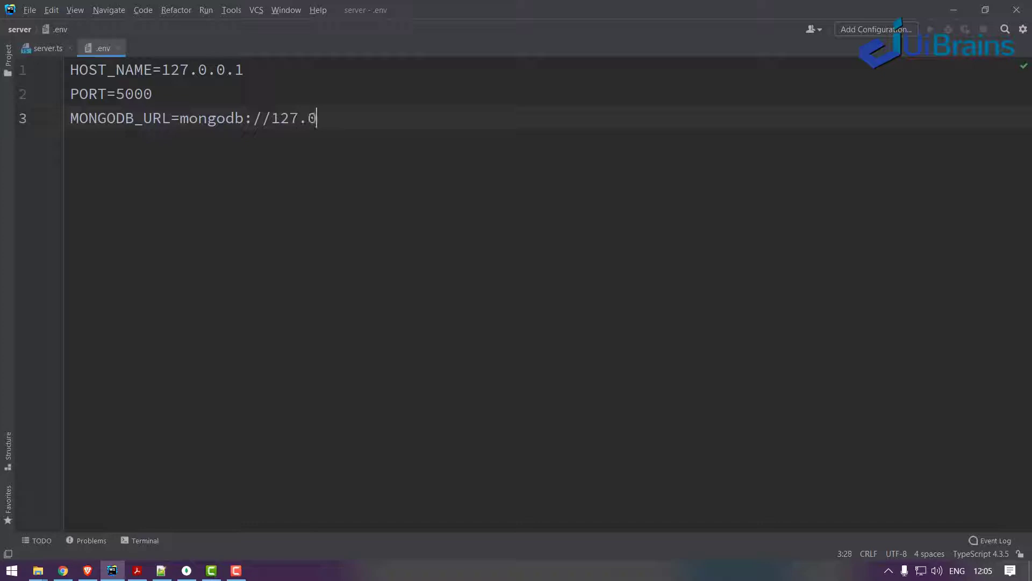
pyautogui.write('.')
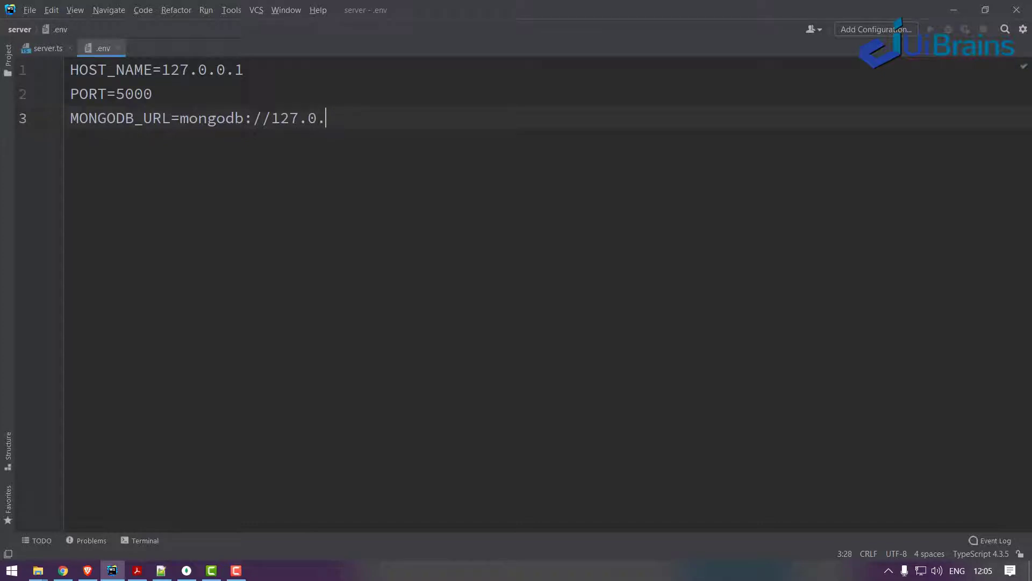
pyautogui.write('0.1:')
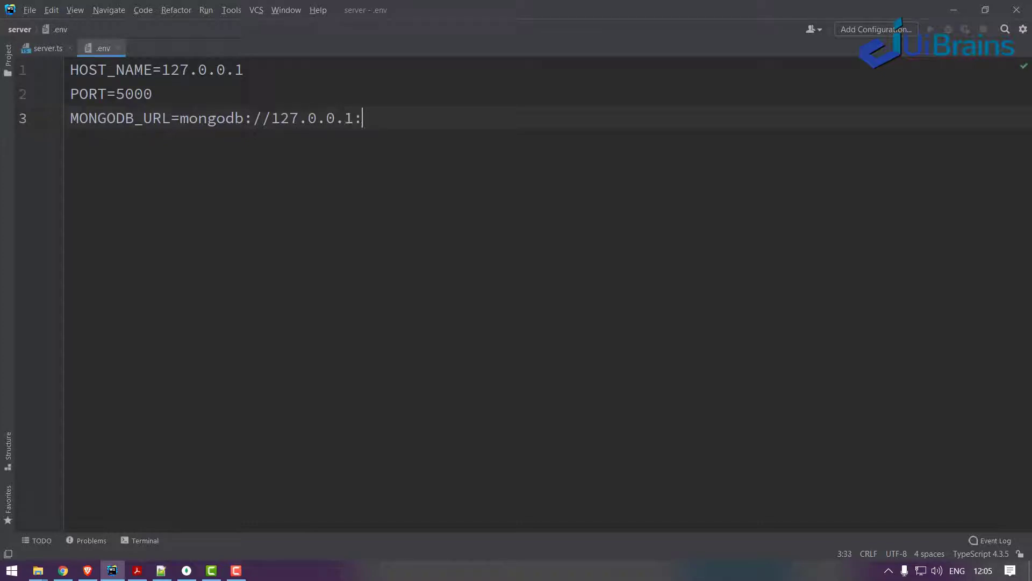
pyautogui.write('2701')
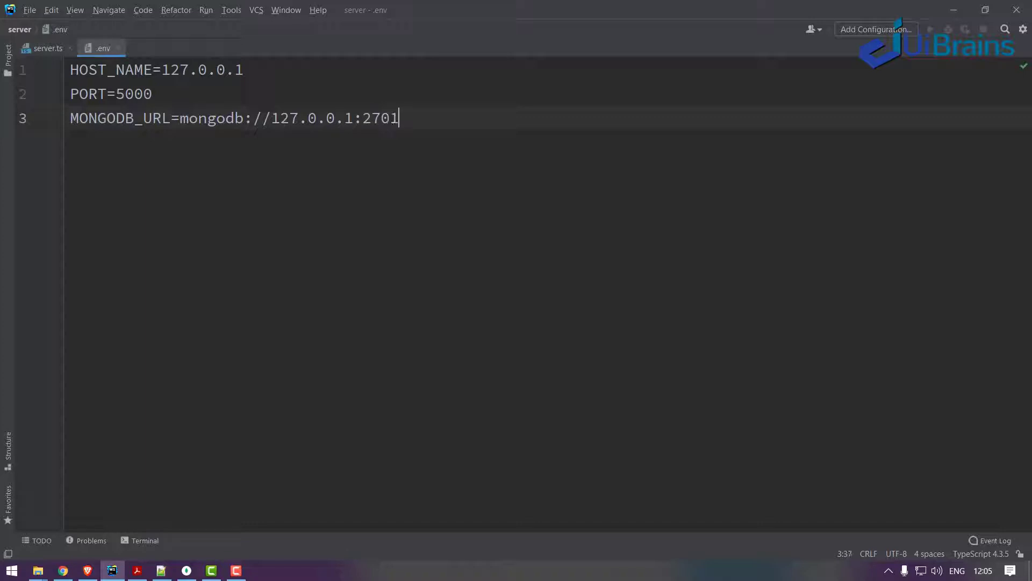
pyautogui.write('7/')
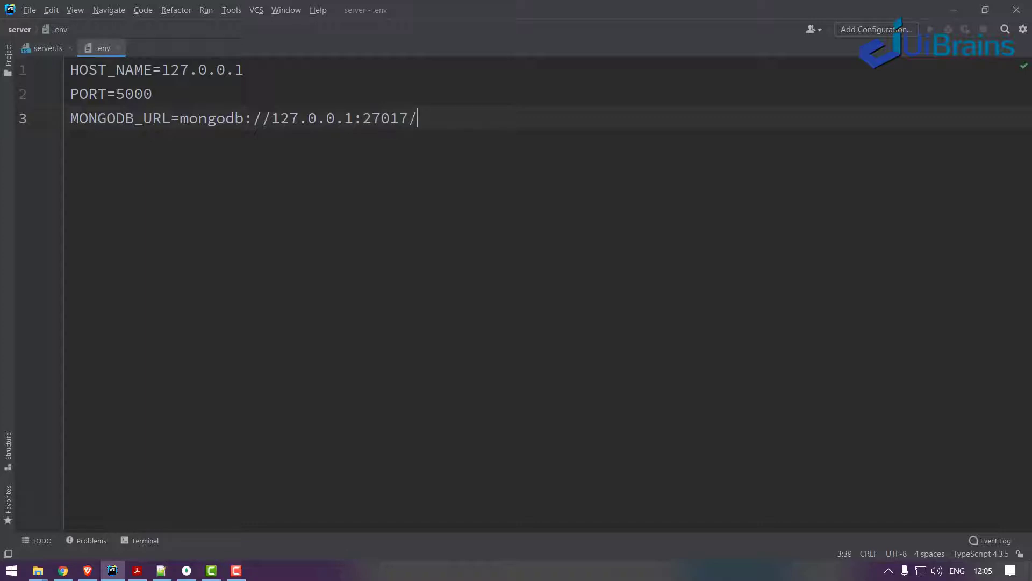
pyautogui.write('bg')
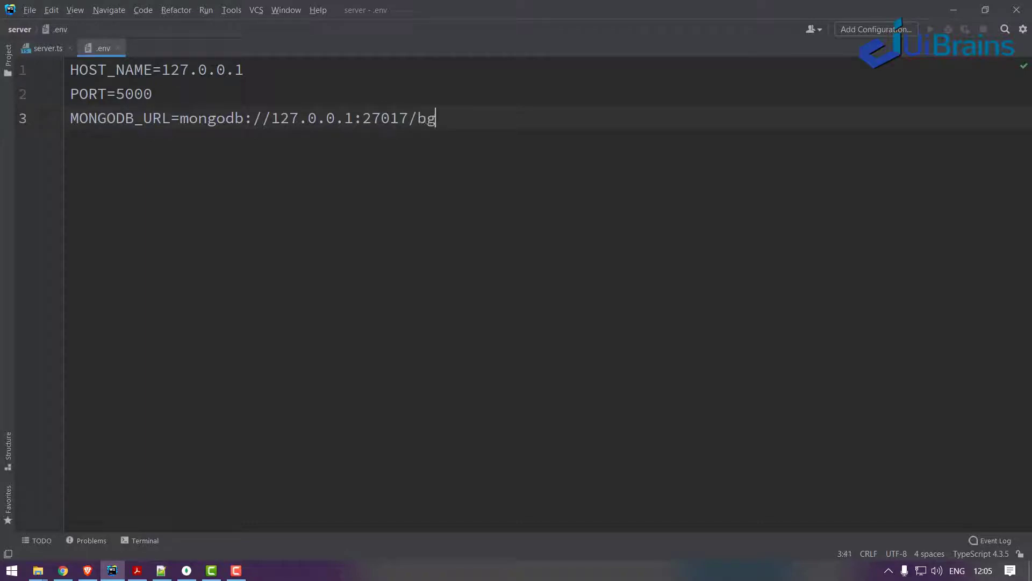
pyautogui.write('i')
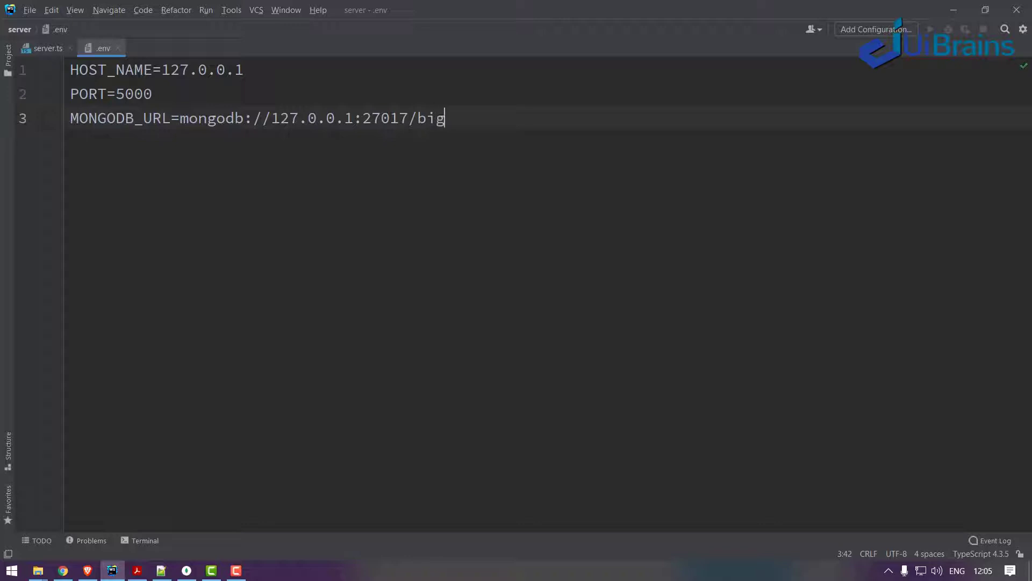
pyautogui.write('-basket')
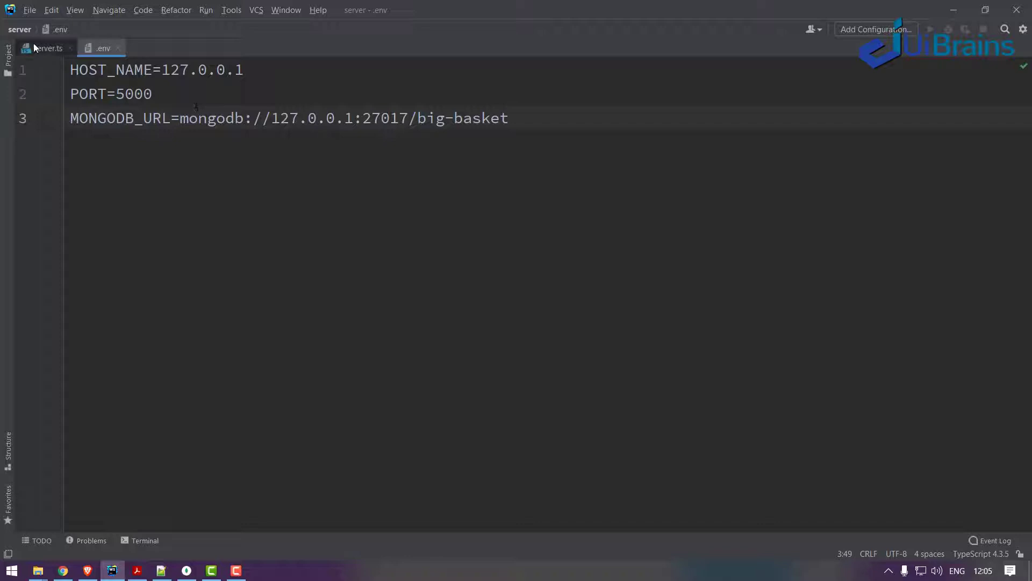
# Step: Declare let hostName: string | undefined = process.env.HOST_NAME in server.ts
pyautogui.click(46, 49)
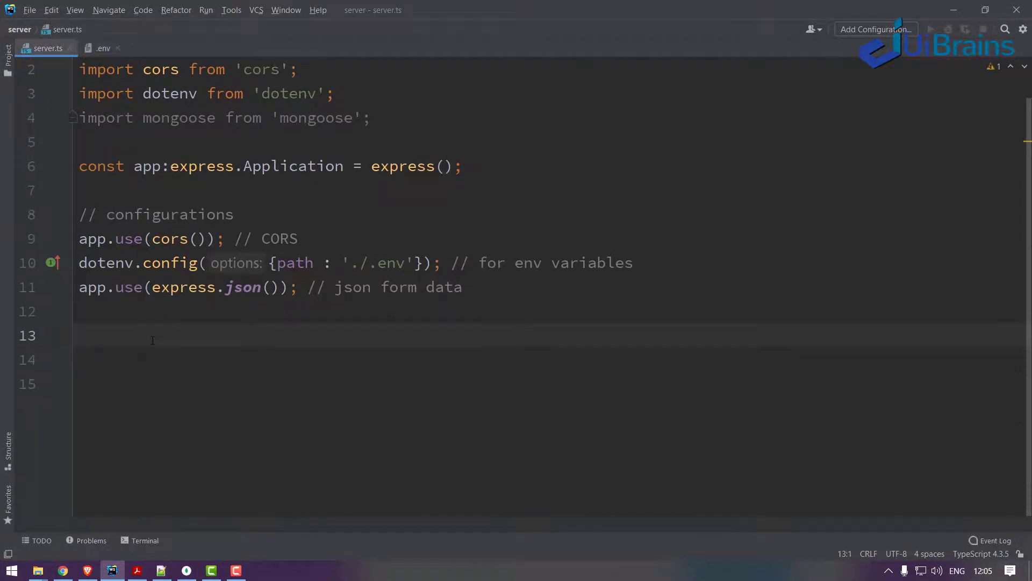
pyautogui.write('let hostName')
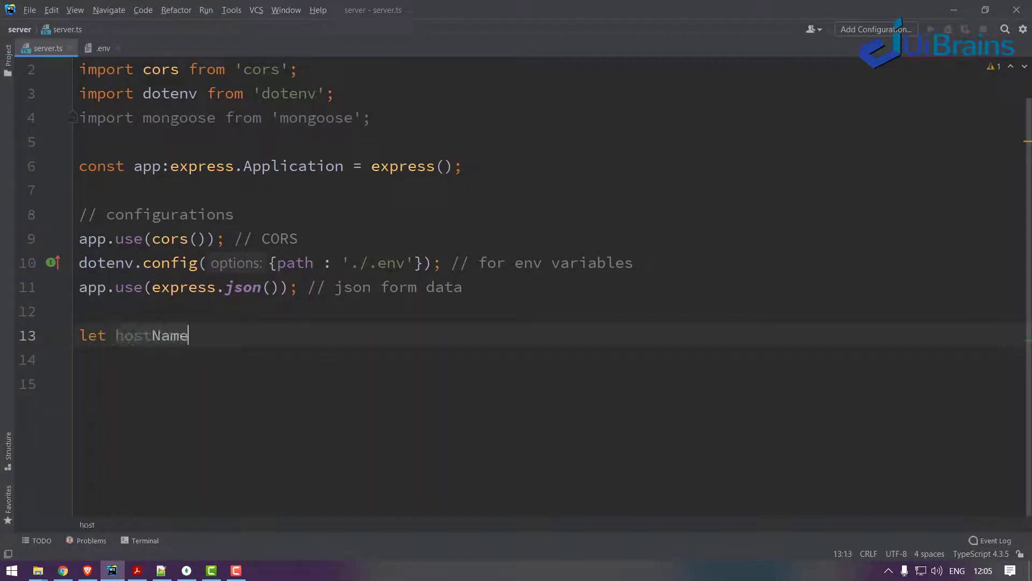
pyautogui.write(':string')
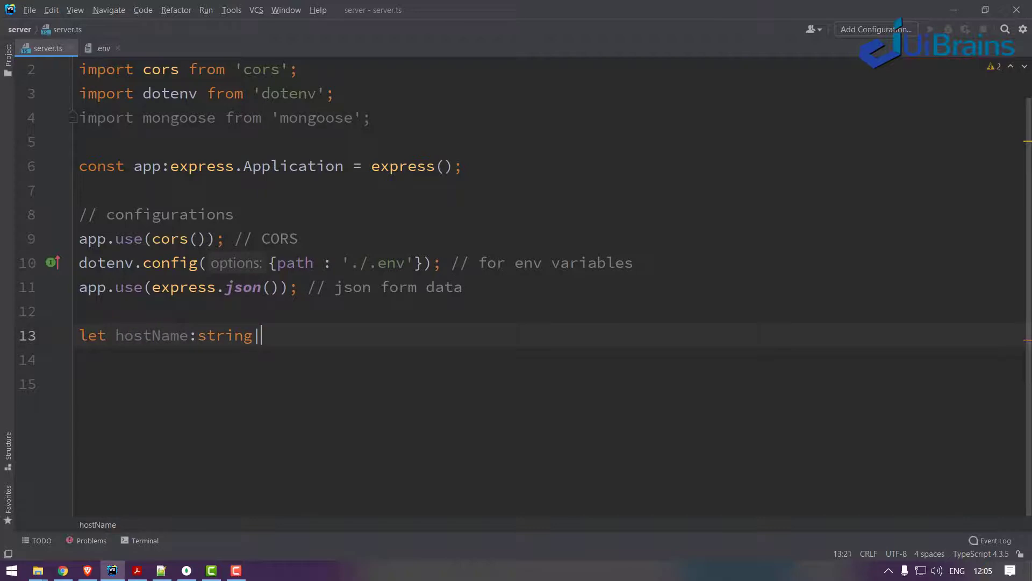
pyautogui.write('|undefined =')
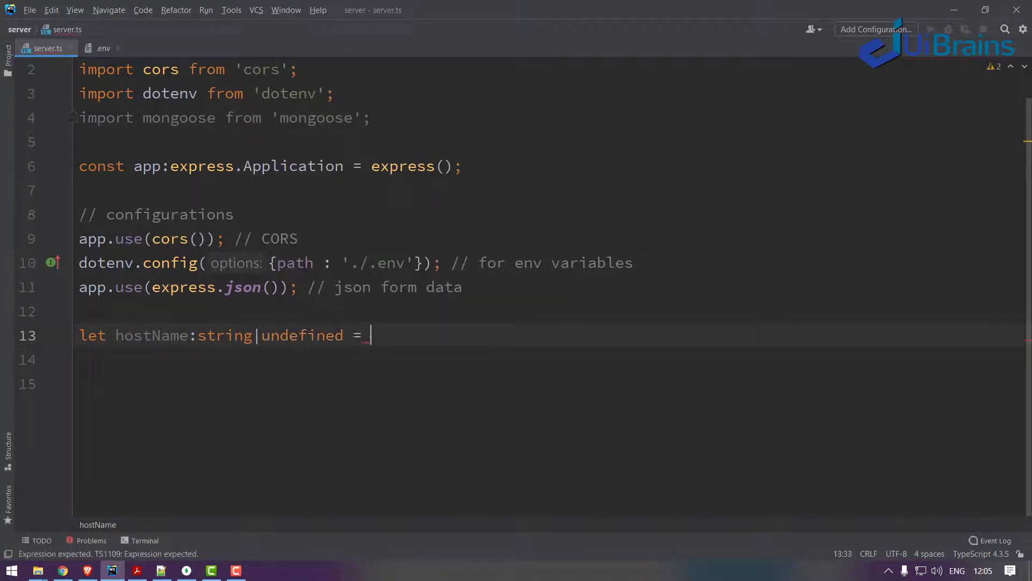
pyautogui.write('process.env')
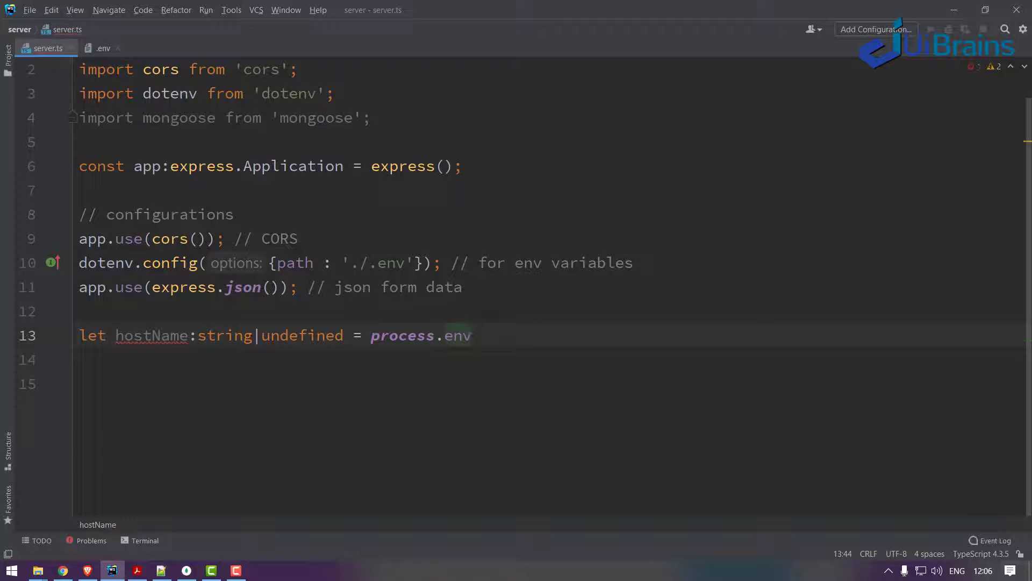
pyautogui.write('.')
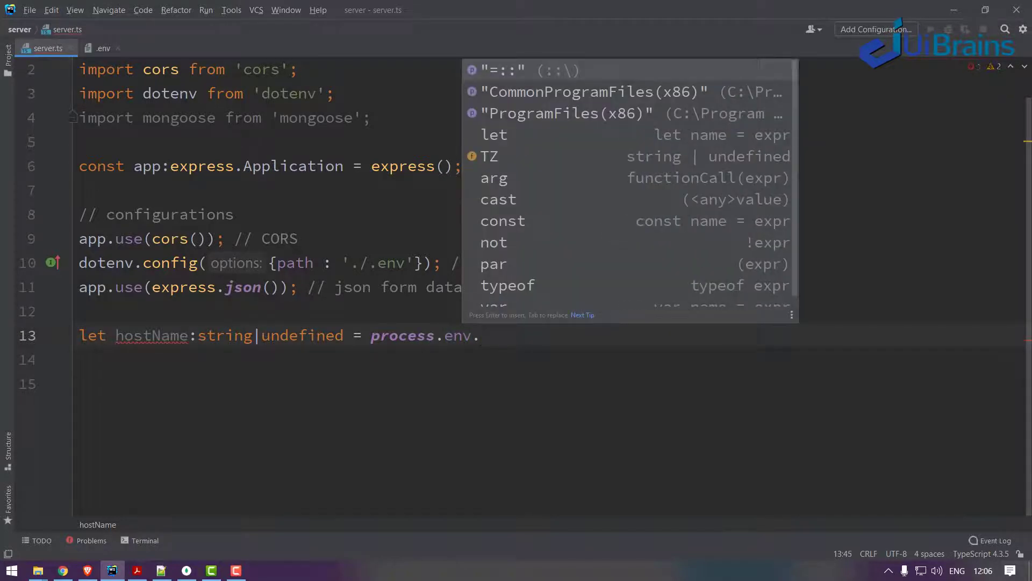
pyautogui.write('HO')
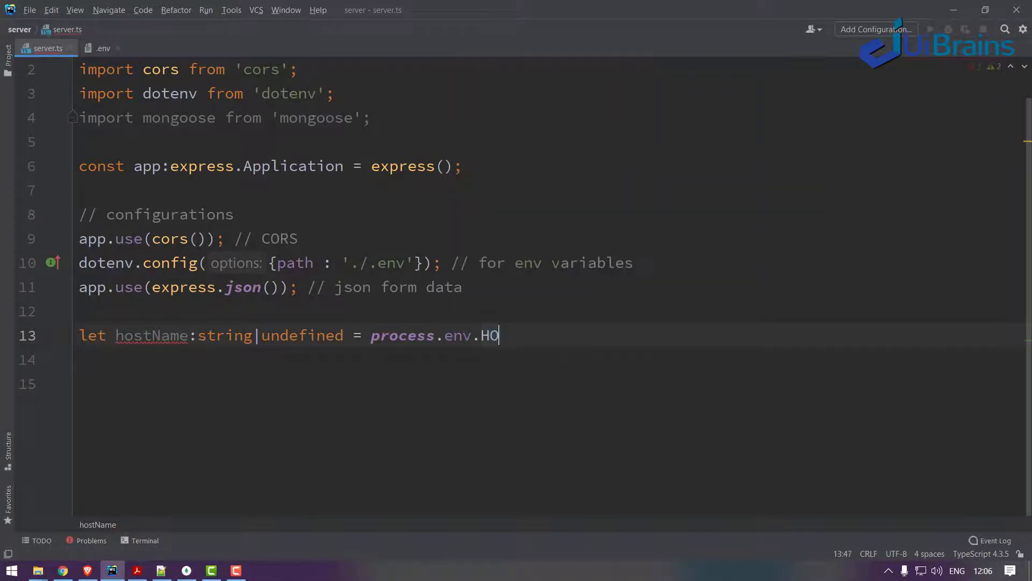
pyautogui.write('ST_NAME;')
pyautogui.click(548, 360)
pyautogui.write('let')
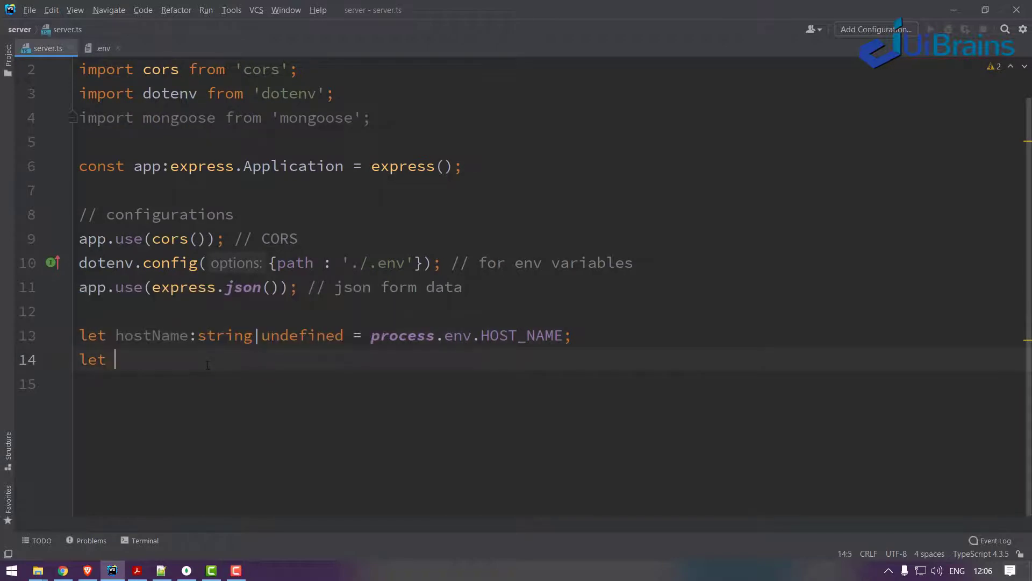
# Step: Declare let port: number | undefined = Number(process.env.PORT)
pyautogui.write('port')
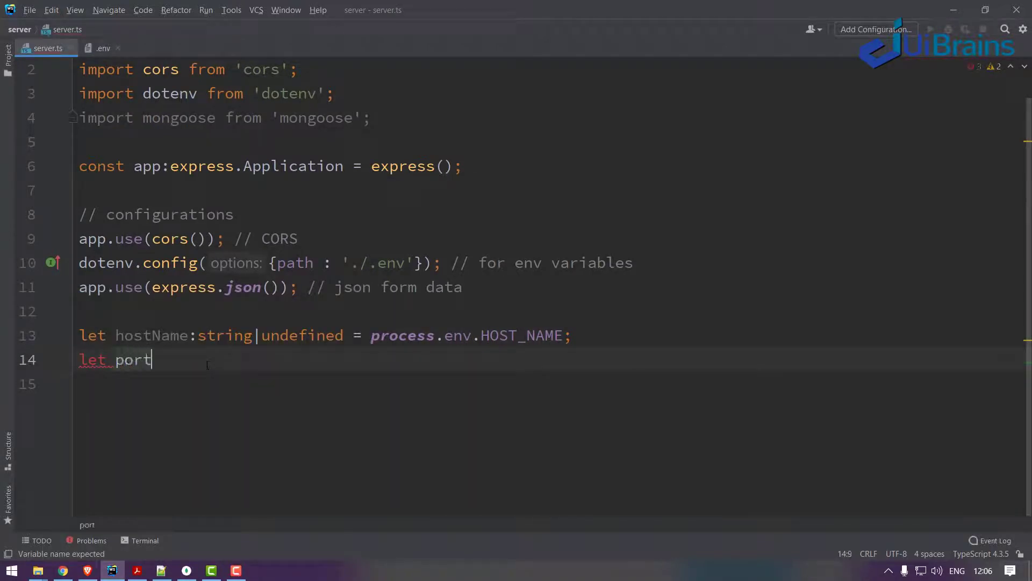
pyautogui.write(':string =')
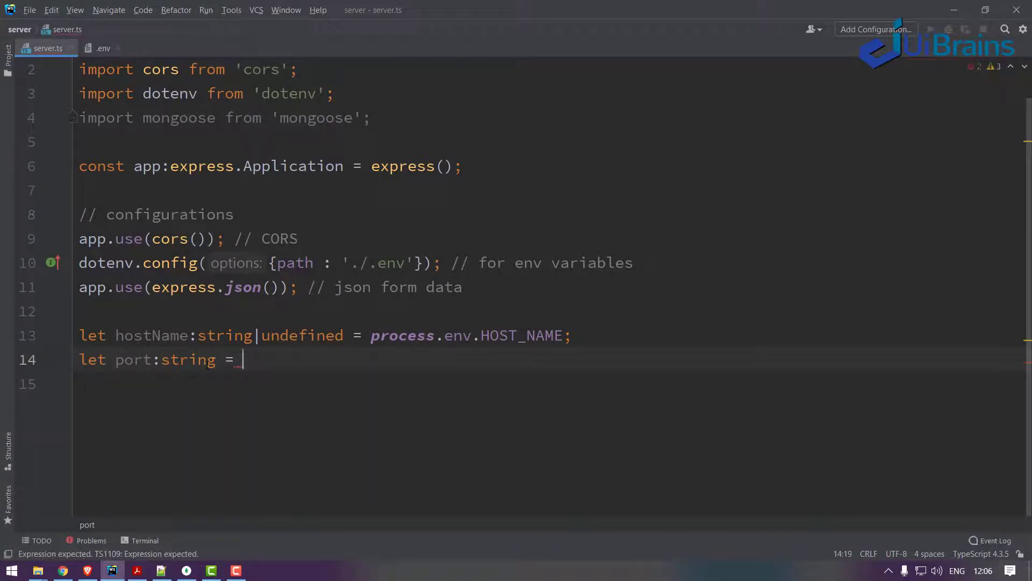
pyautogui.write('number | u')
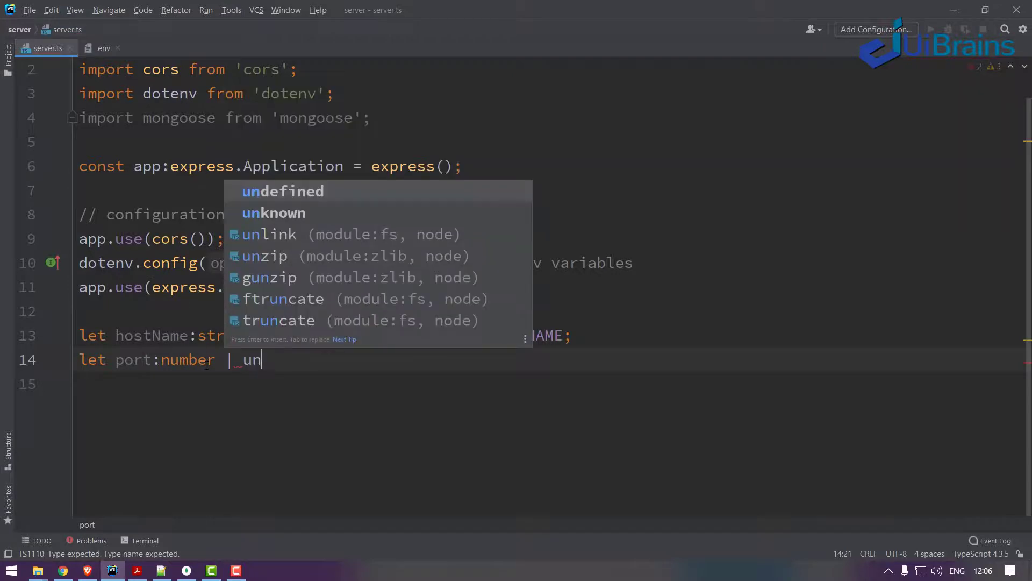
pyautogui.write('defined = Number(')
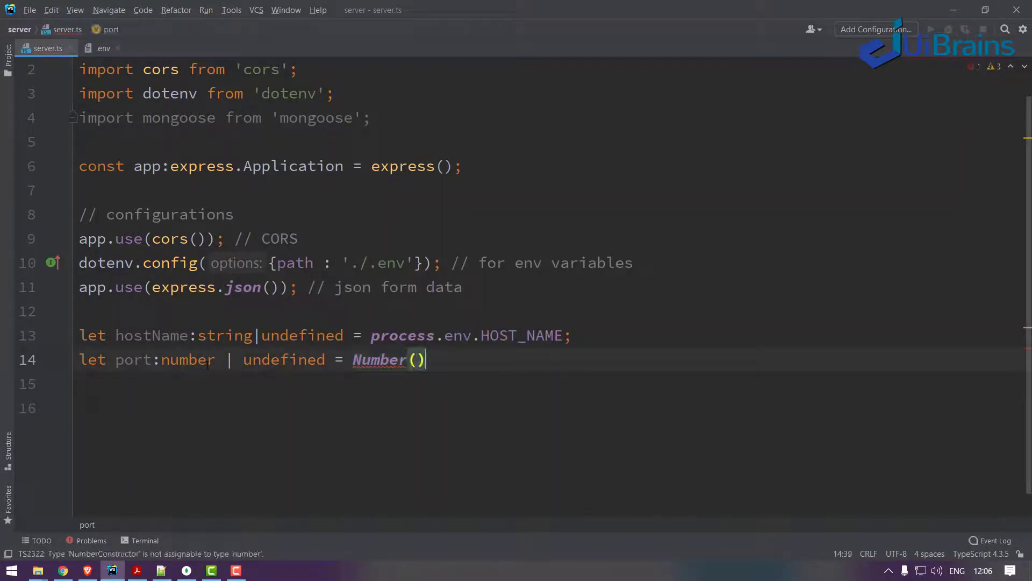
pyautogui.write('process.env.PO')
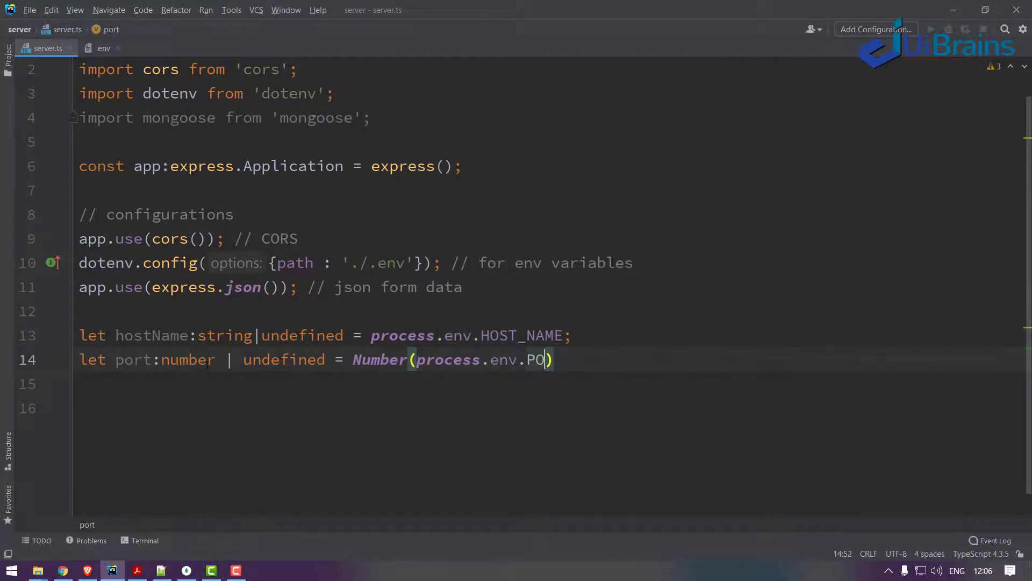
pyautogui.write('RT;')
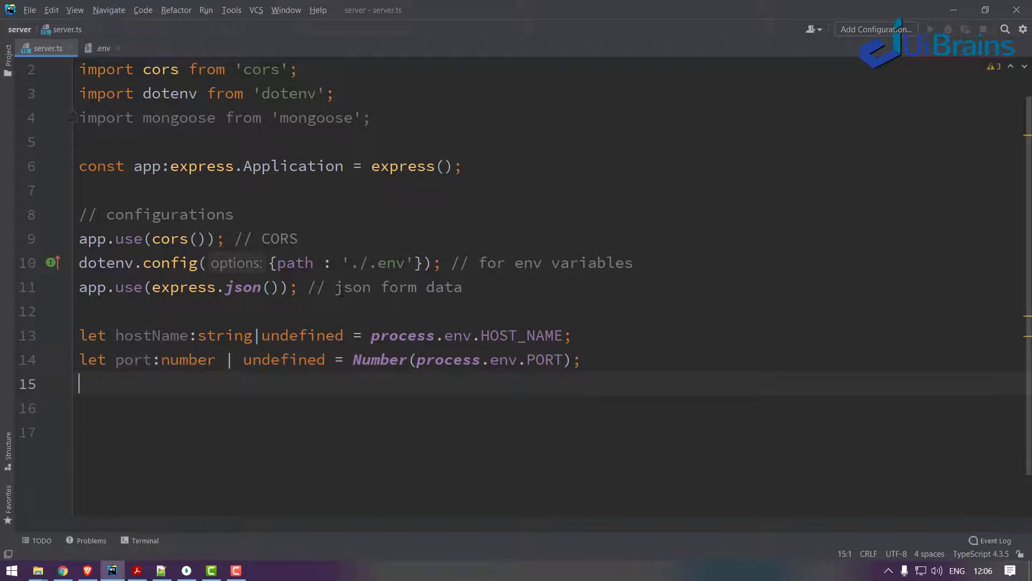
# Step: Declare let mongoDBURL: string | undefined = process.env.MONGODB_URL, checking the name in .env
pyautogui.click(104, 47)
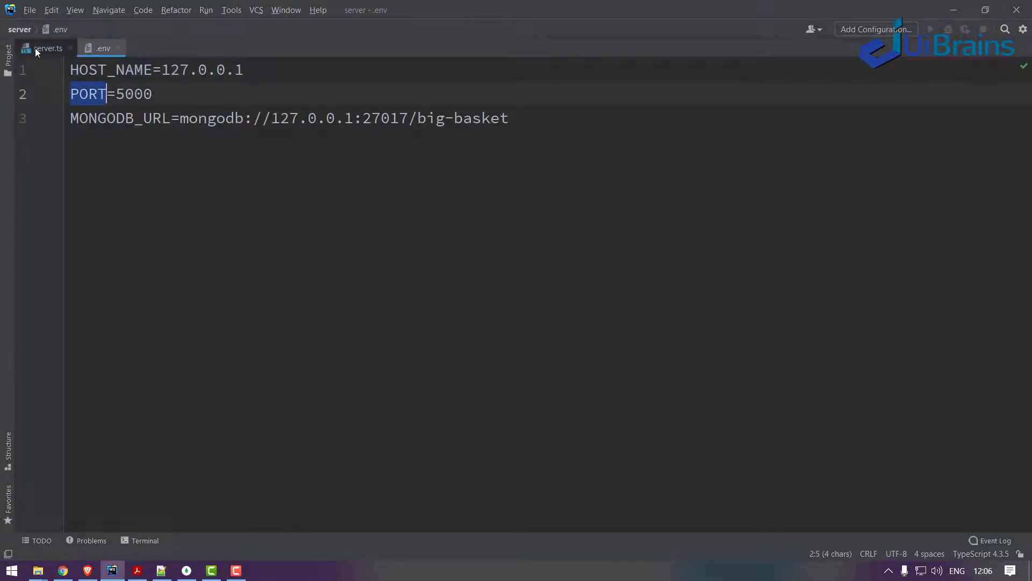
pyautogui.click(46, 48)
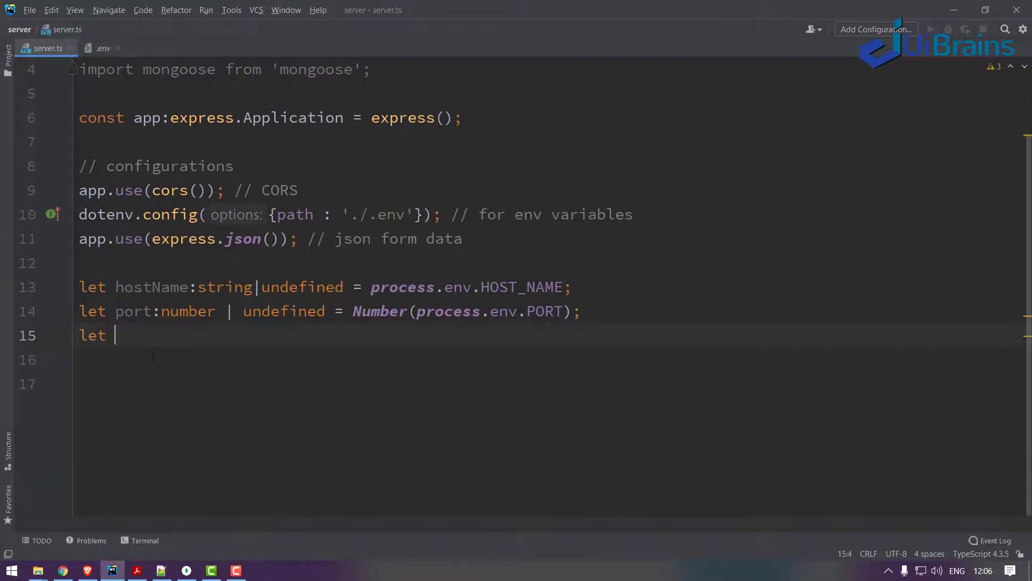
pyautogui.write('mongoDB')
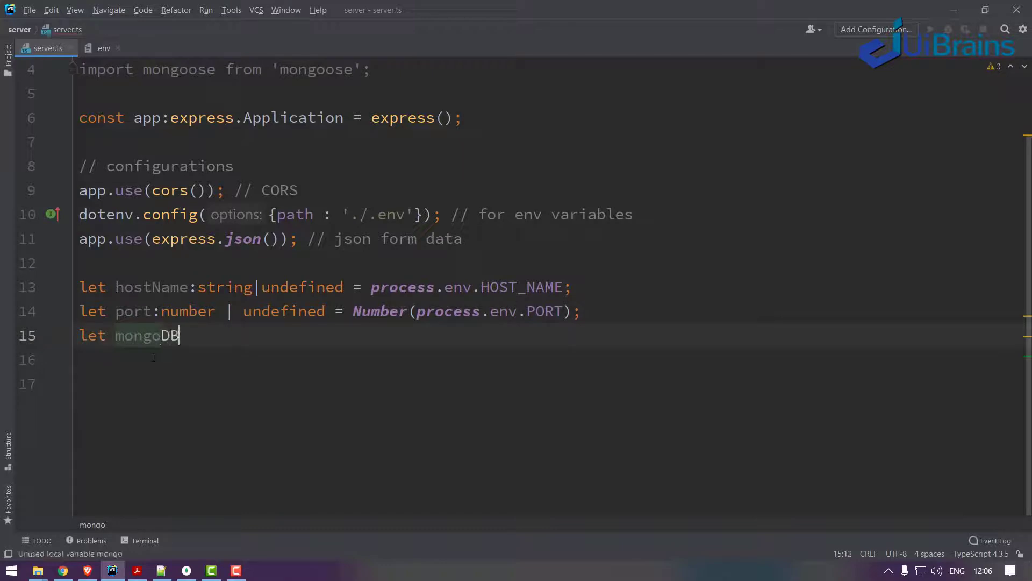
pyautogui.write('URL:string | undefined =')
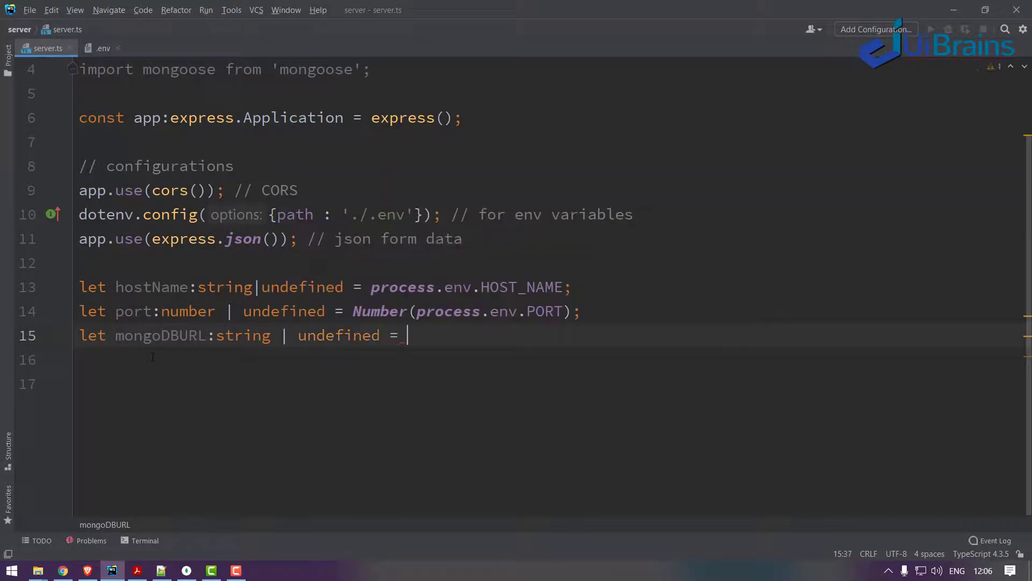
pyautogui.write('process.env')
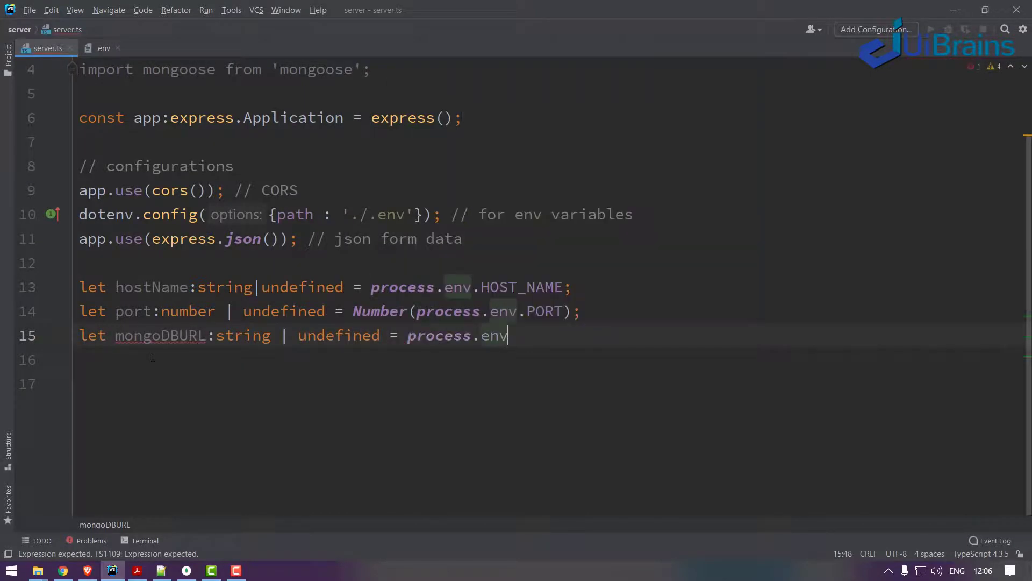
pyautogui.click(103, 47)
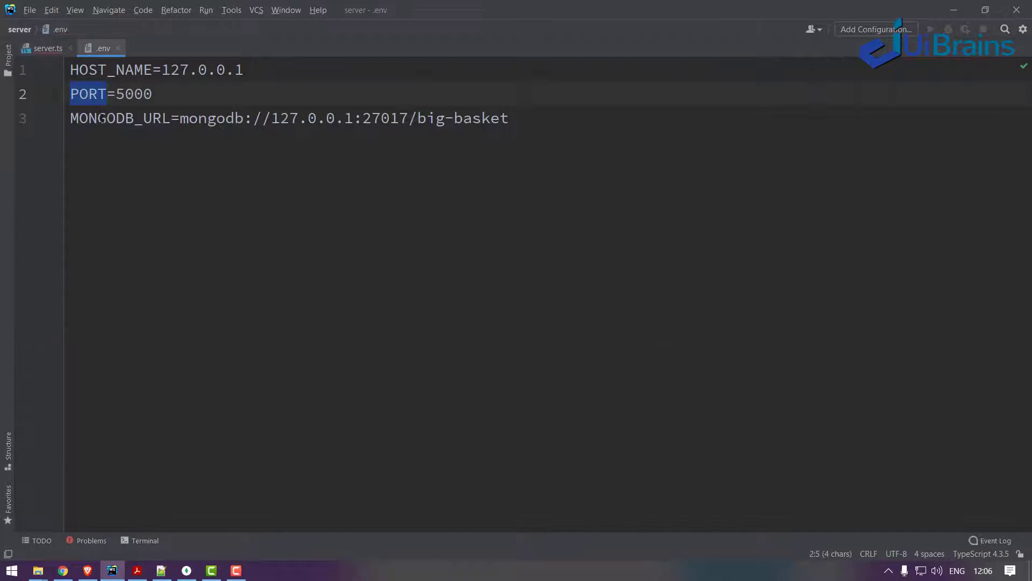
pyautogui.click(48, 48)
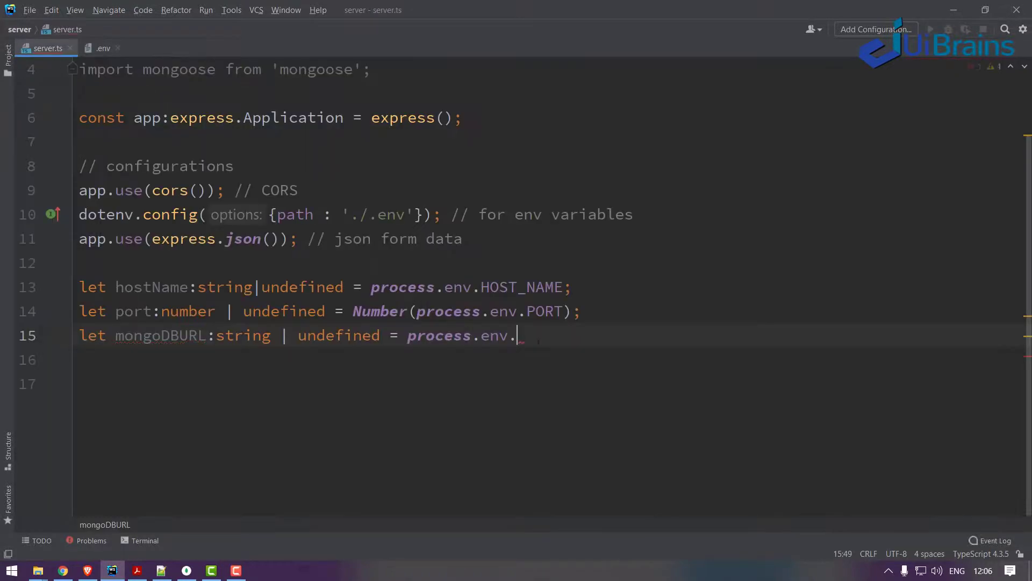
pyautogui.write('MONGODB_URL;')
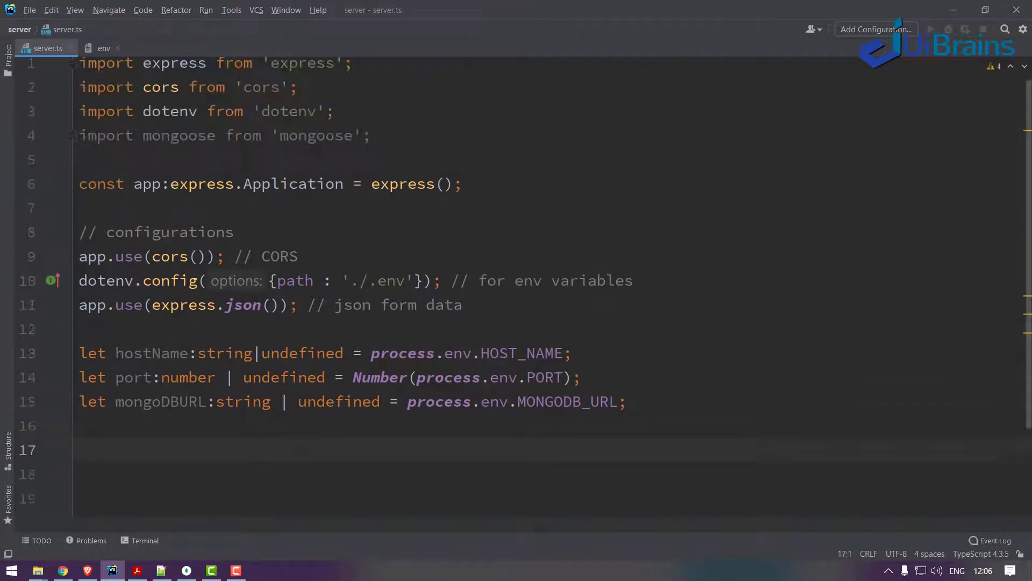
# Step: Add an app.get('/') handler with request: express.Request and response: express.Response parameters
pyautogui.scroll(-3)
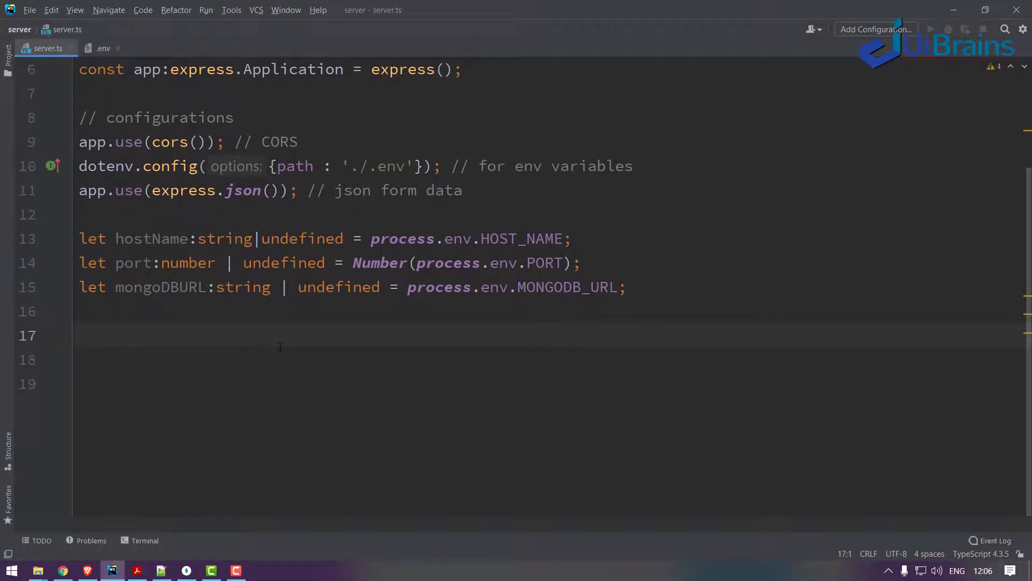
pyautogui.write('app.get();')
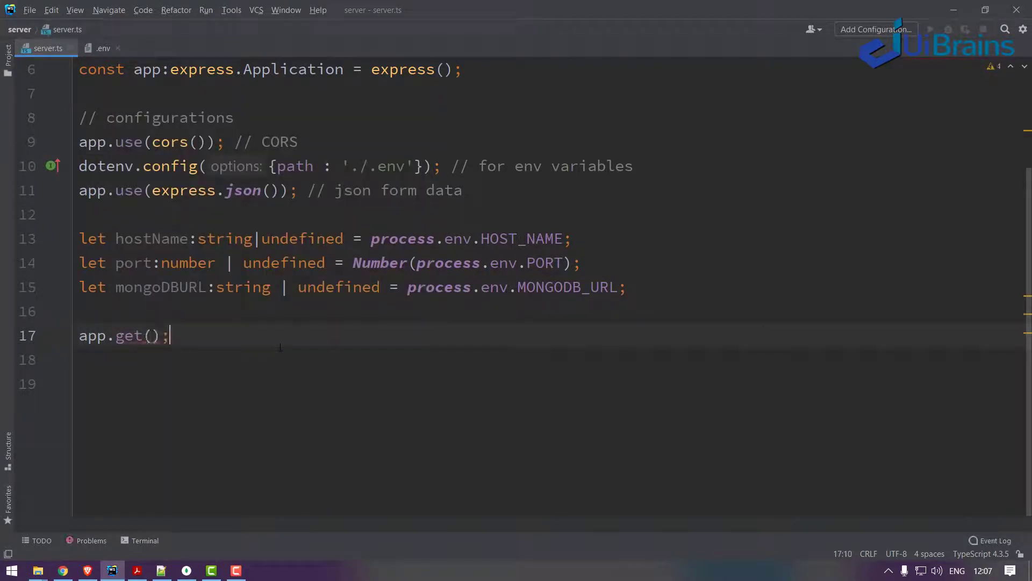
pyautogui.write("'/'")
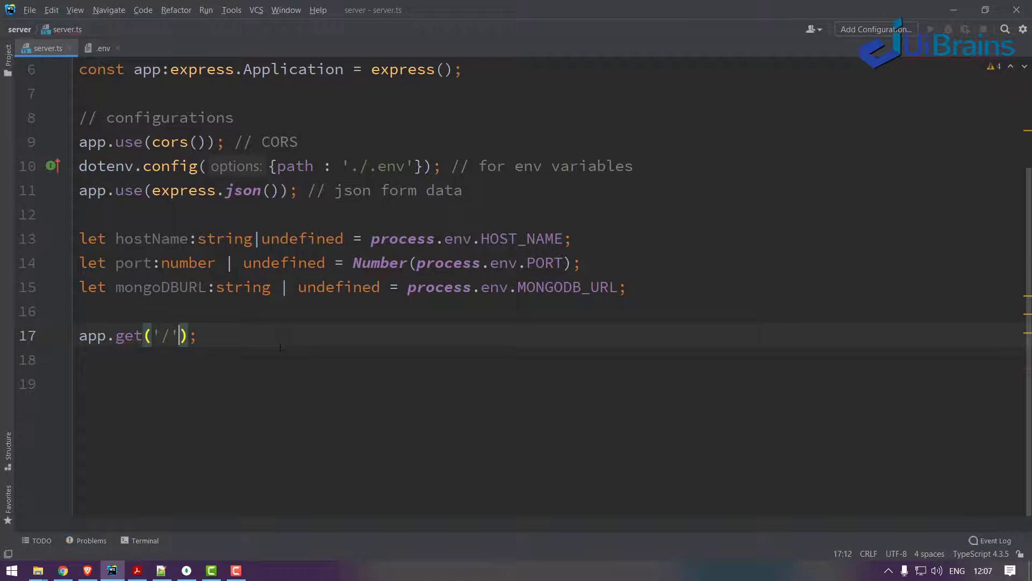
pyautogui.write(', () => {}')
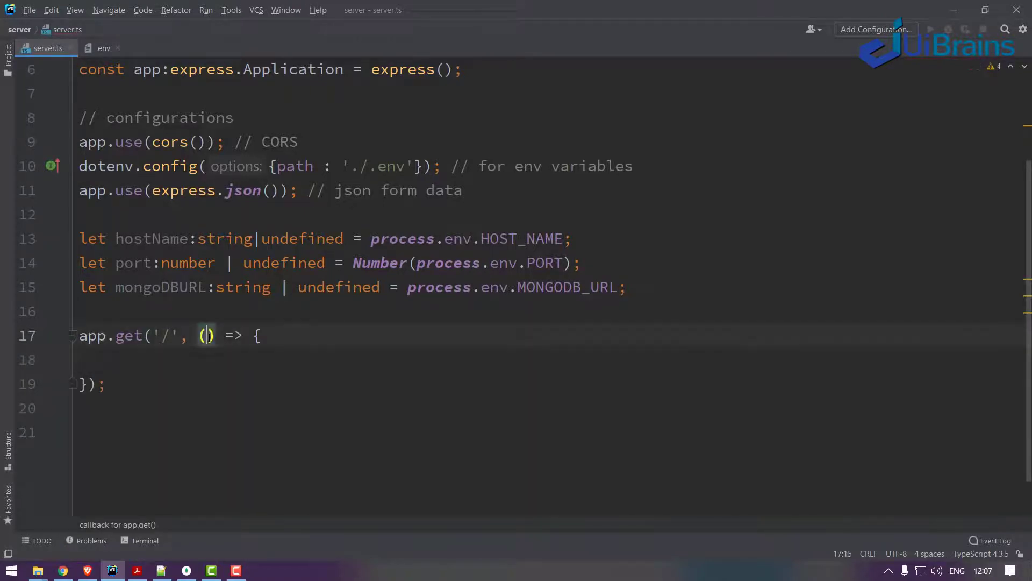
pyautogui.write('request : express')
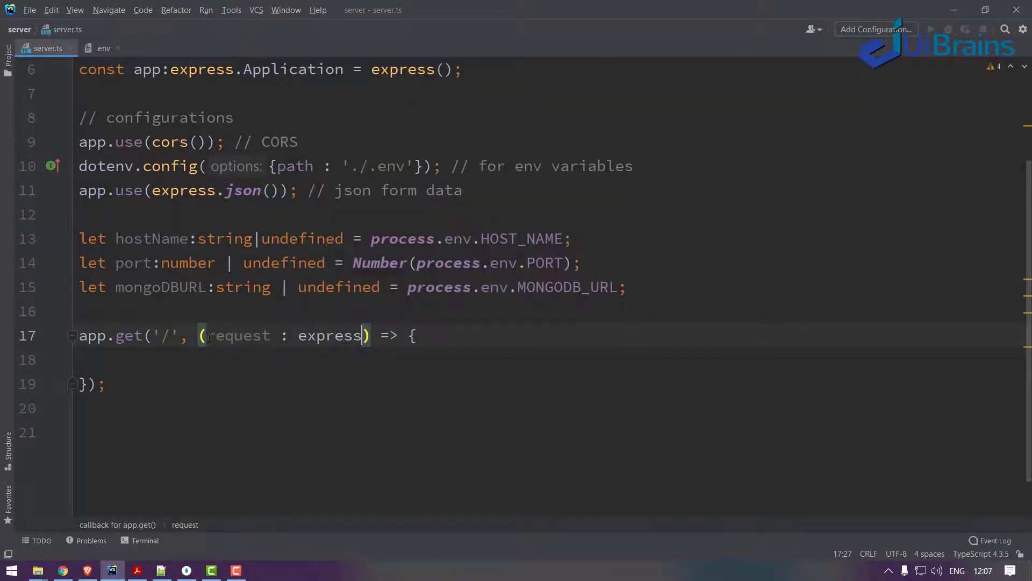
pyautogui.write('.Request , response : express')
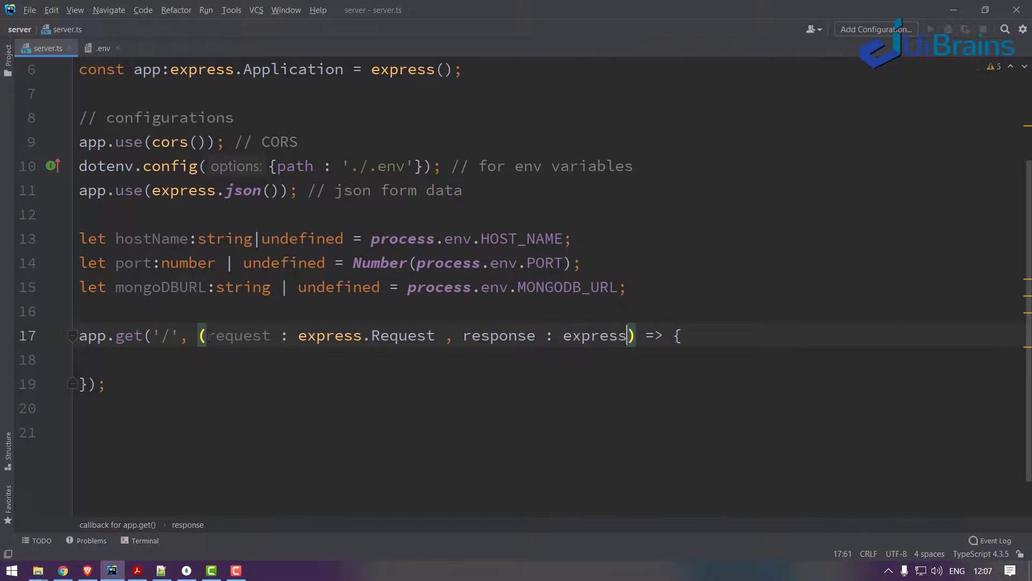
pyautogui.write('.Res')
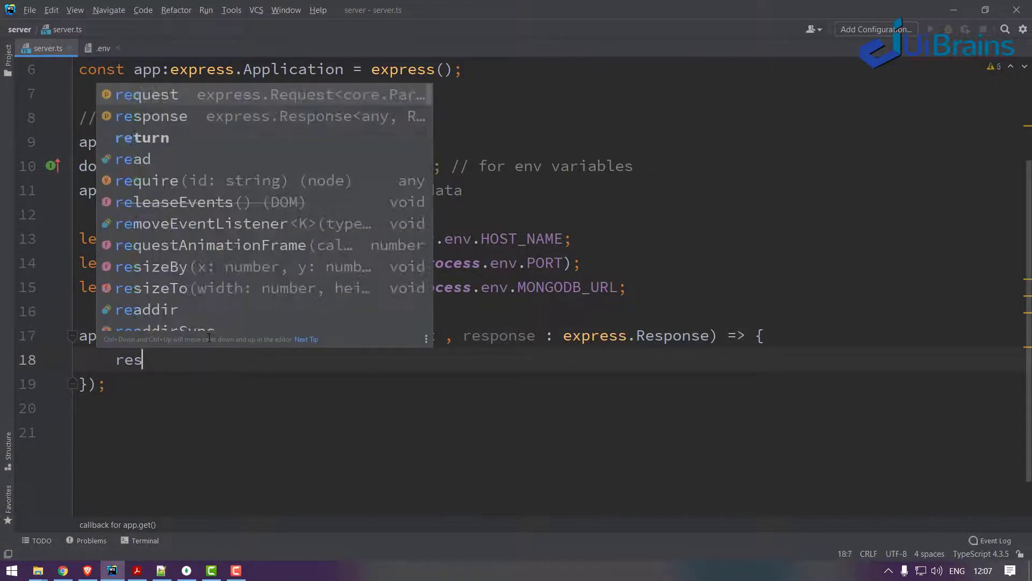
# Step: Respond with status 200 JSON msg 'Welcome to Express Server of bigBasket App'
pyautogui.write('ponse.status()')
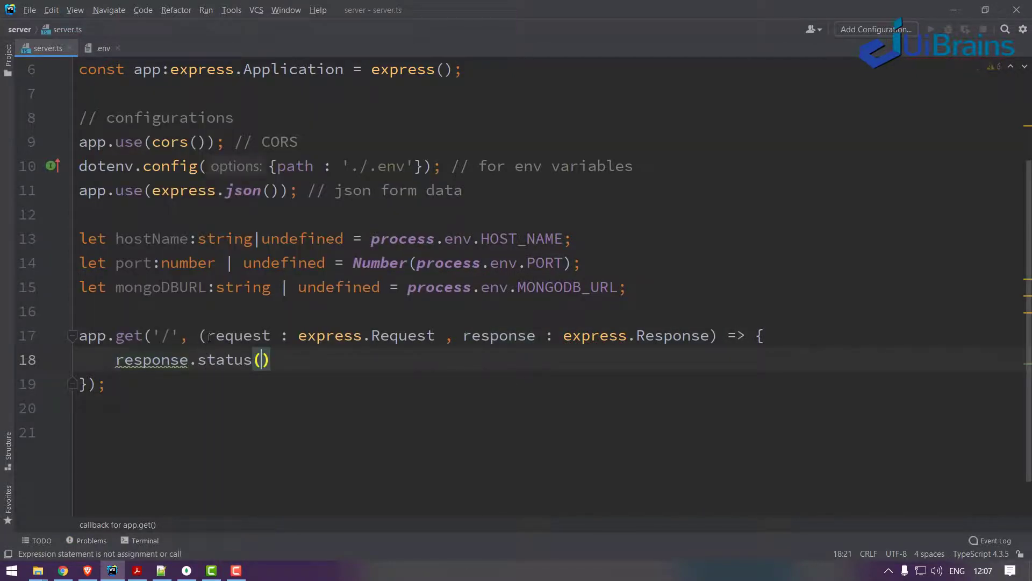
pyautogui.write('200')
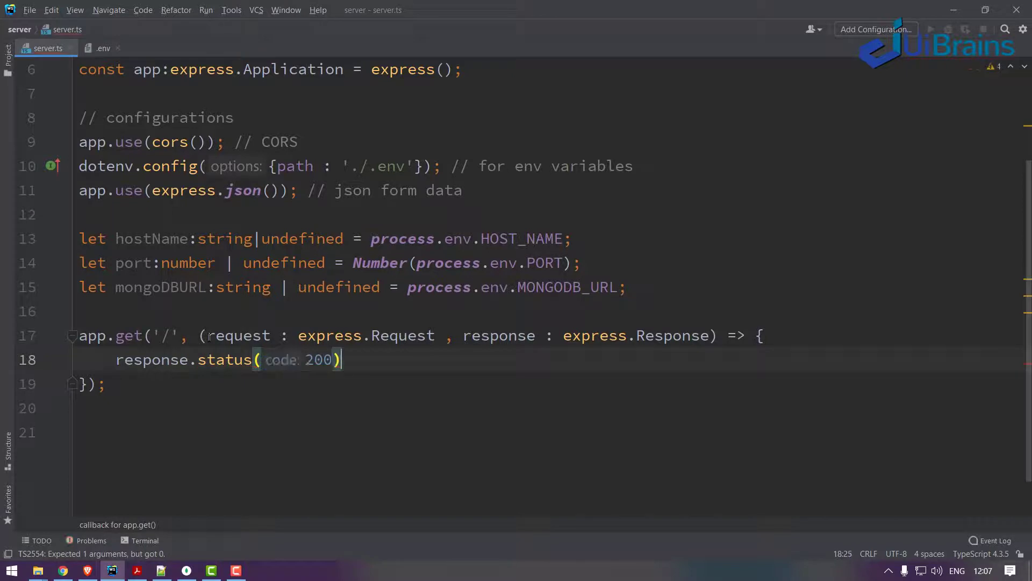
pyautogui.write('.json')
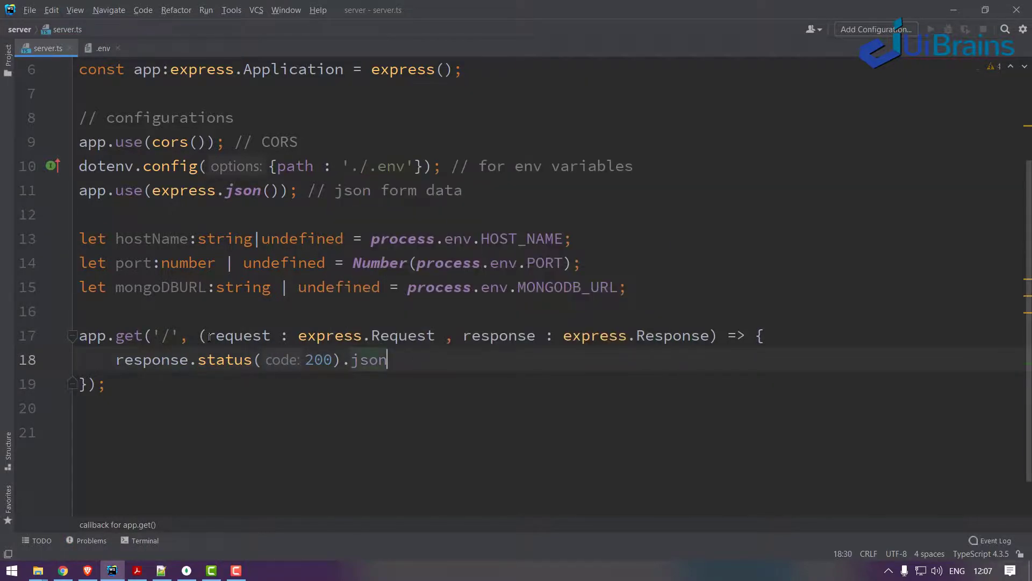
pyautogui.write('({})')
pyautogui.write('msg')
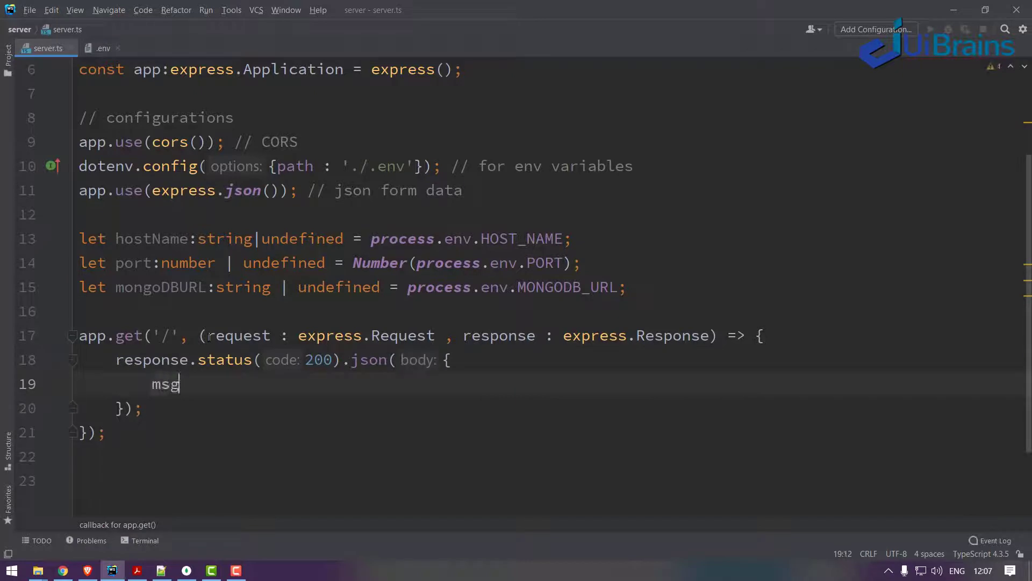
pyautogui.write(": 'se")
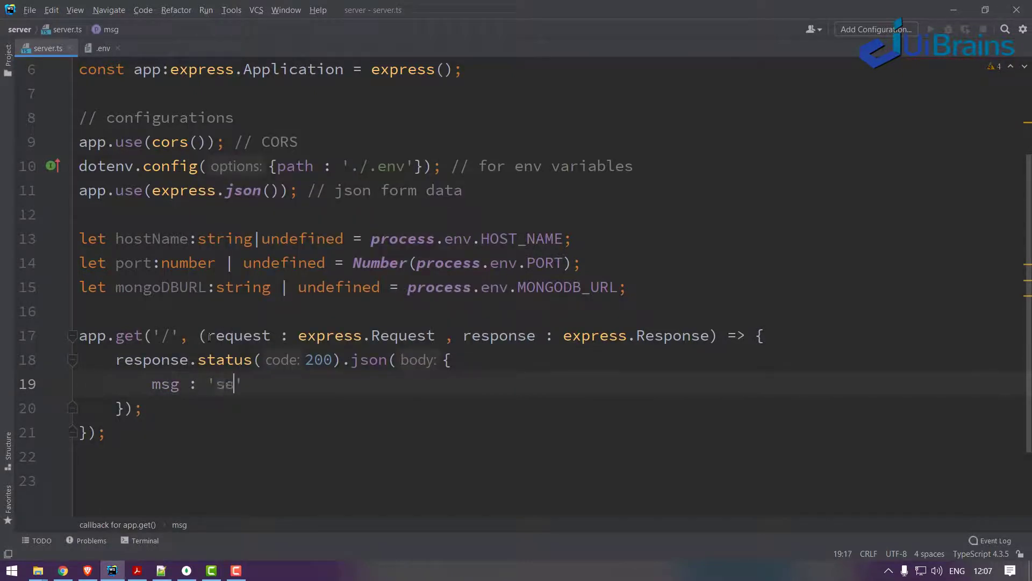
pyautogui.write('rver is')
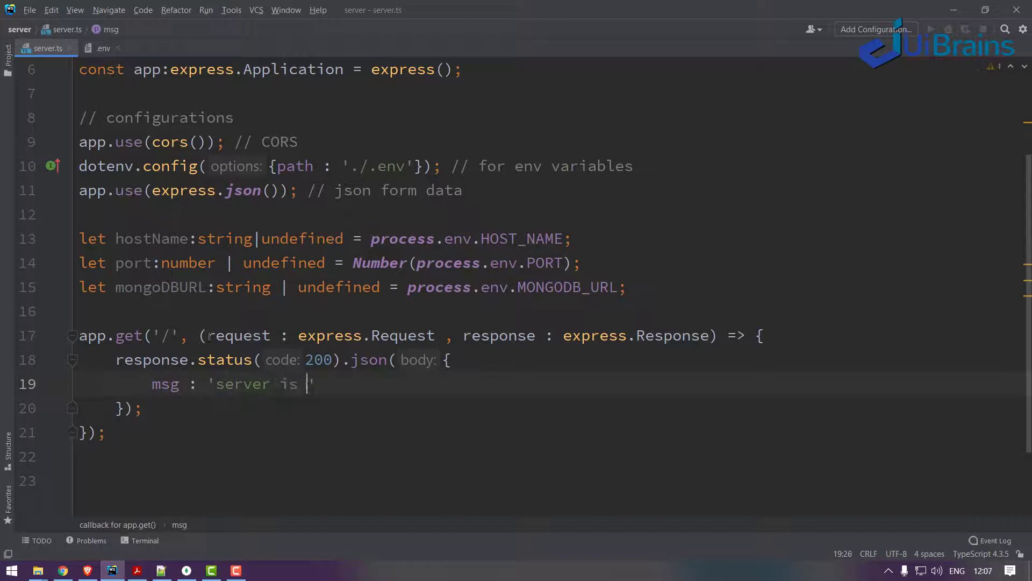
pyautogui.press('BackSpace')
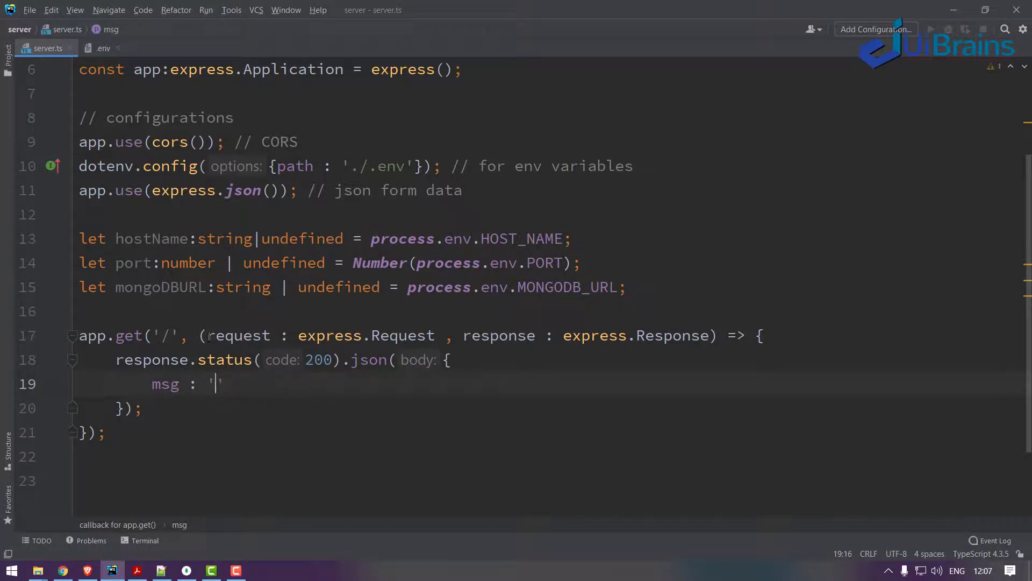
pyautogui.write('Welcom')
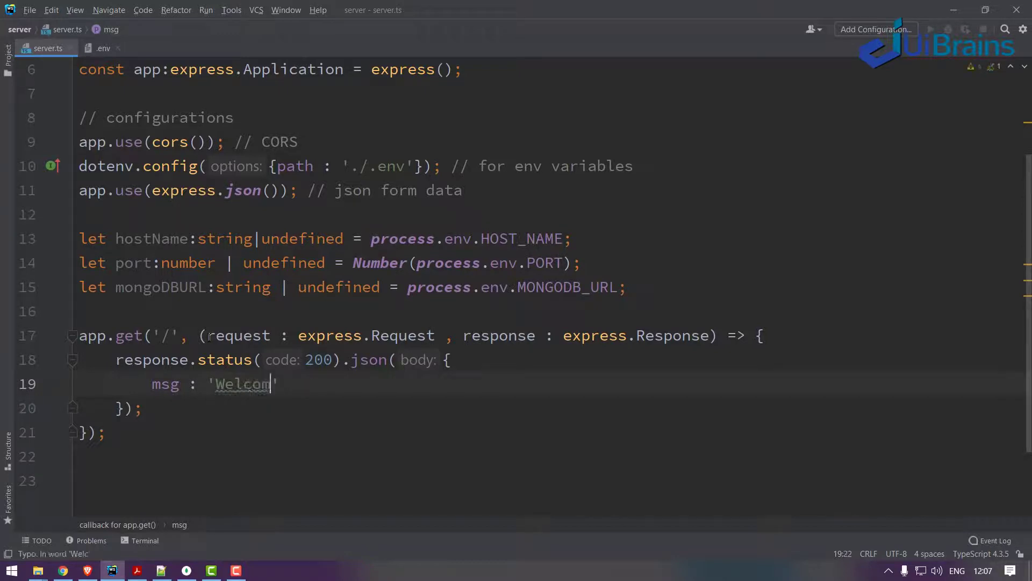
pyautogui.write('e to Express')
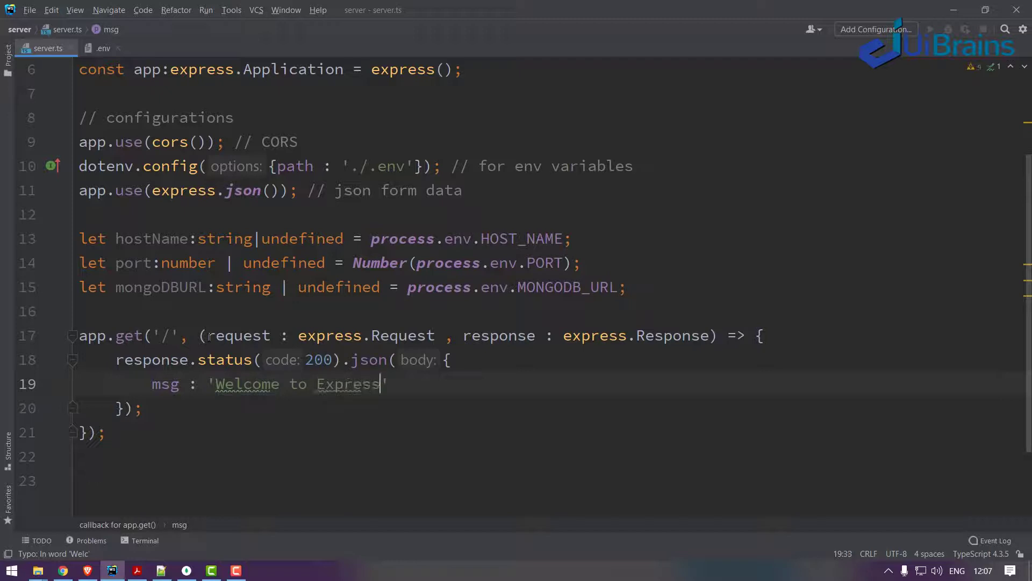
pyautogui.write('Server of b')
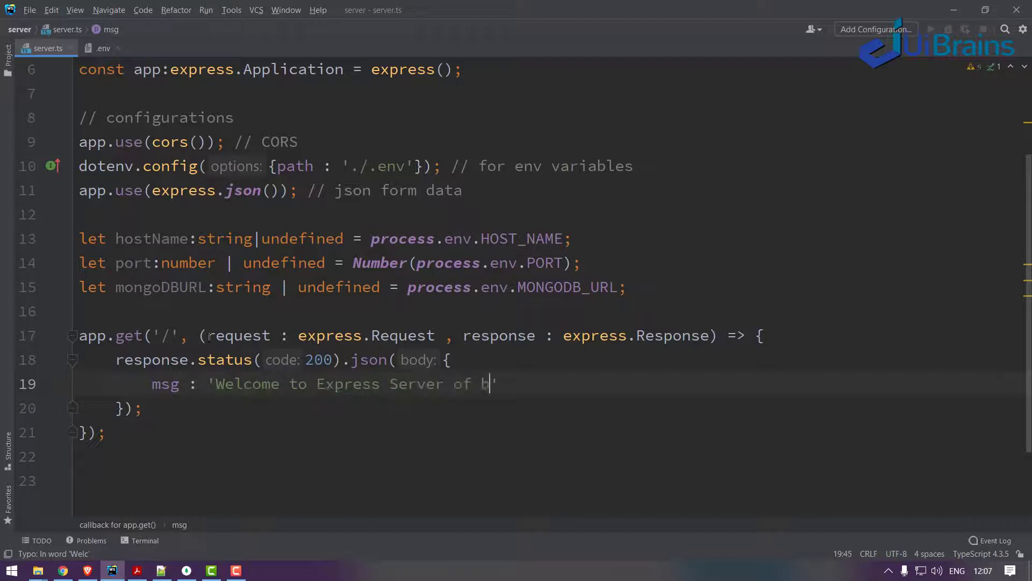
pyautogui.write('igBas')
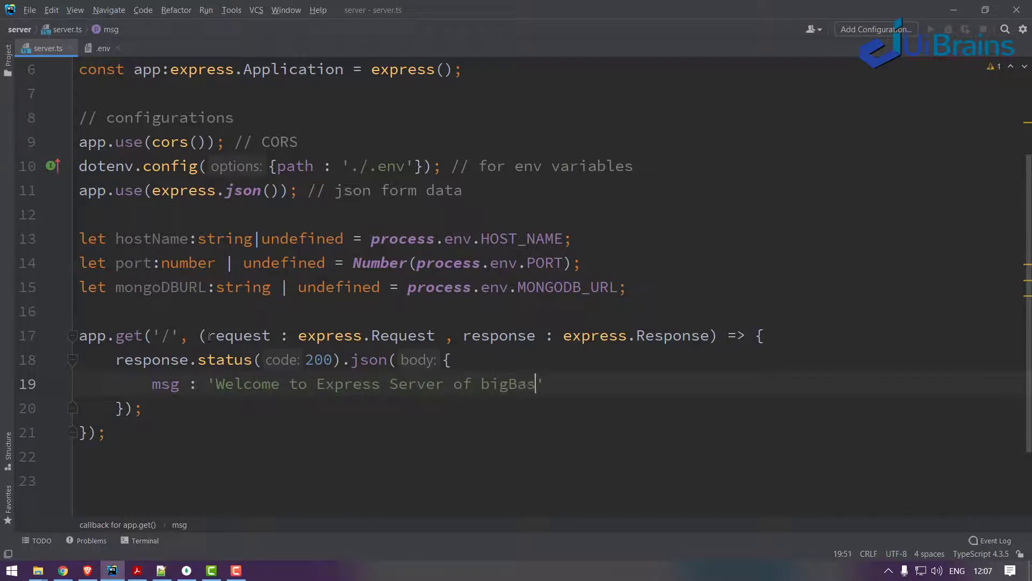
pyautogui.write('ket App')
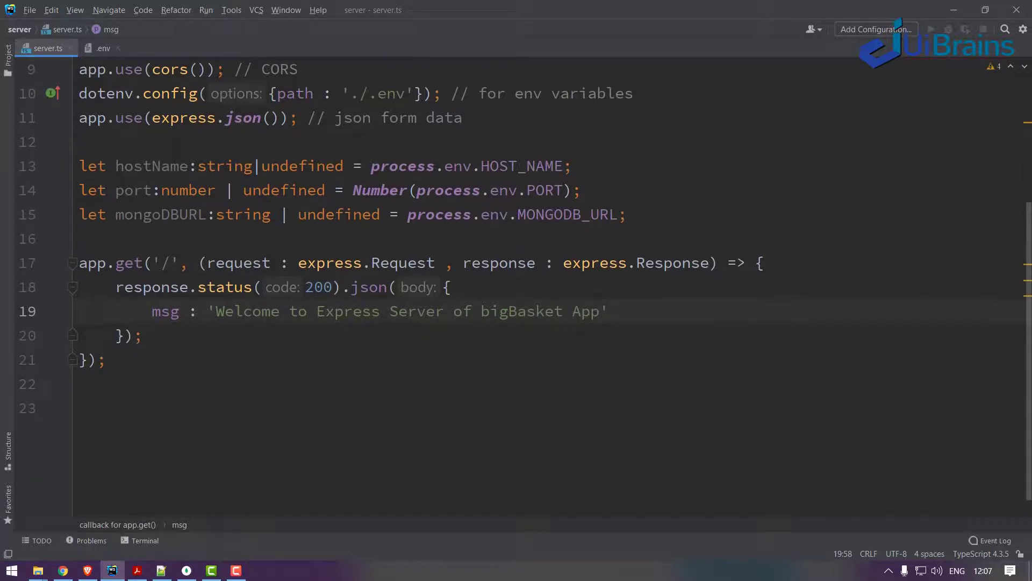
# Step: Guard on port and hostName being defined, then call app.listen(port, hostName, callback)
pyautogui.write('app')
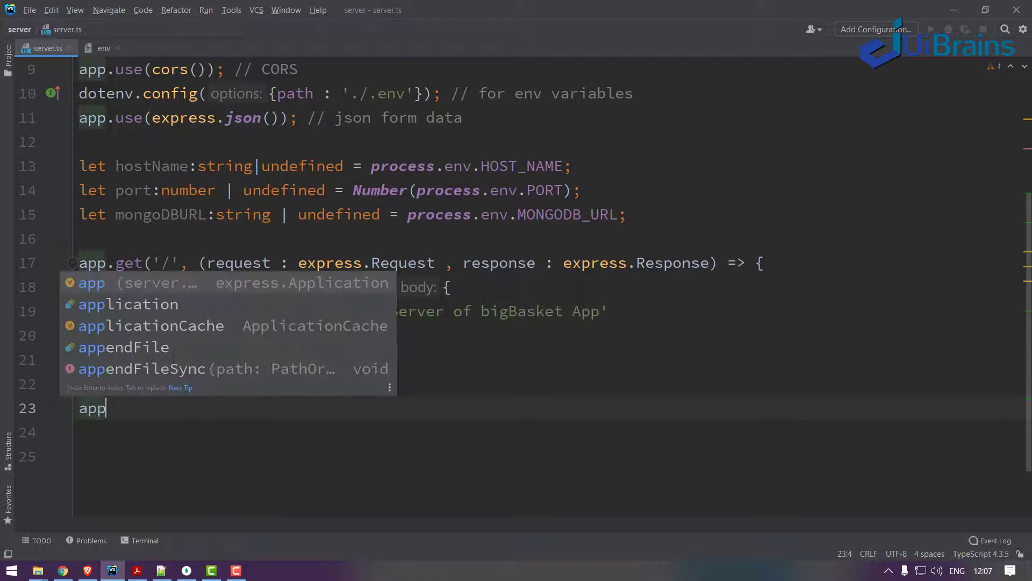
pyautogui.write('.li')
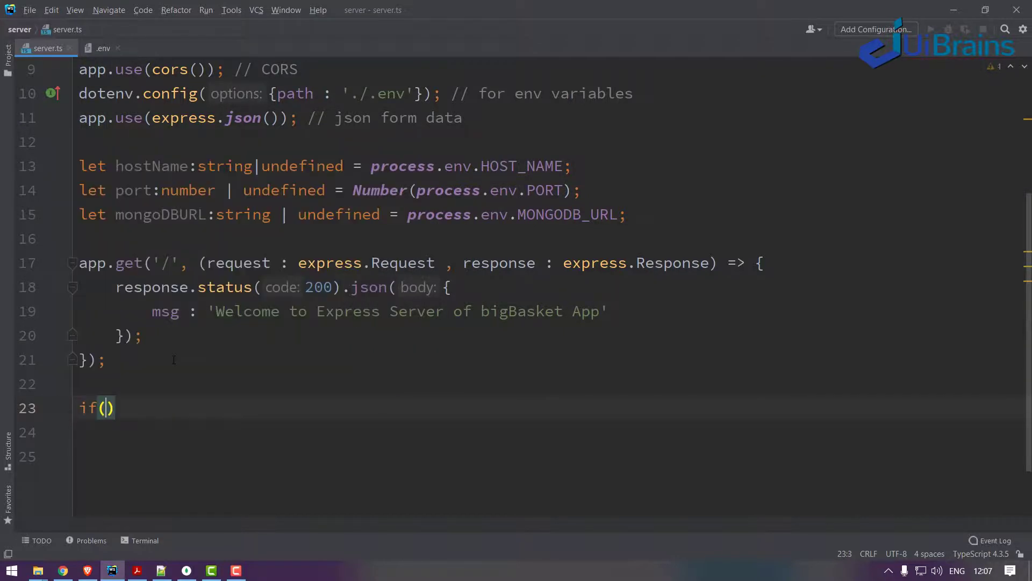
pyautogui.write('port')
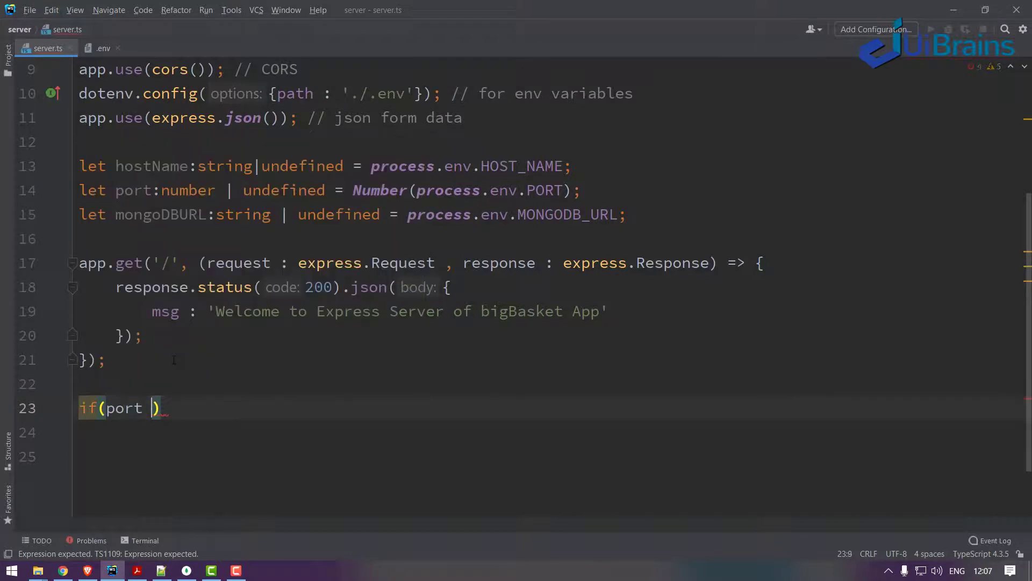
pyautogui.write('!== undefined')
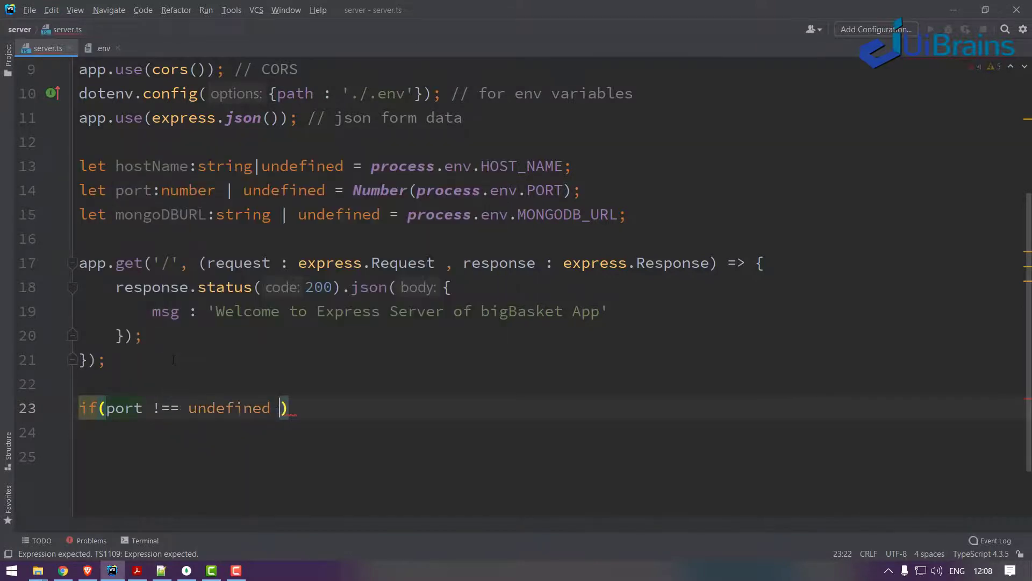
pyautogui.write('&&')
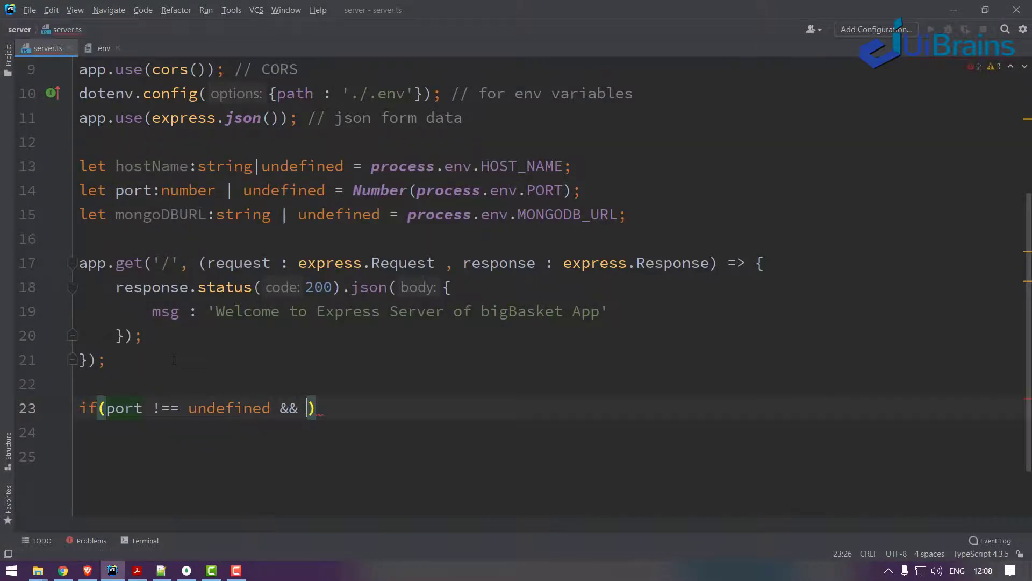
pyautogui.write('hostName !== undefined')
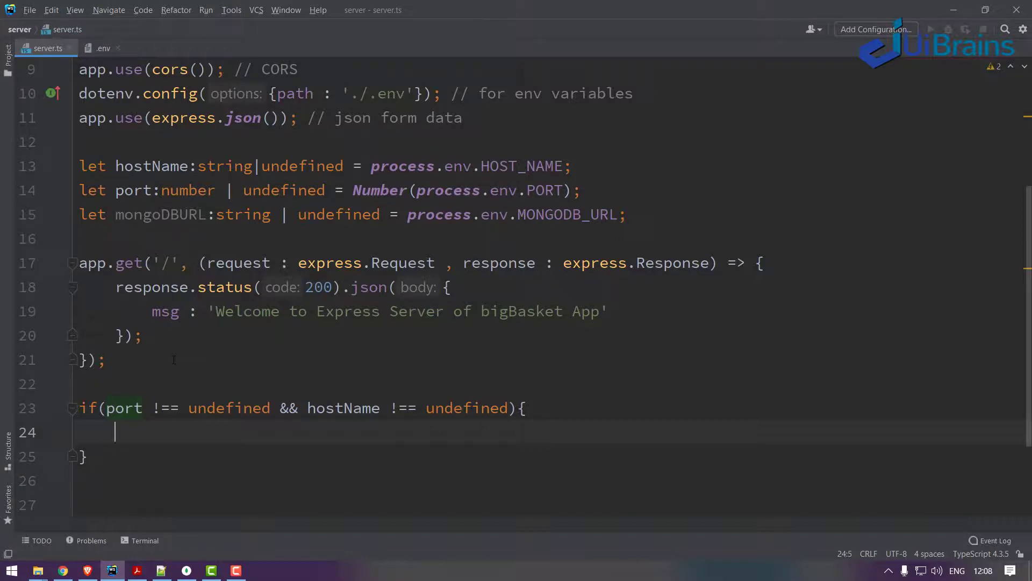
pyautogui.write('app.listen(port')
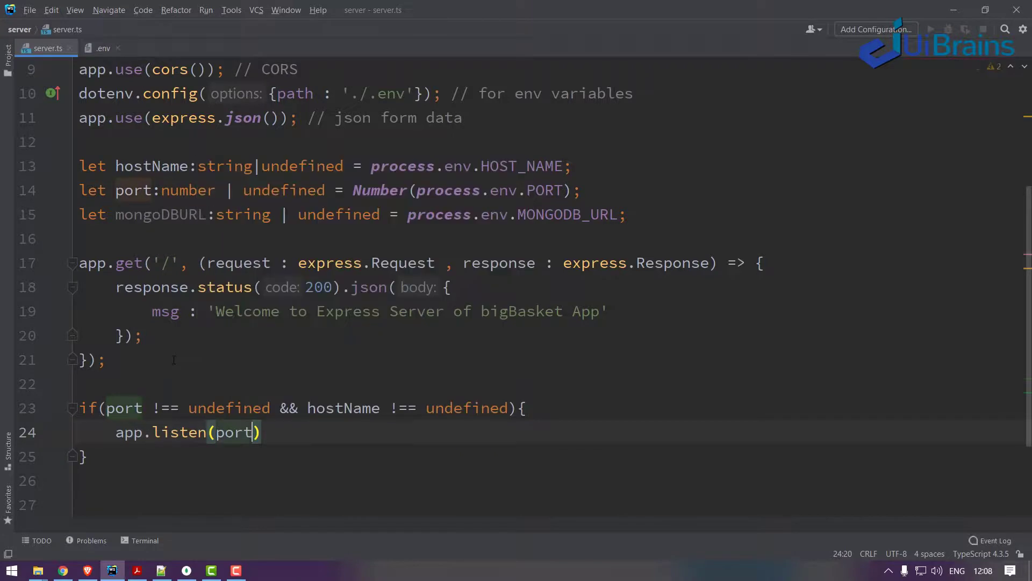
pyautogui.write(', hostName')
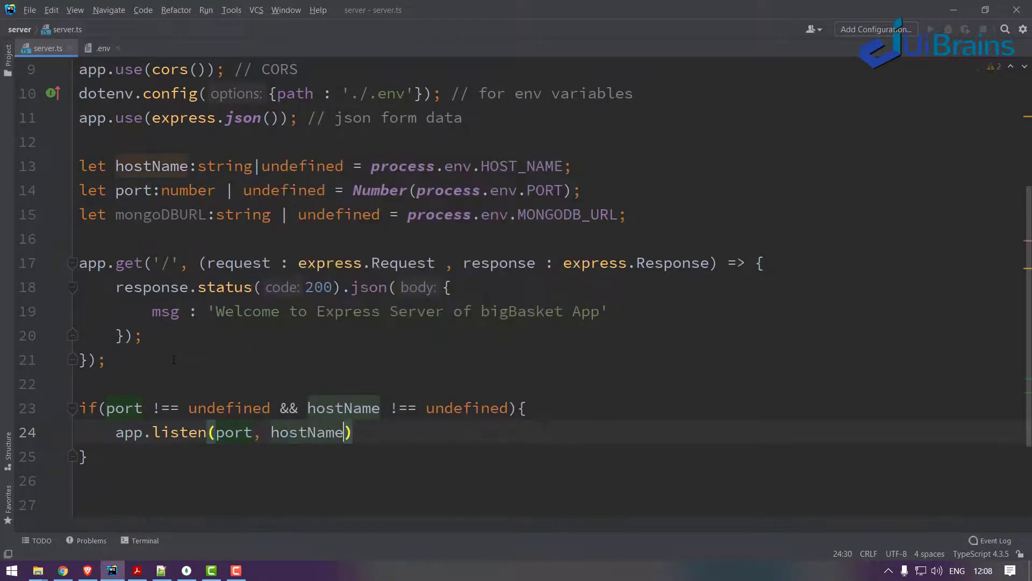
pyautogui.write(', () => {});')
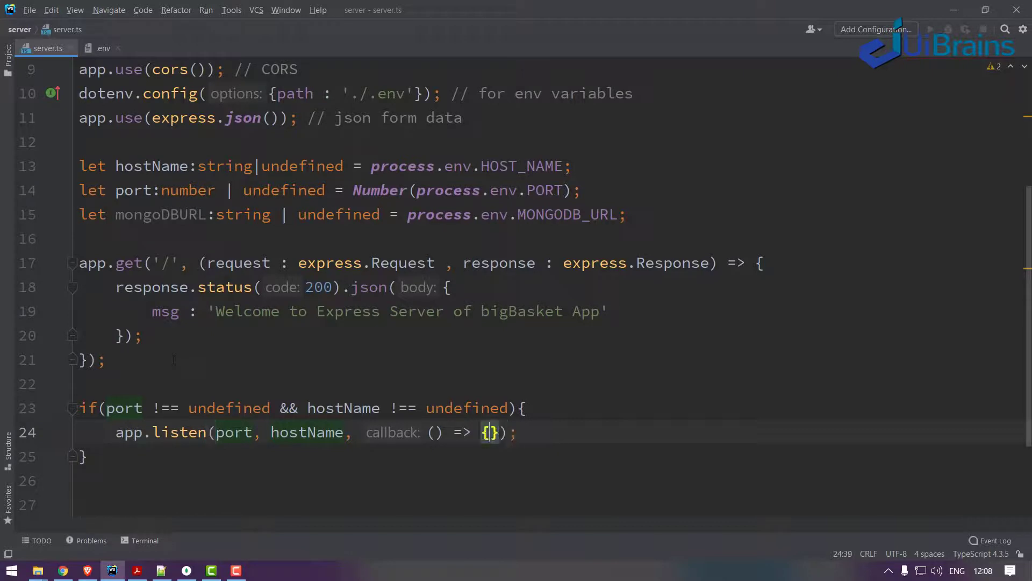
pyautogui.write('console.log(`')
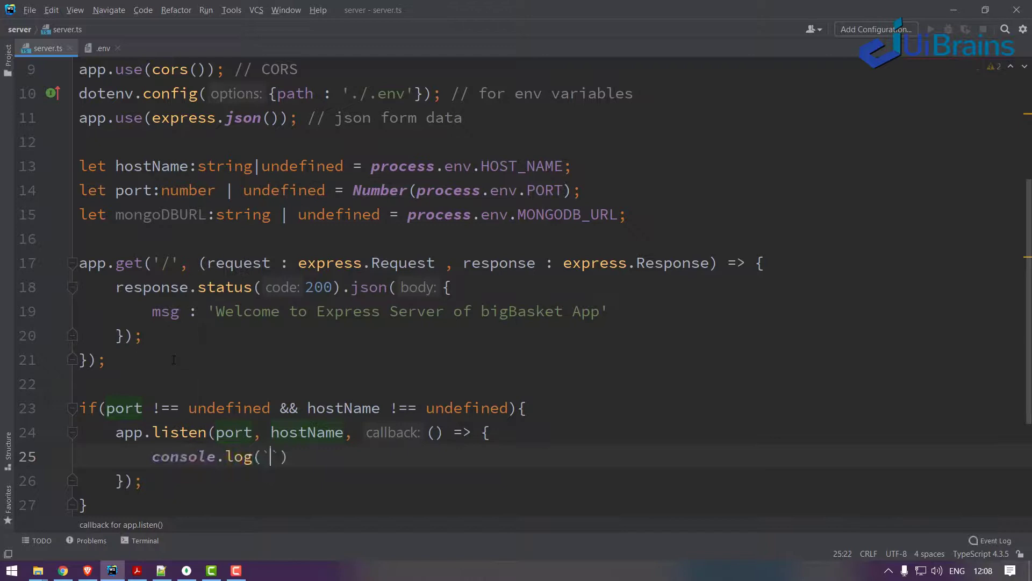
pyautogui.write('Express Server is St')
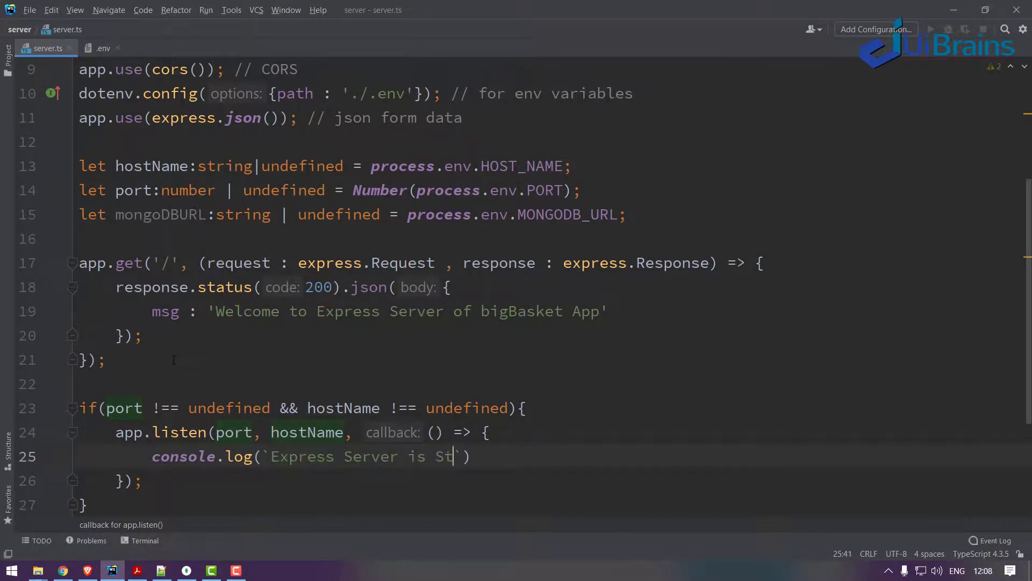
pyautogui.write('arted at : h')
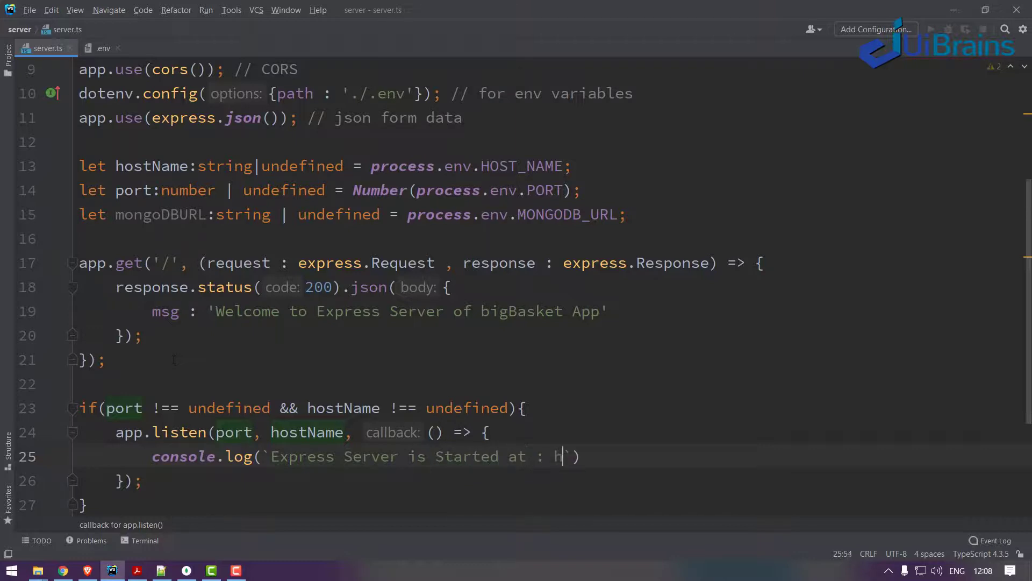
pyautogui.write('ttp://')
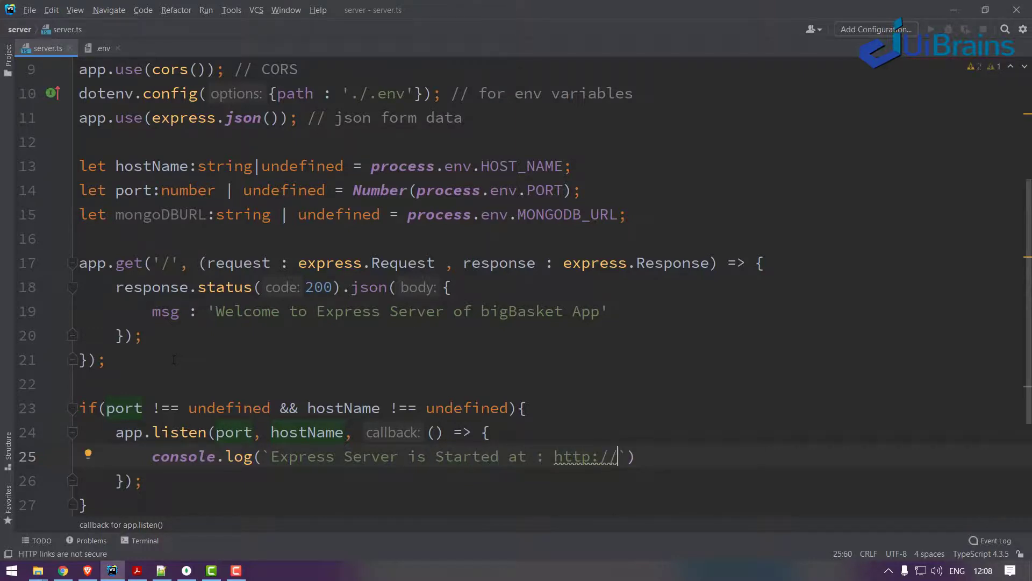
pyautogui.write('${hostName')
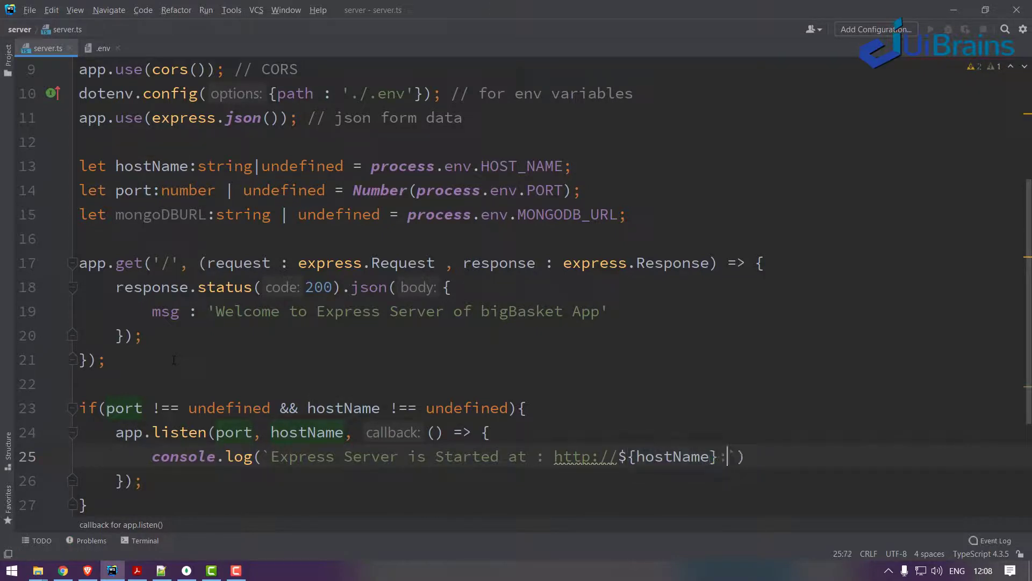
pyautogui.write(':${port}')
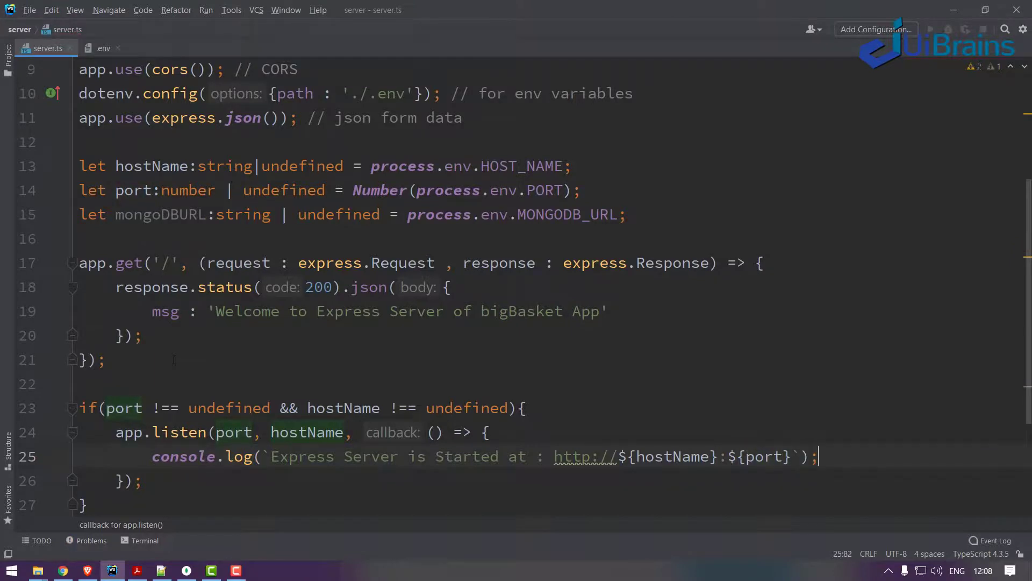
pyautogui.scroll(-3)
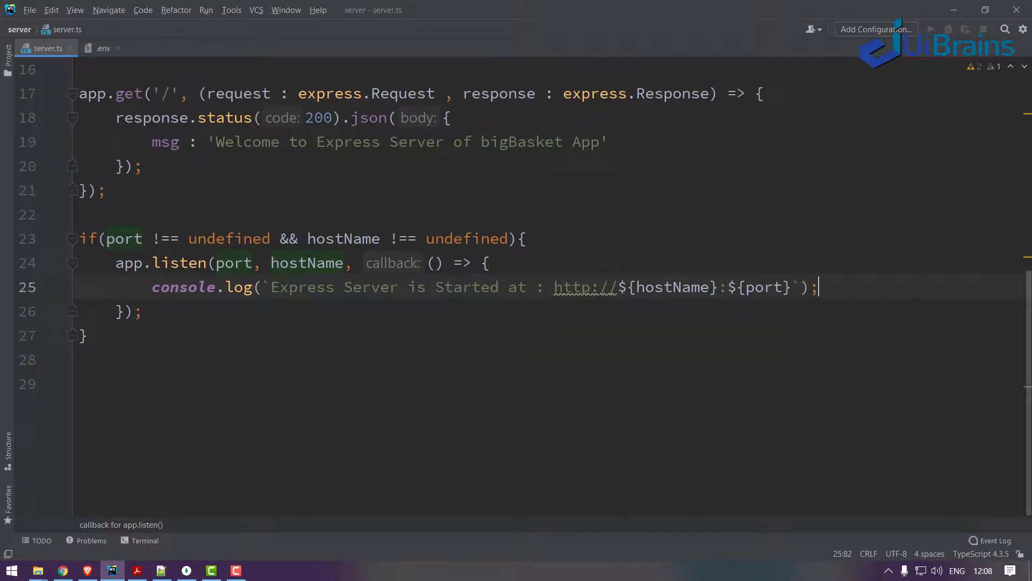
pyautogui.moveTo(580, 287)
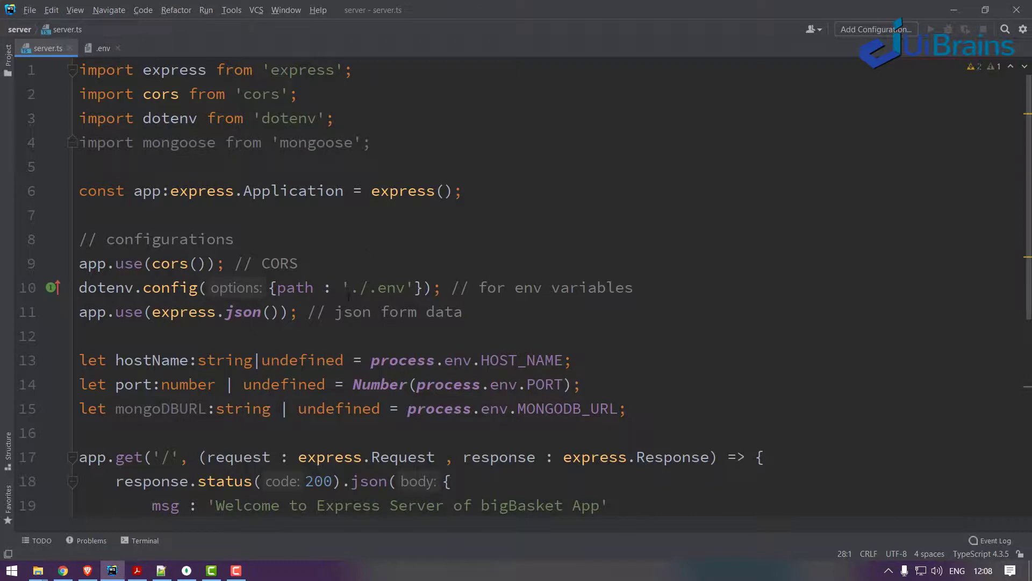
# Step: In package.json set main to server.ts and a start script 'nodemon server.ts', then return to server.ts
pyautogui.scroll(-3)
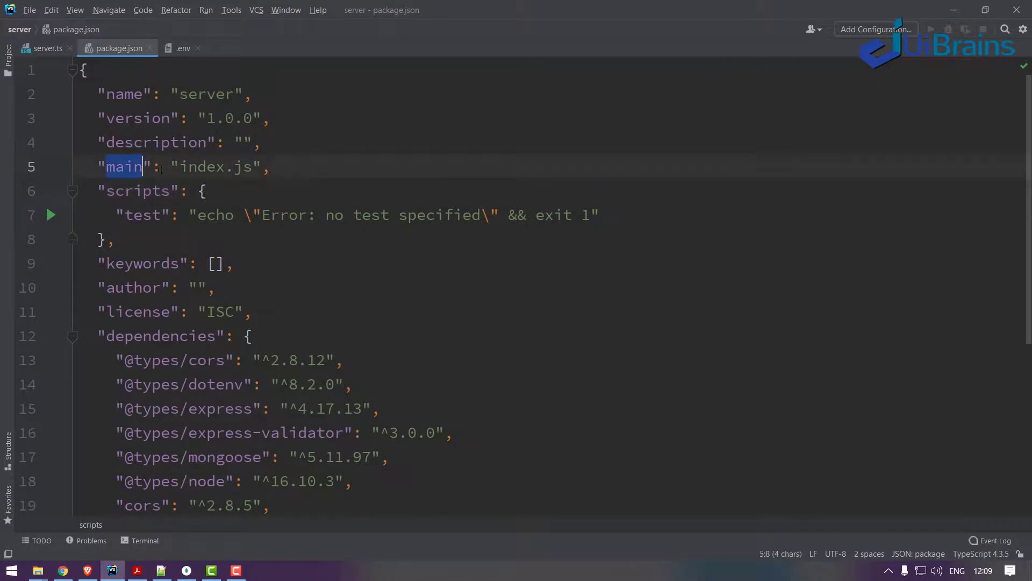
pyautogui.doubleClick(216, 165)
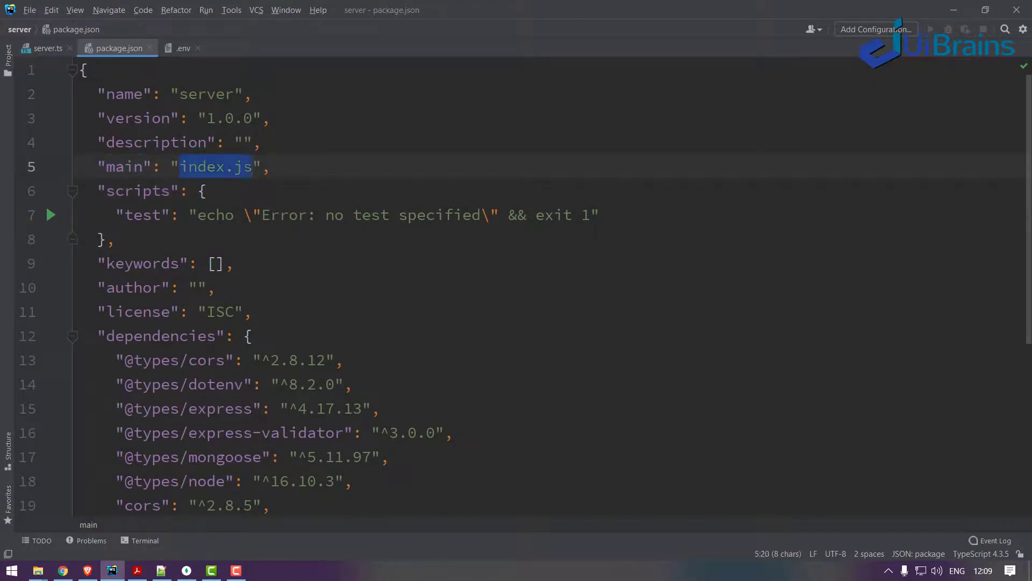
pyautogui.write('server.ts')
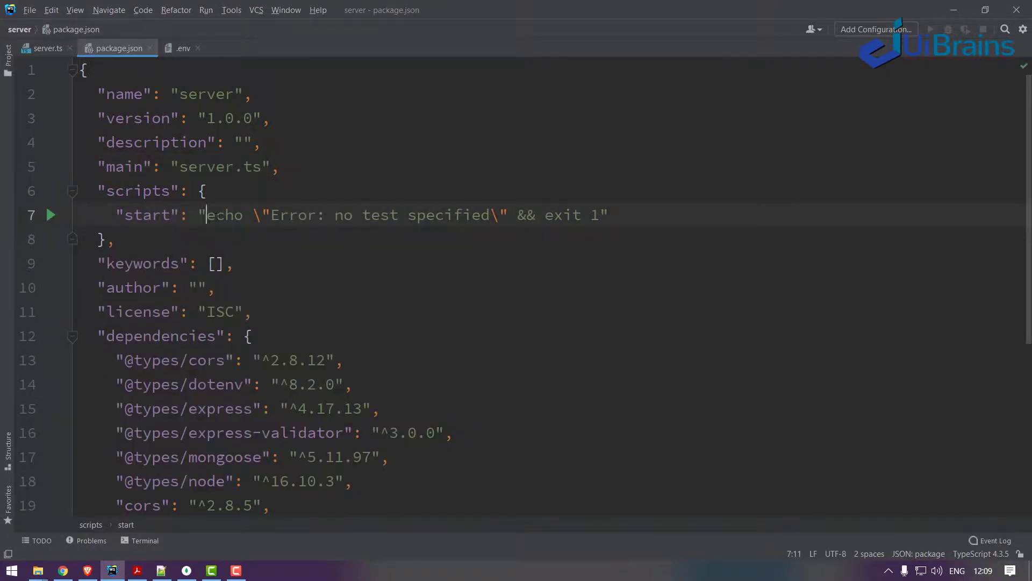
pyautogui.write('nodemon ser"')
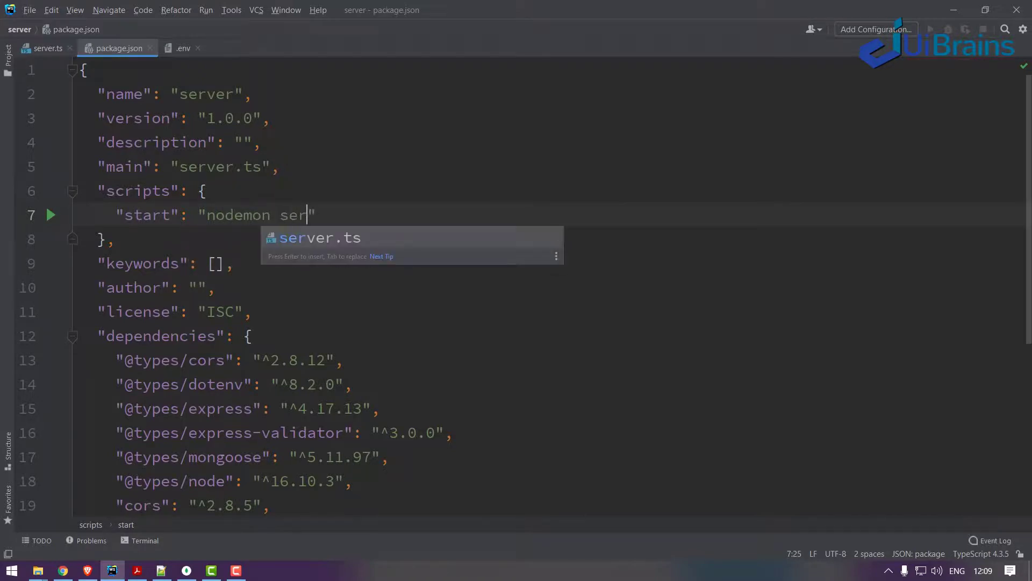
pyautogui.press('Enter')
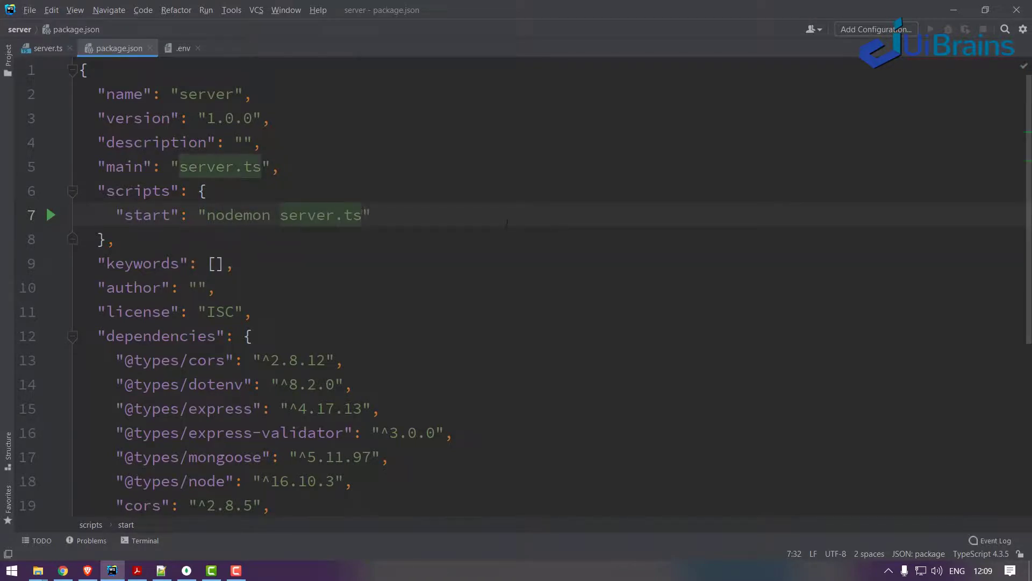
pyautogui.doubleClick(237, 215)
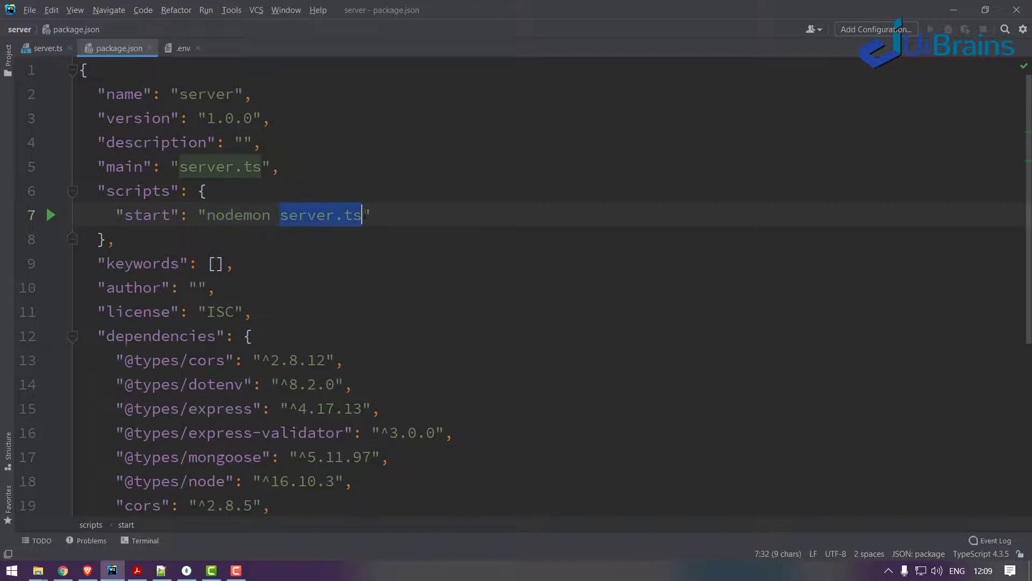
pyautogui.click(44, 48)
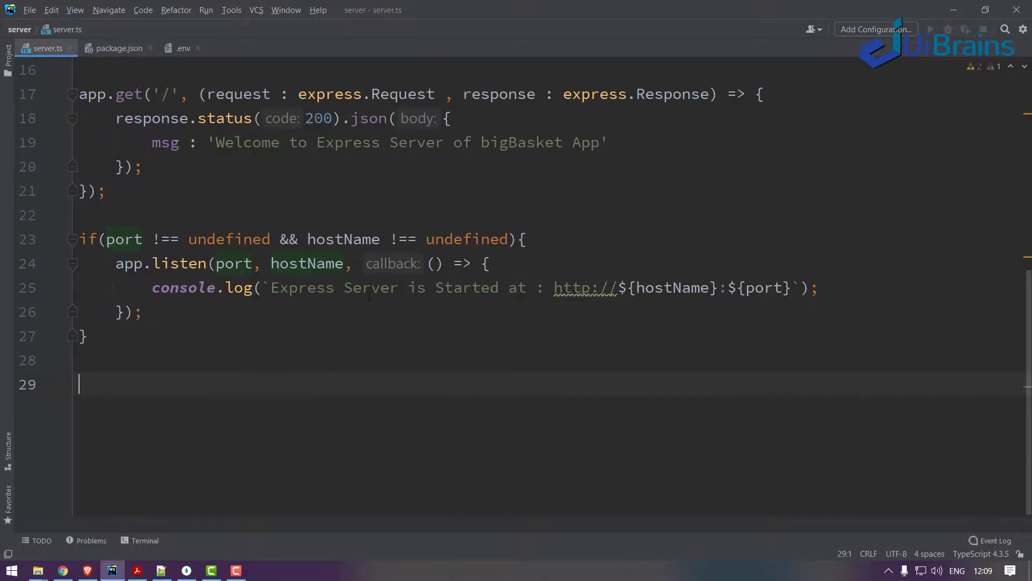
# Step: Switch back to the package.json editor tab
pyautogui.click(118, 48)
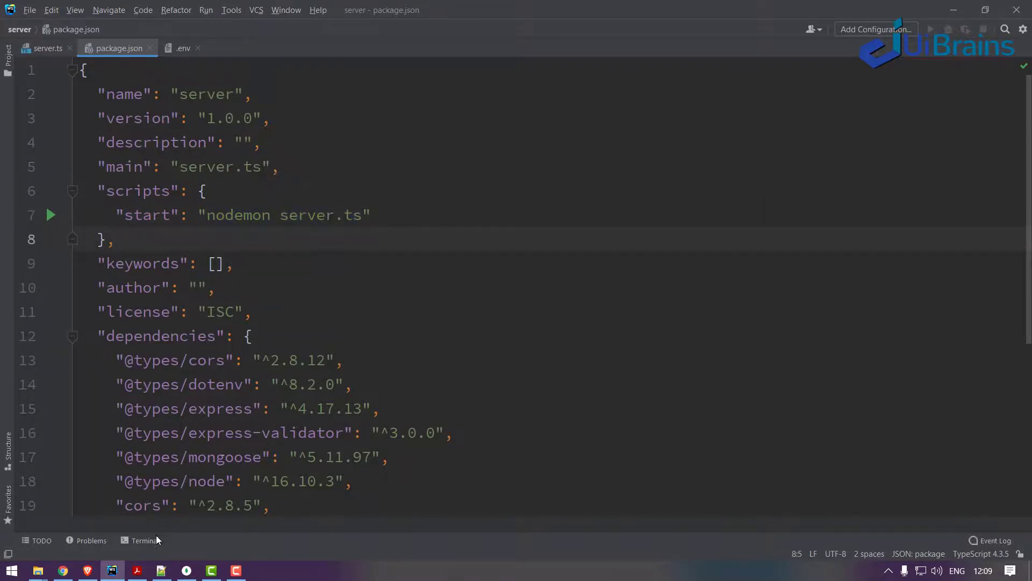
# Step: In the WebStorm terminal enter npm install -g ts-node nodemon, highlighting parts of the command
pyautogui.click(144, 540)
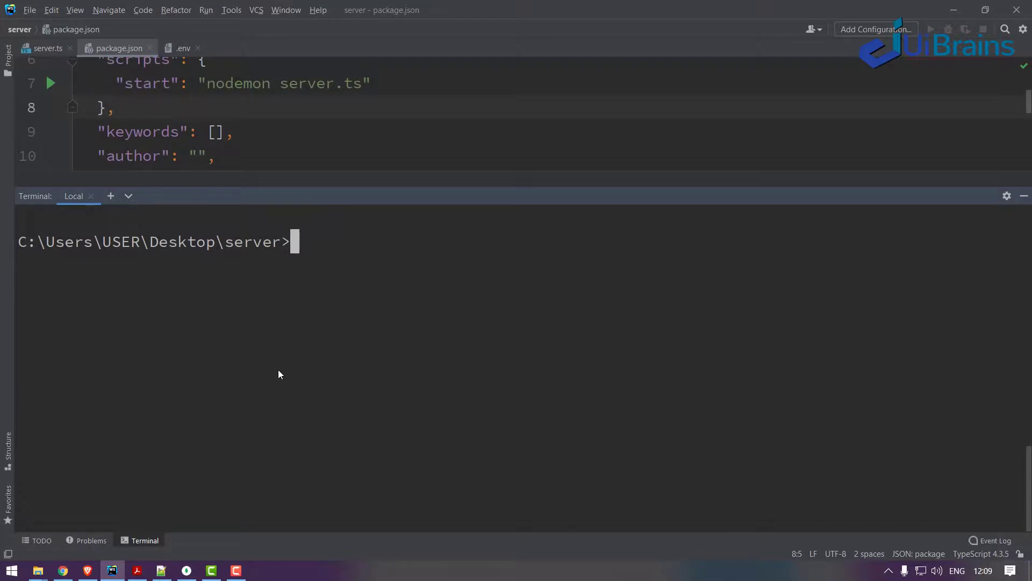
pyautogui.write('npm install -g')
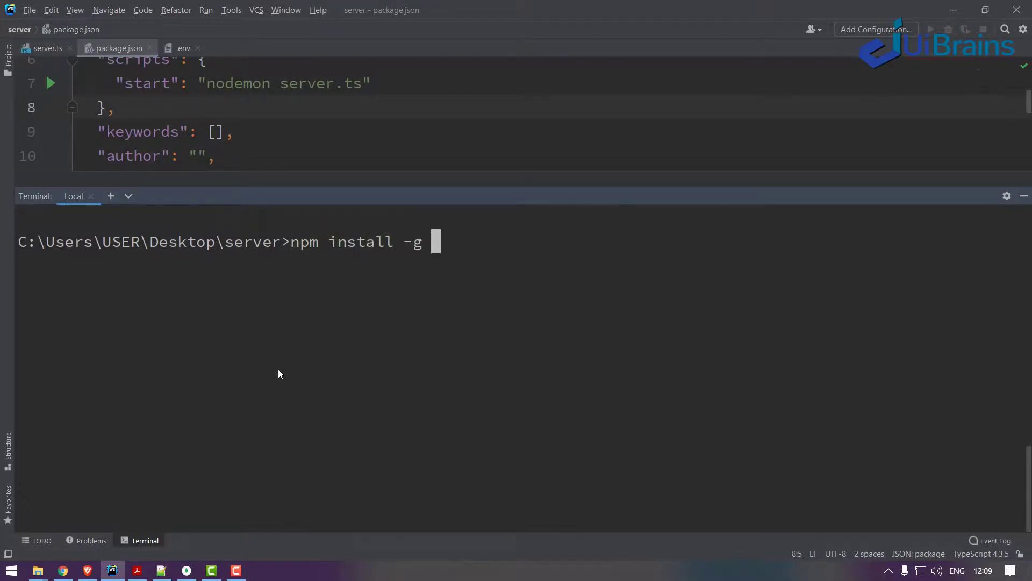
pyautogui.write('ts-node')
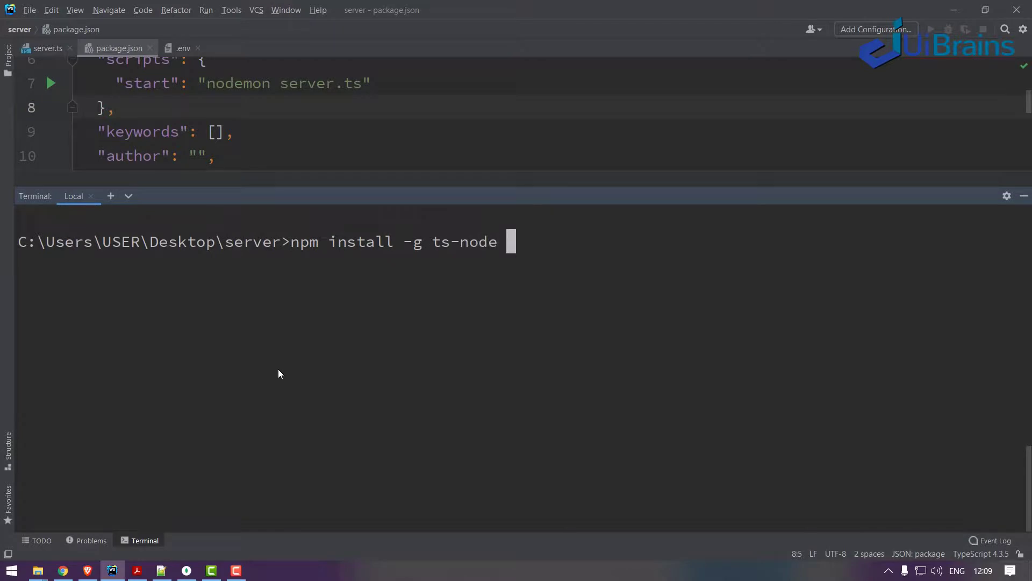
pyautogui.write('nodemon')
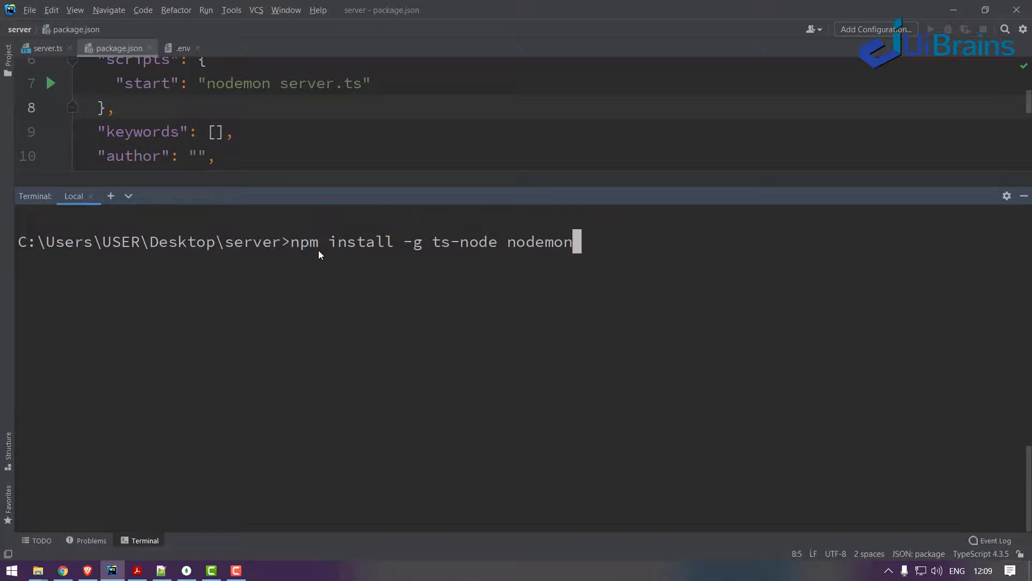
pyautogui.doubleClick(539, 242)
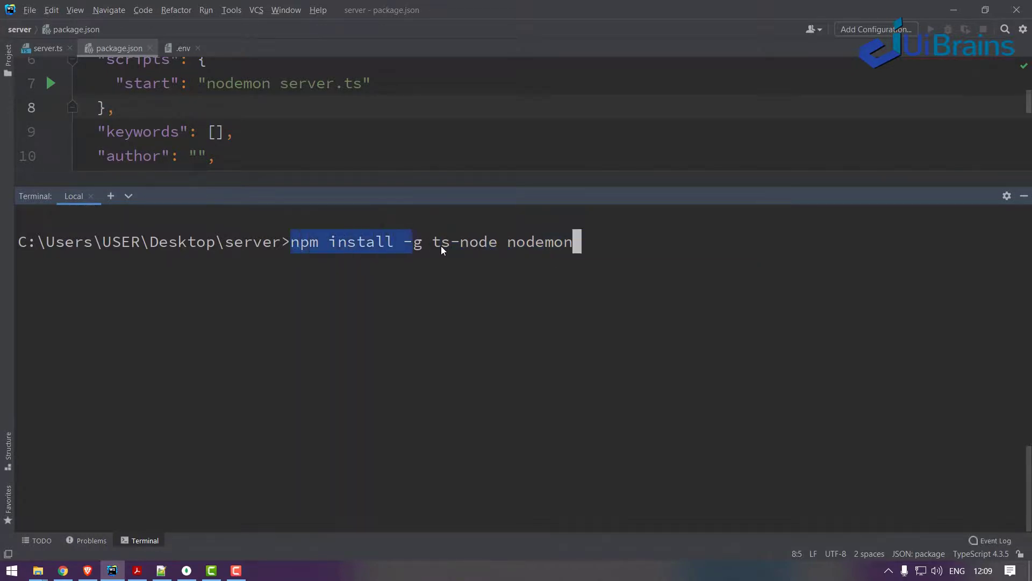
pyautogui.moveTo(291, 242); pyautogui.dragTo(571, 242)
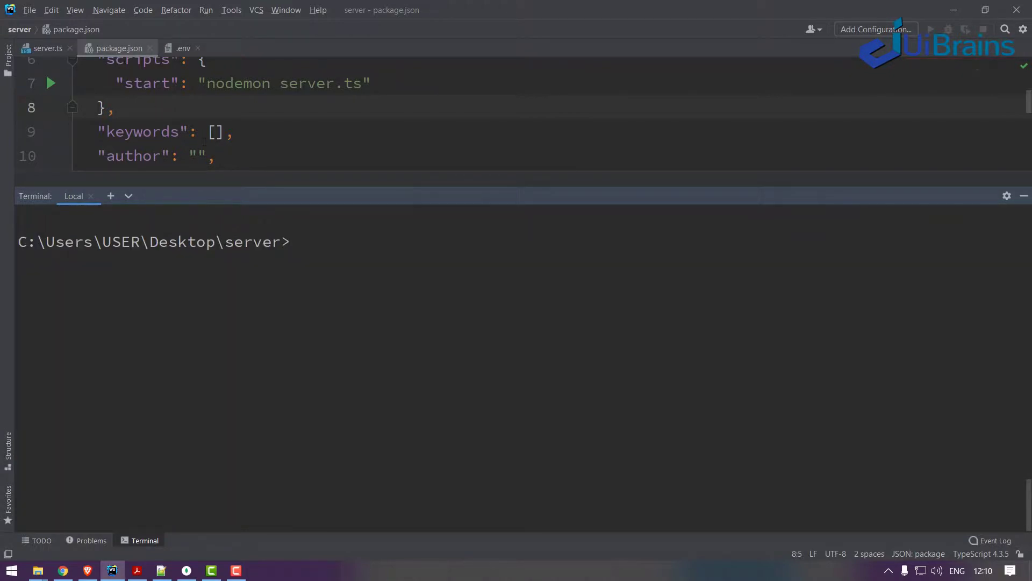
pyautogui.doubleClick(145, 156)
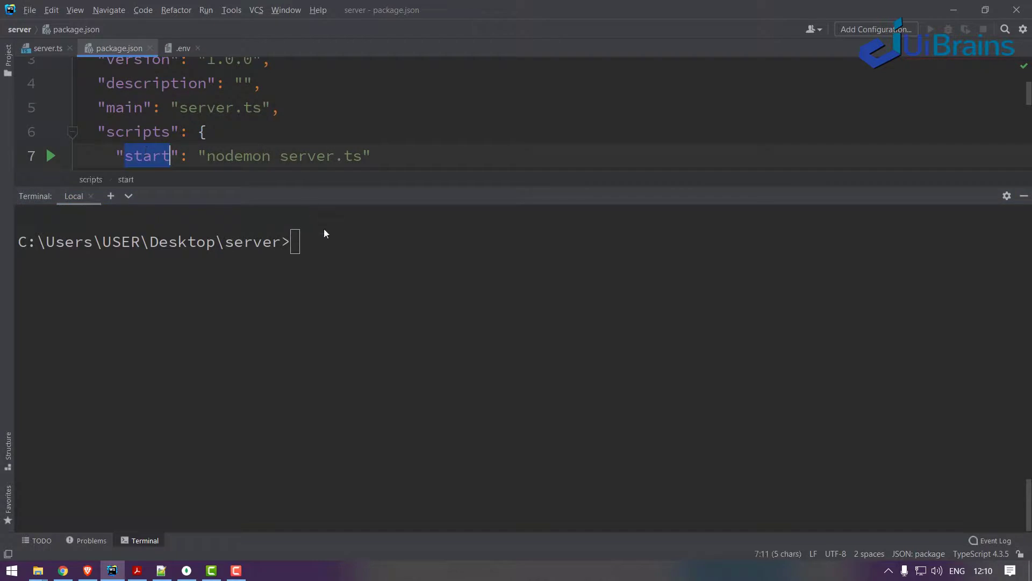
pyautogui.write('npm start')
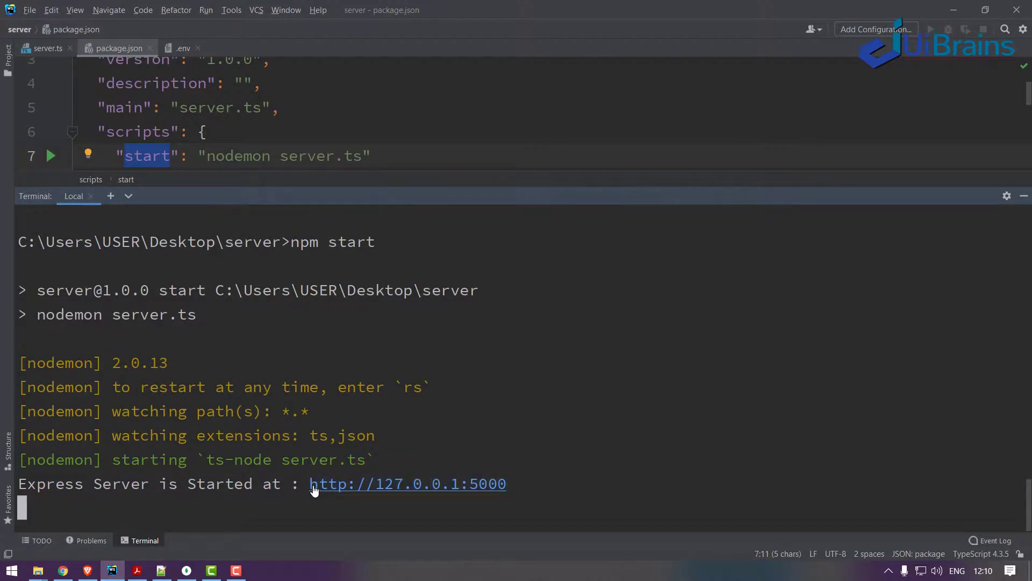
pyautogui.moveTo(232, 415)
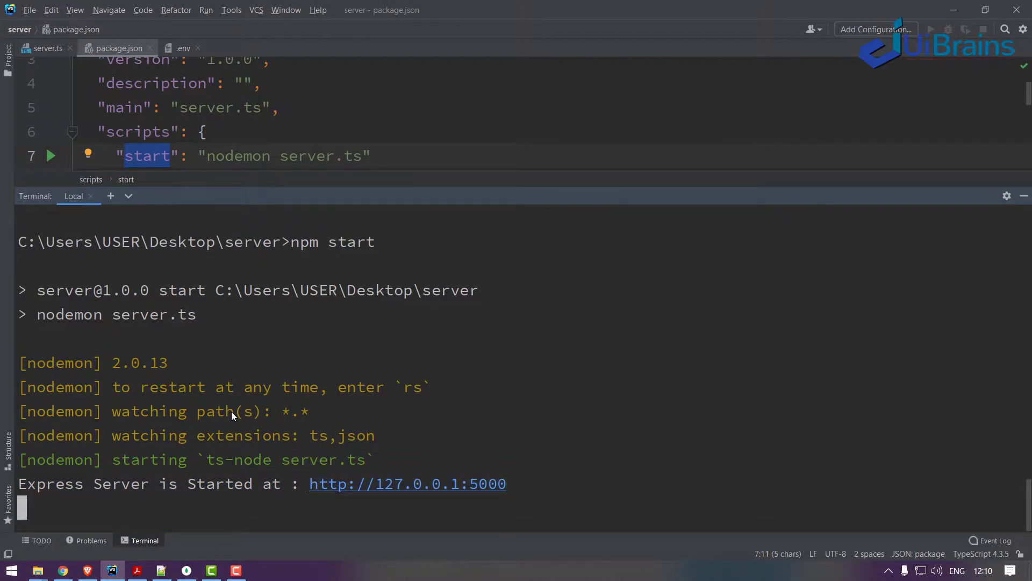
pyautogui.moveTo(236, 385)
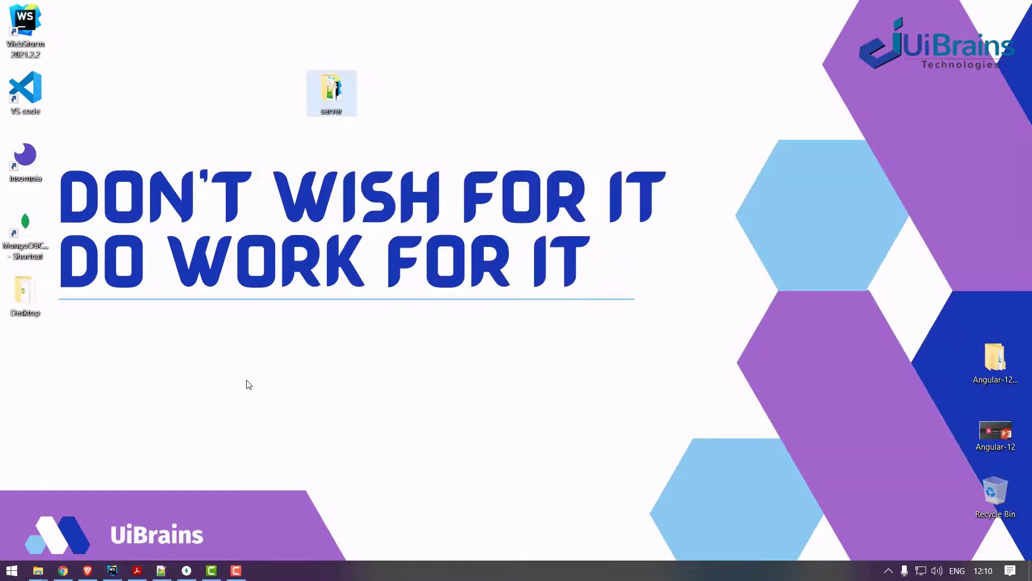
pyautogui.moveTo(71, 159)
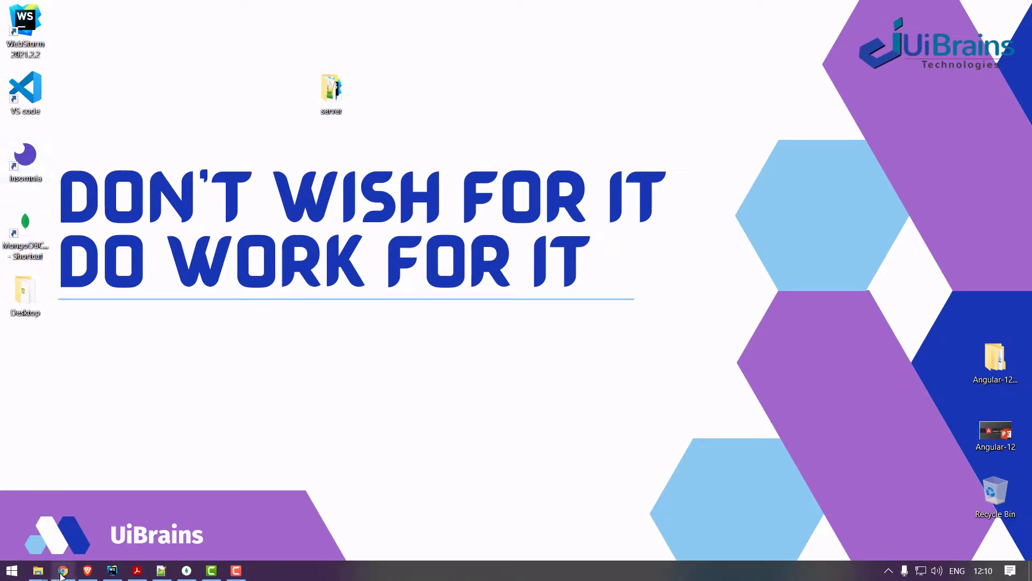
# Step: Search Google for Insomnia in Chrome, open insomnia.rest in a new tab and scroll through it
pyautogui.click(63, 569)
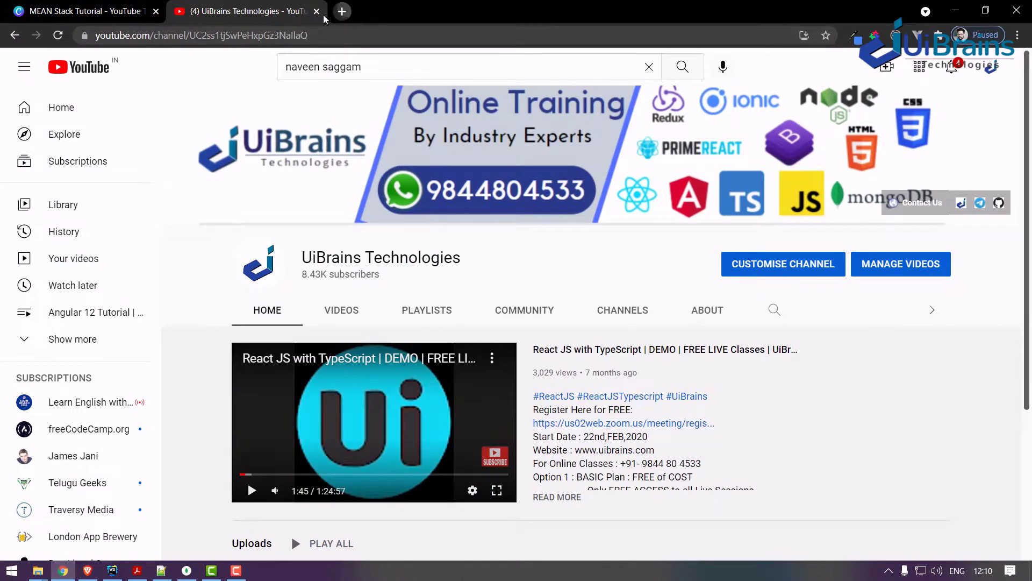
pyautogui.click(342, 11)
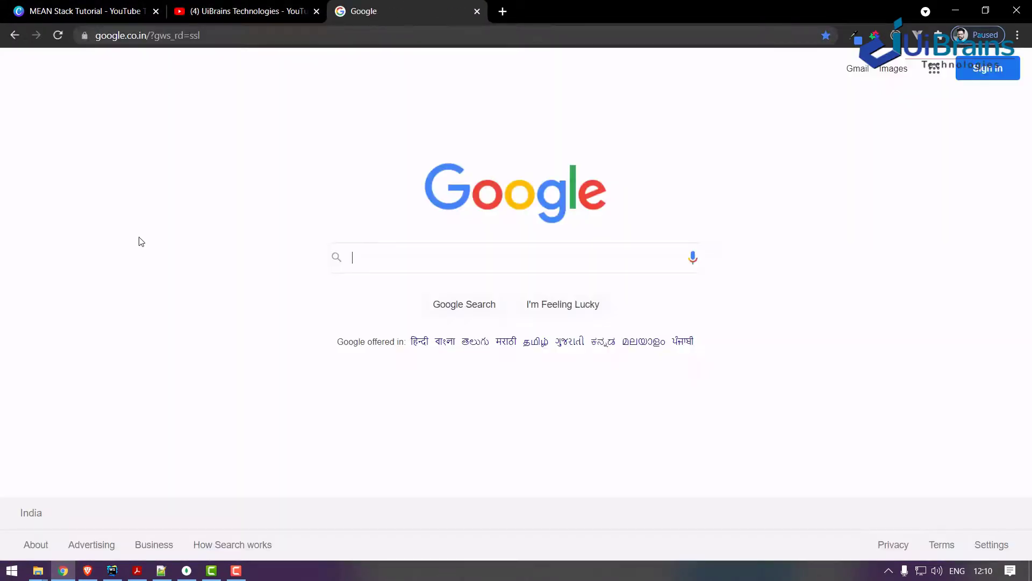
pyautogui.write('insomnia rest')
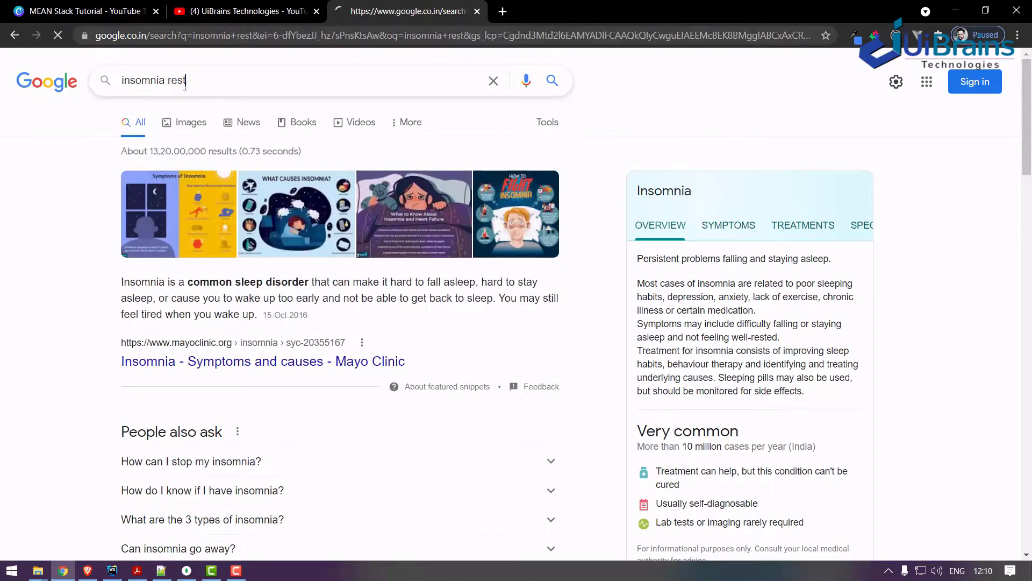
pyautogui.rightClick(168, 196)
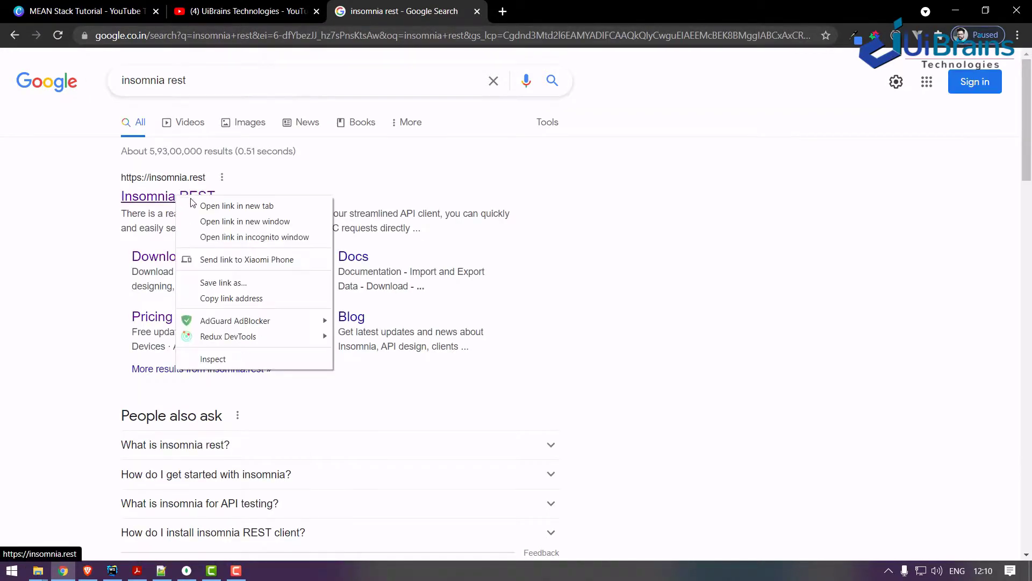
pyautogui.click(237, 205)
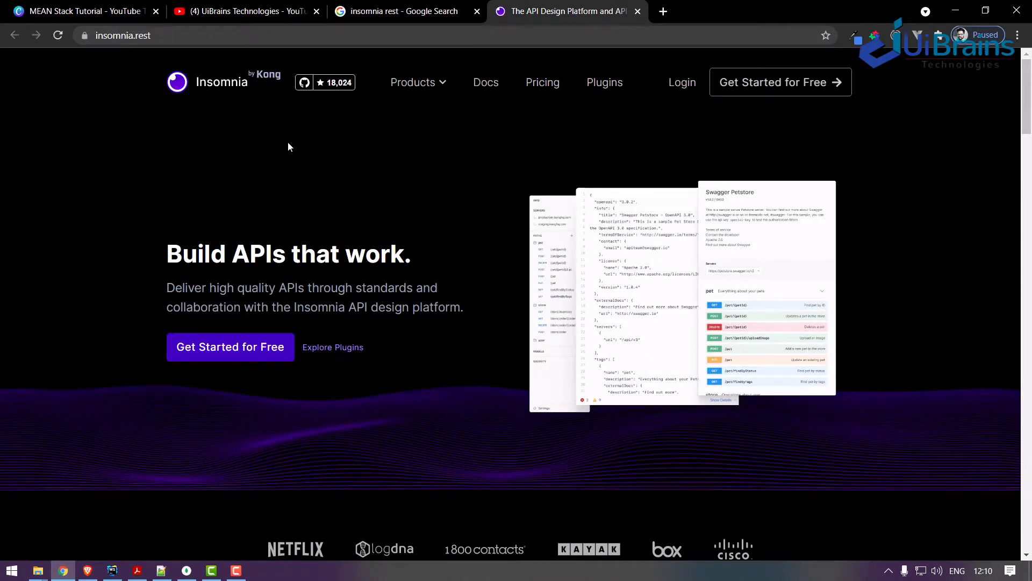
pyautogui.moveTo(230, 347)
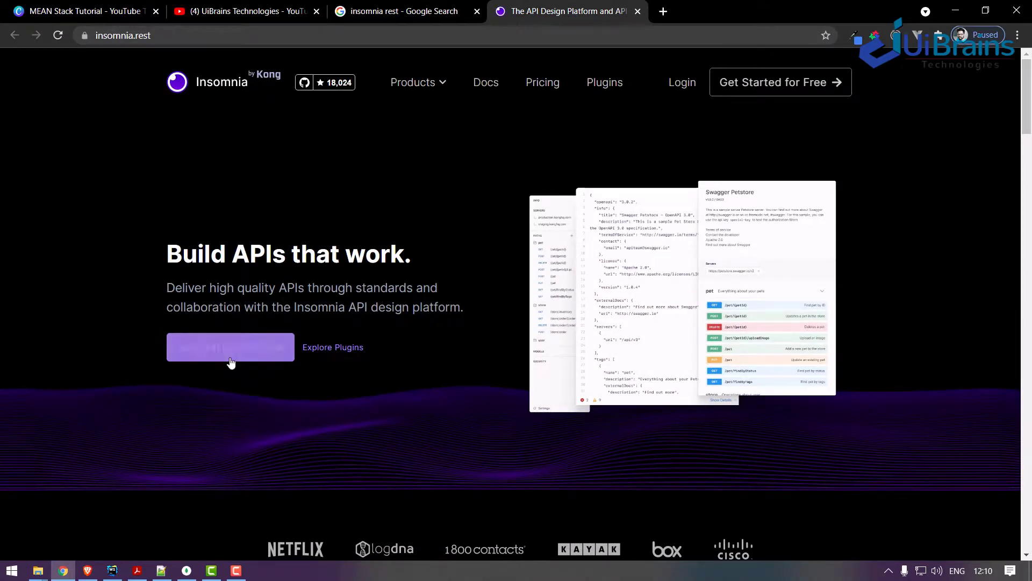
pyautogui.scroll(-3)
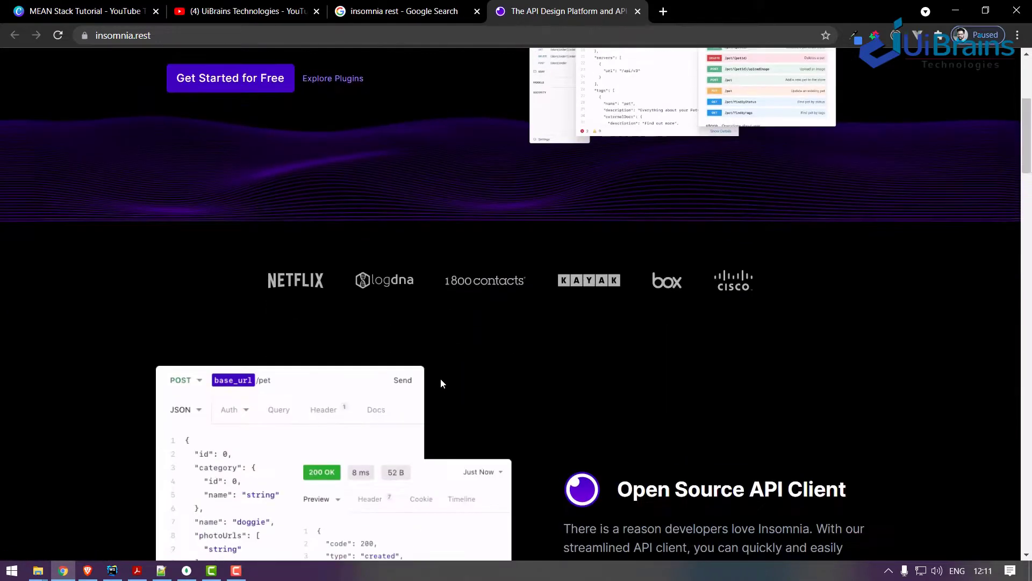
pyautogui.scroll(-3)
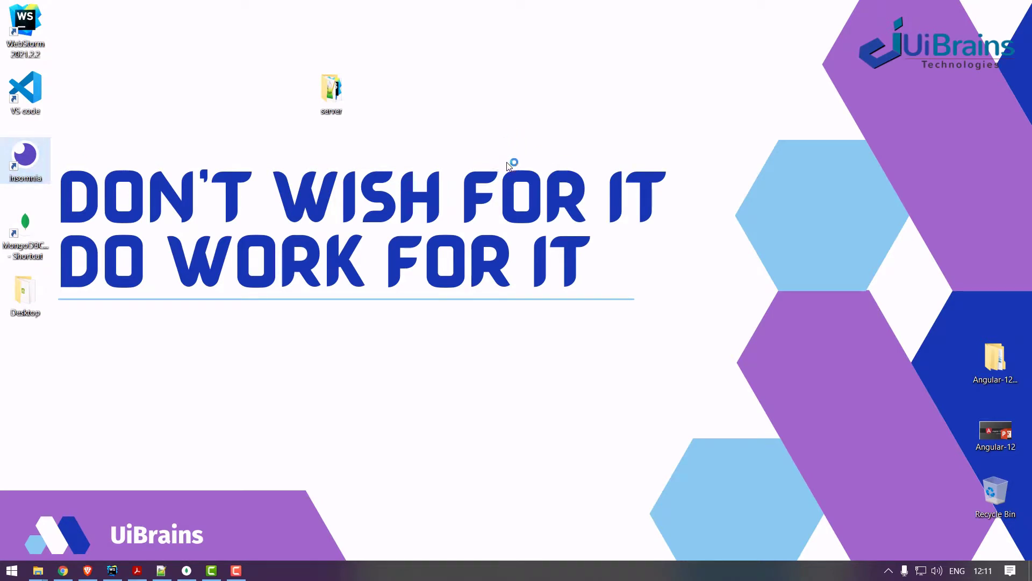
pyautogui.moveTo(168, 191)
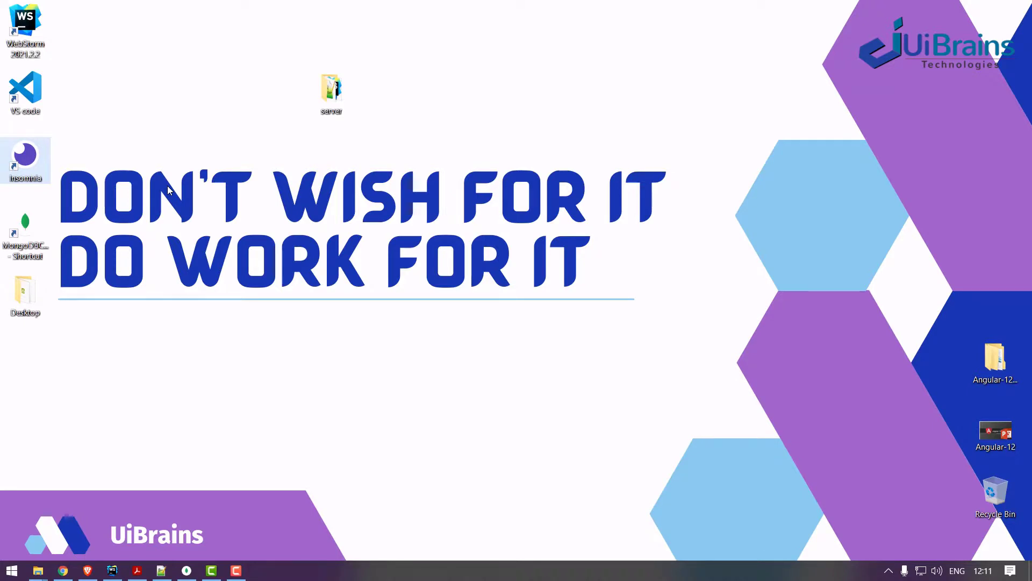
# Step: Launch Insomnia, glance at collection options and preferences, and go to the dashboard
pyautogui.doubleClick(25, 157)
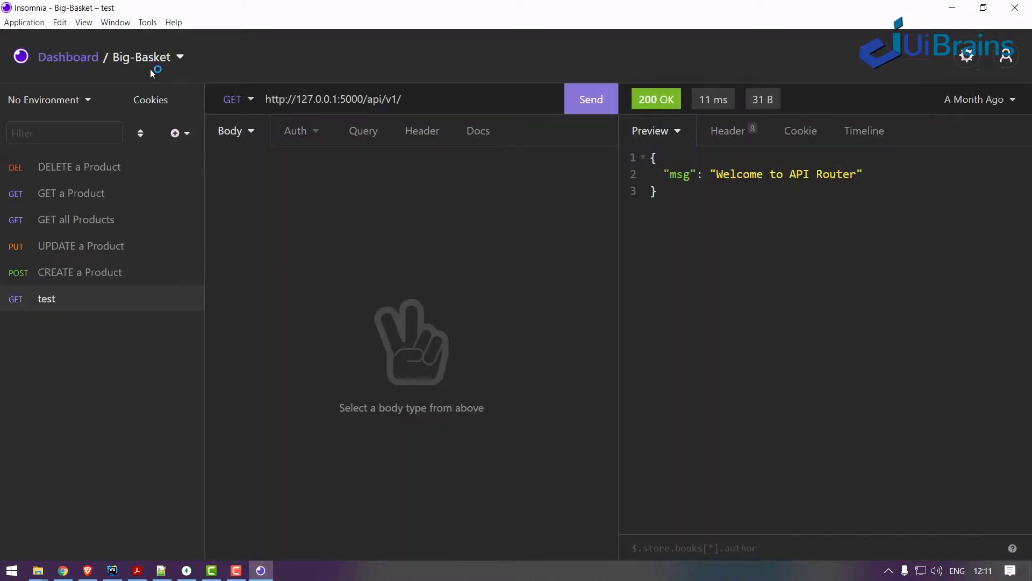
pyautogui.click(180, 57)
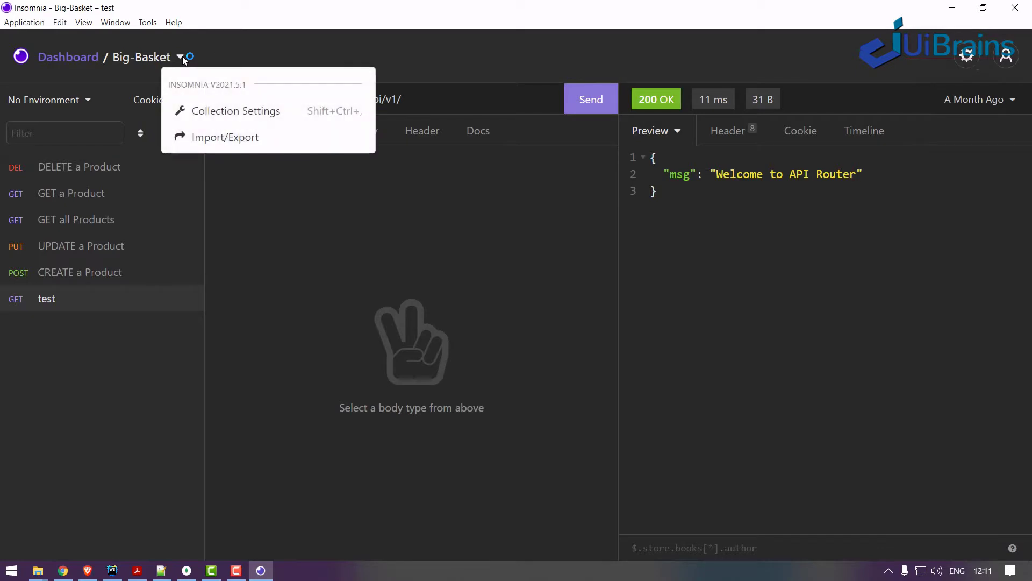
pyautogui.click(183, 57)
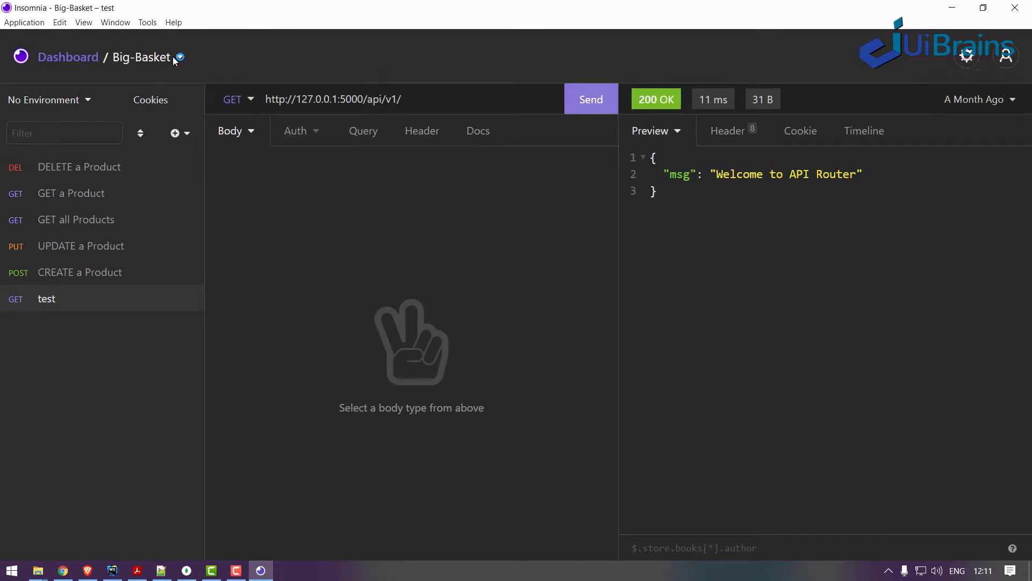
pyautogui.click(967, 55)
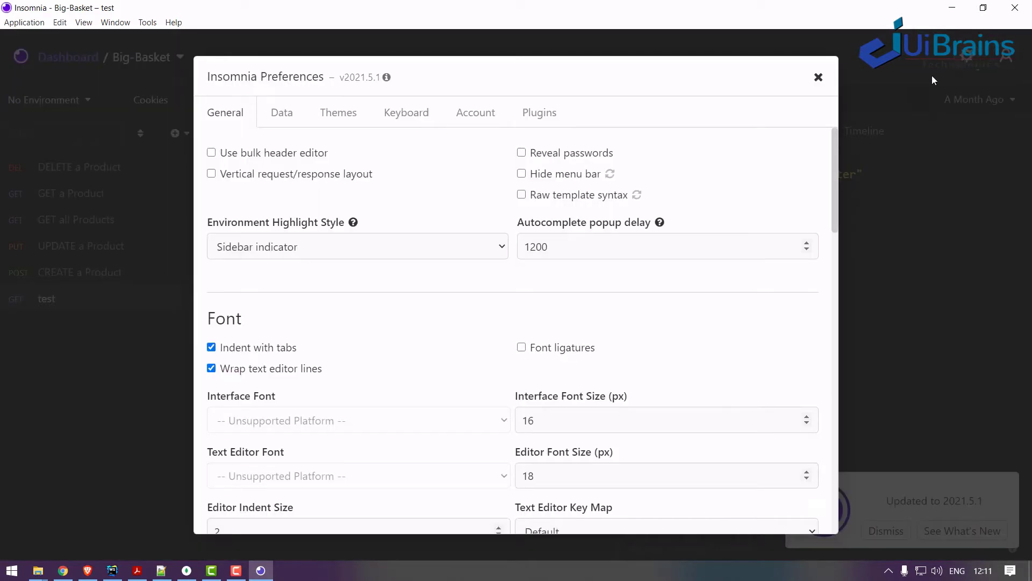
pyautogui.click(819, 78)
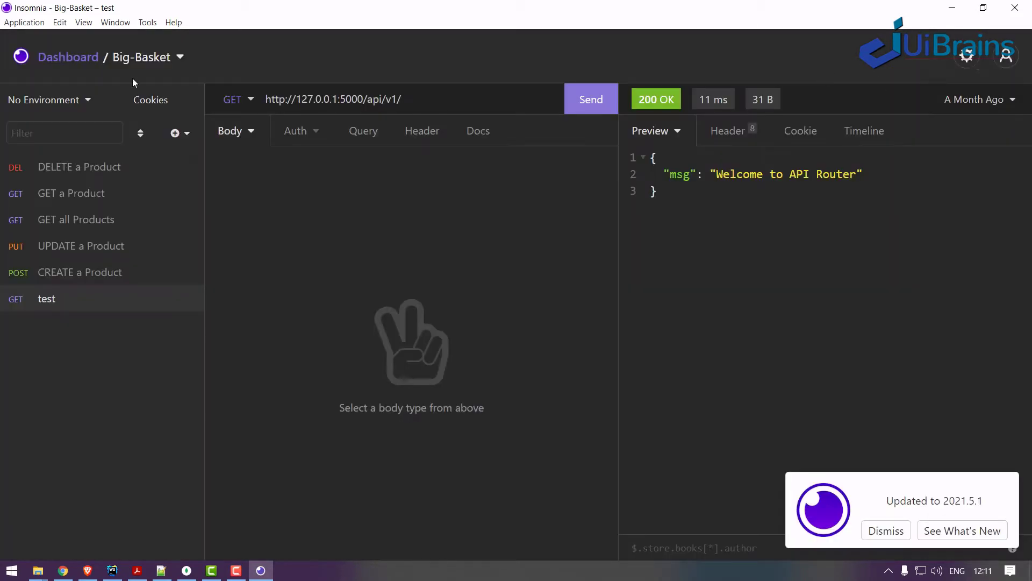
pyautogui.click(68, 57)
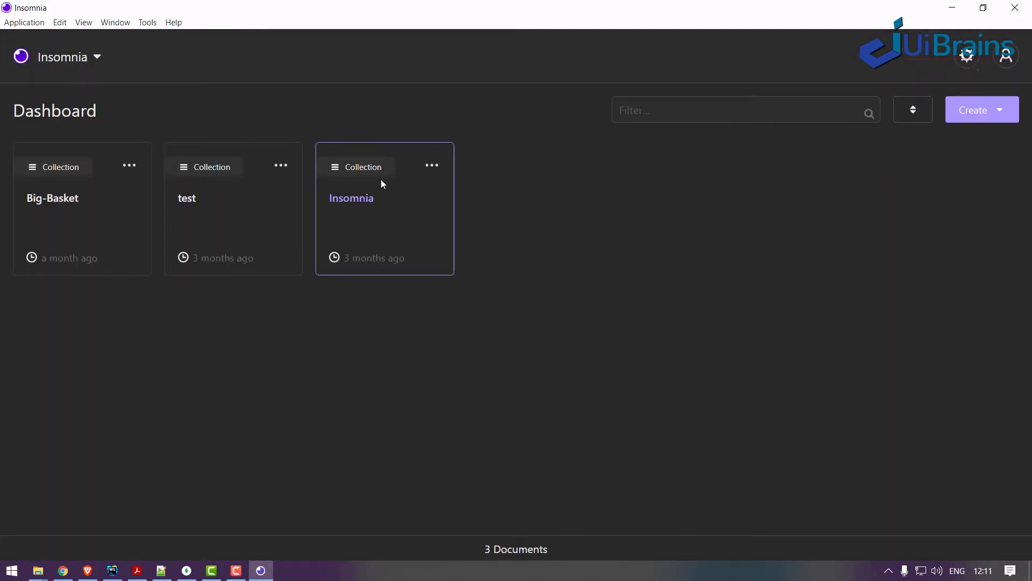
# Step: Delete the Big-Basket, test and Insomnia collections, leaving 0 documents
pyautogui.click(129, 166)
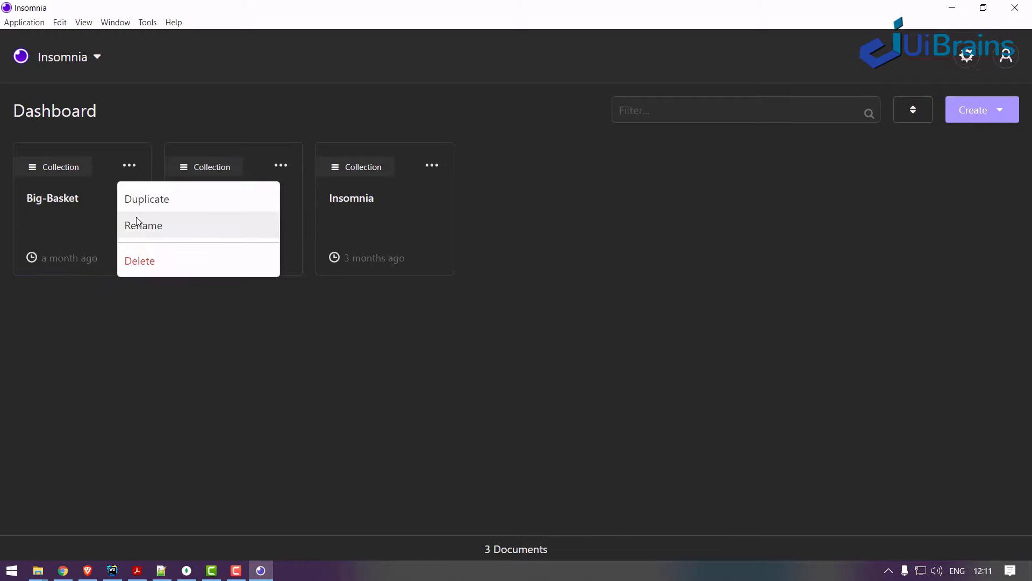
pyautogui.click(140, 260)
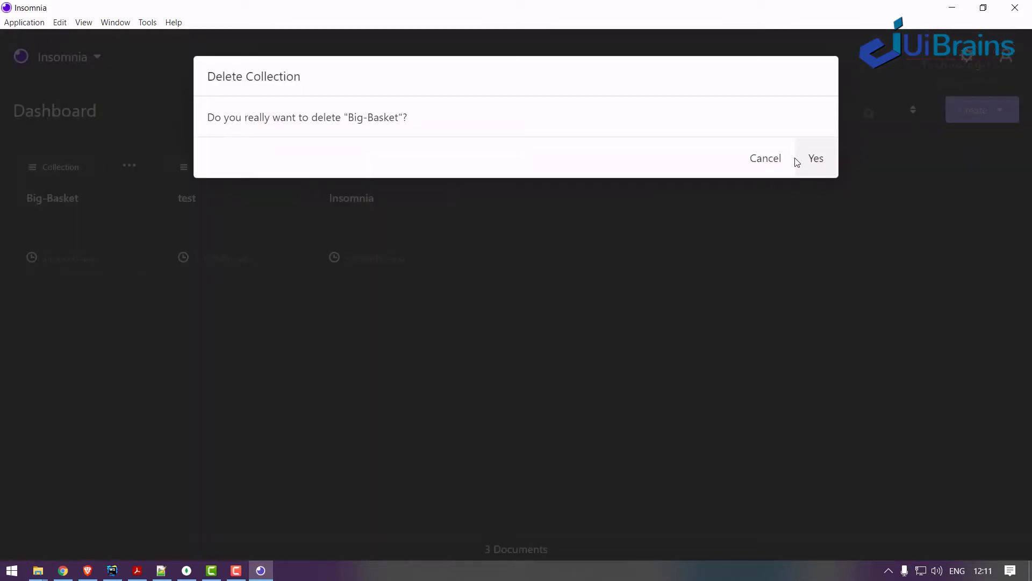
pyautogui.click(816, 158)
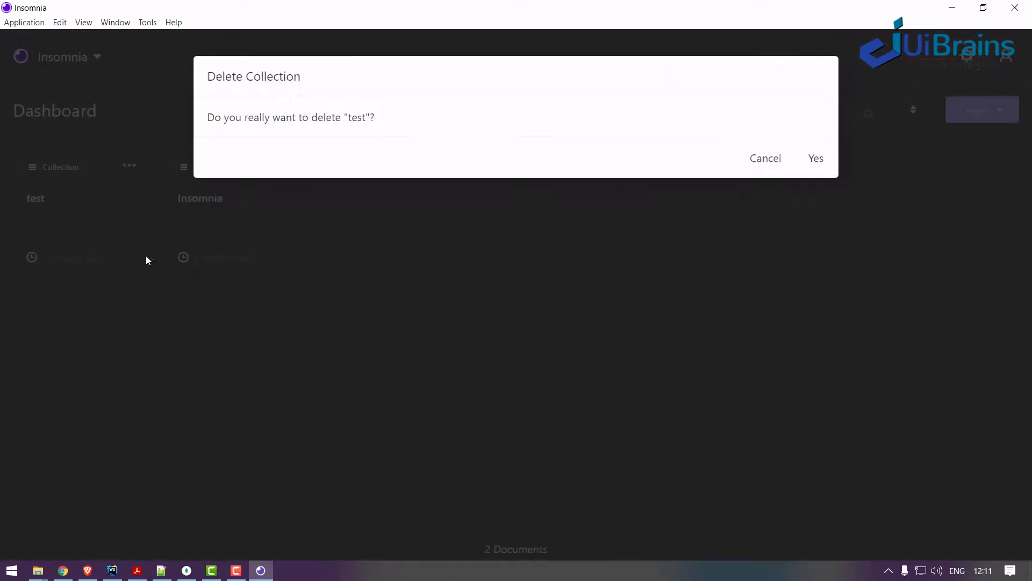
pyautogui.click(816, 158)
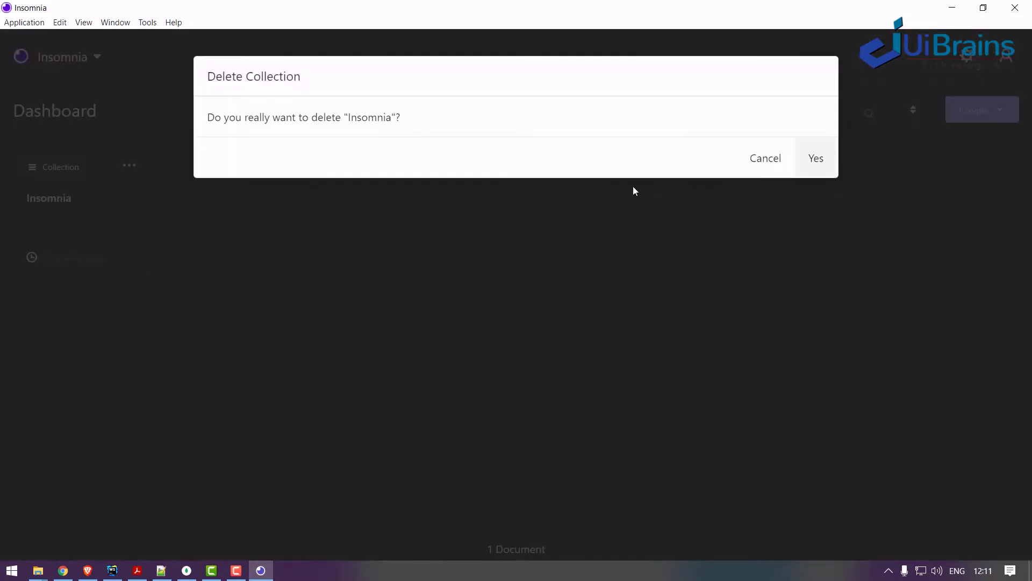
pyautogui.click(817, 159)
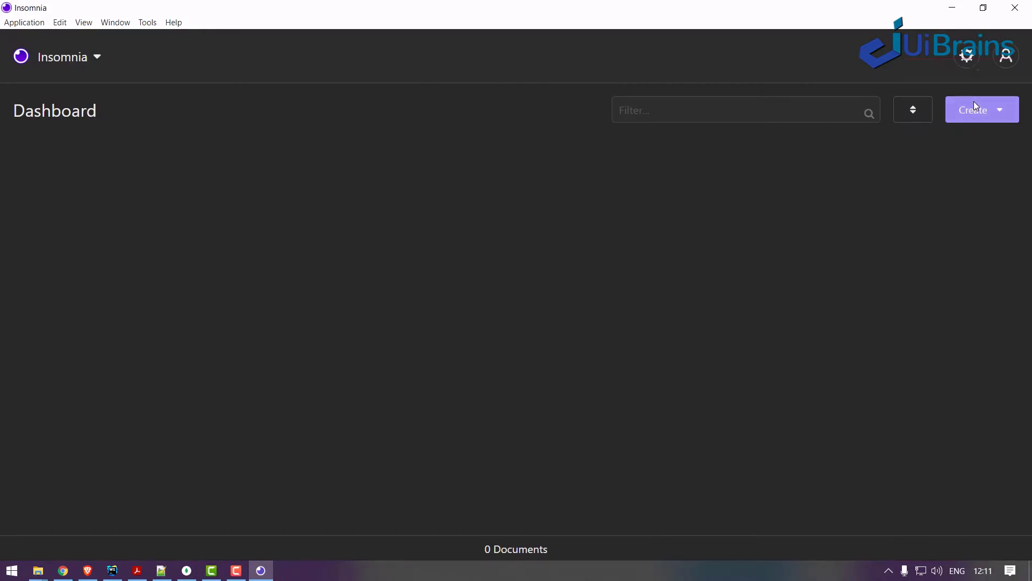
# Step: Create a new request collection named big-Basket
pyautogui.click(981, 110)
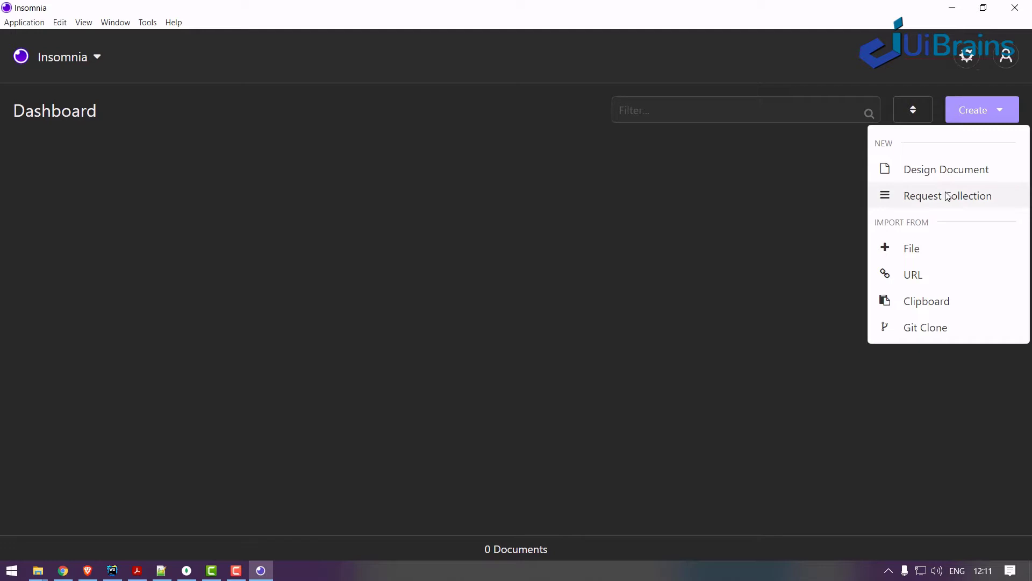
pyautogui.click(949, 196)
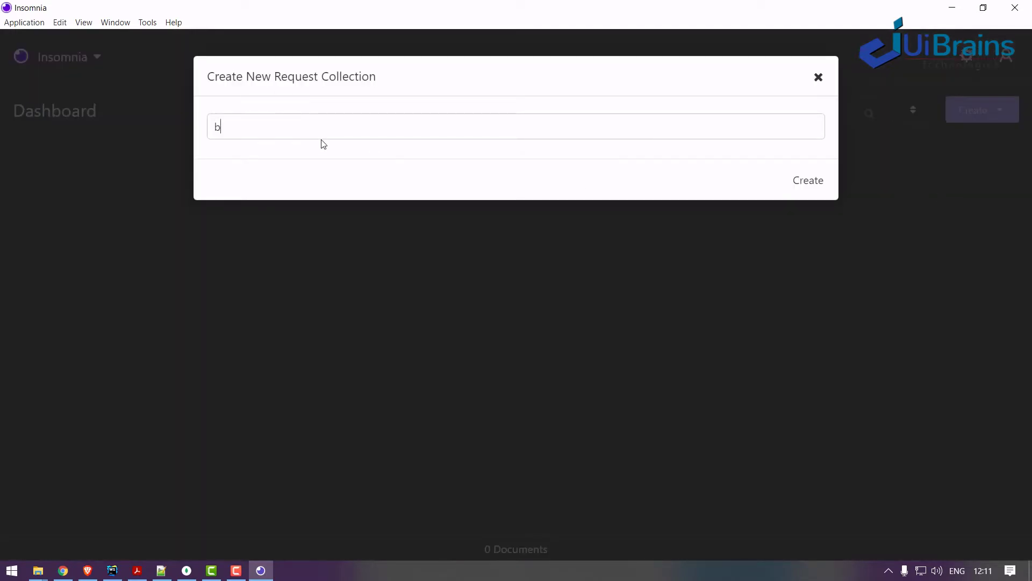
pyautogui.write('ig-Basket')
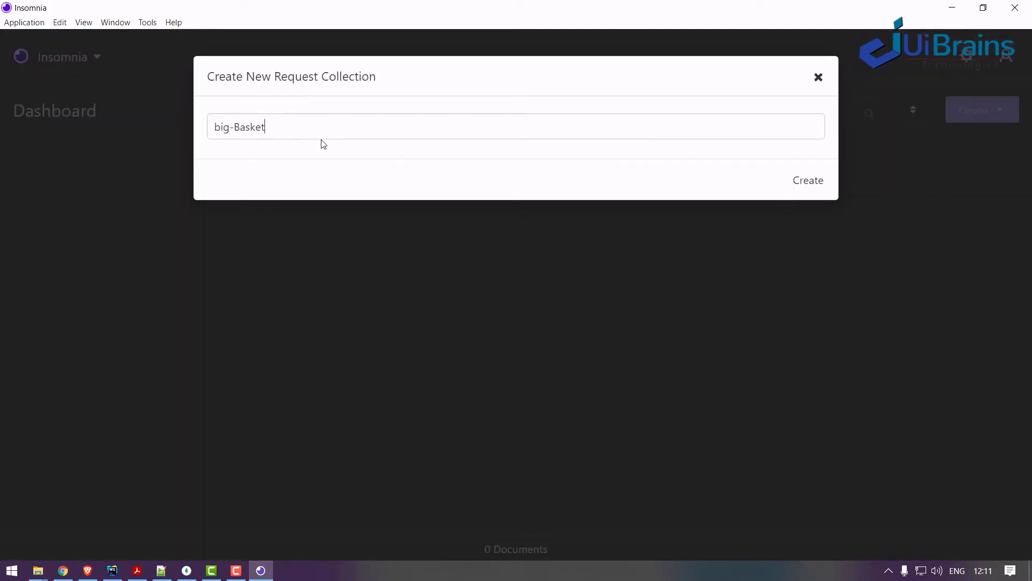
pyautogui.click(808, 180)
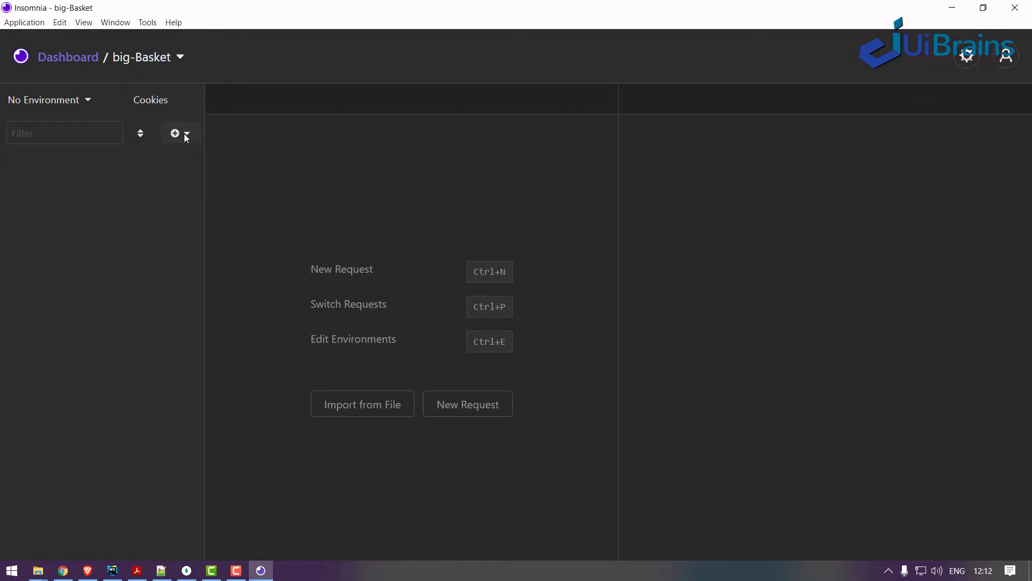
# Step: Add a new GET request named TEST Server, then check the running server's terminal
pyautogui.click(175, 133)
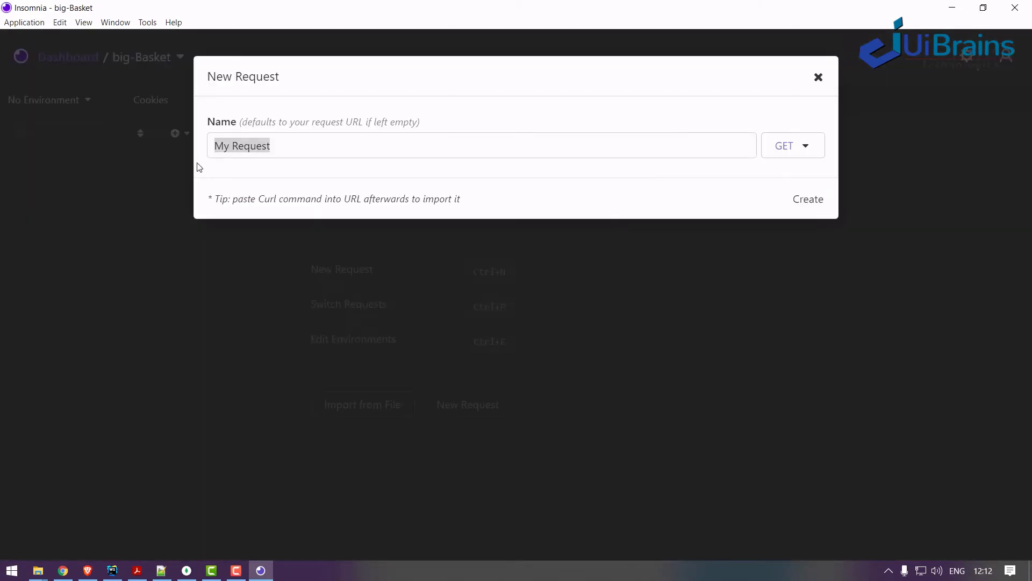
pyautogui.write('TEST Ser')
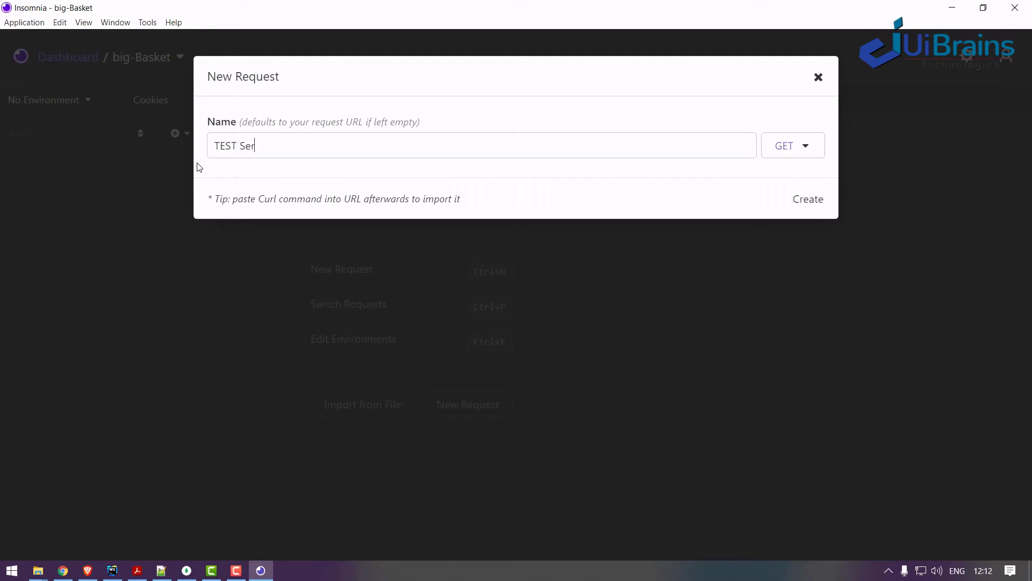
pyautogui.write('ver')
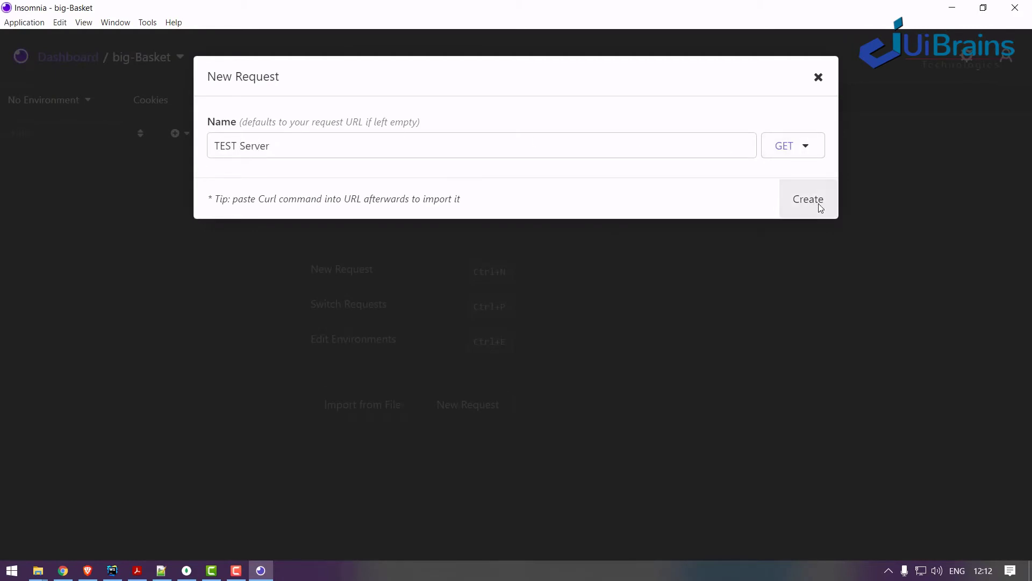
pyautogui.click(808, 199)
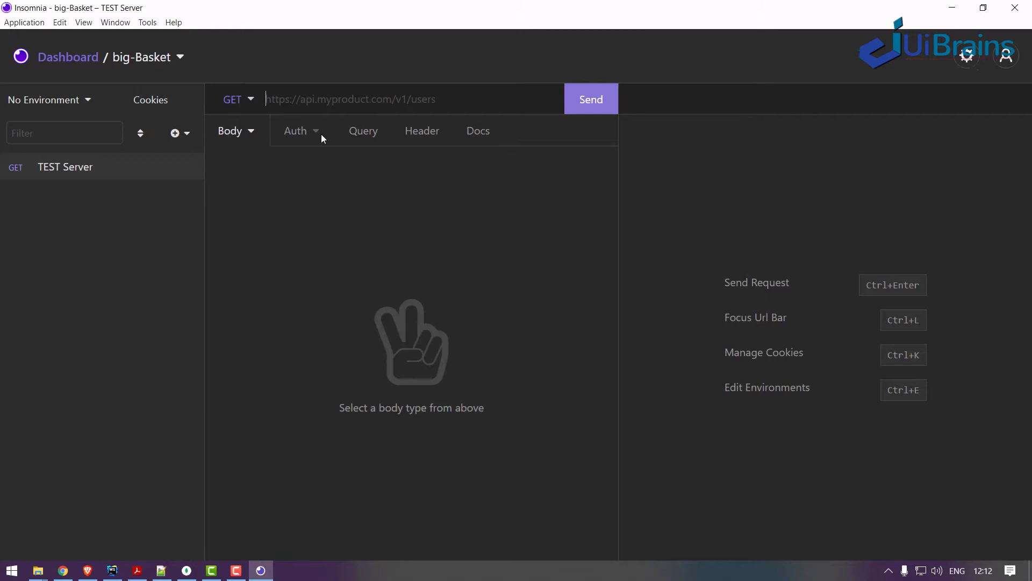
pyautogui.click(112, 570)
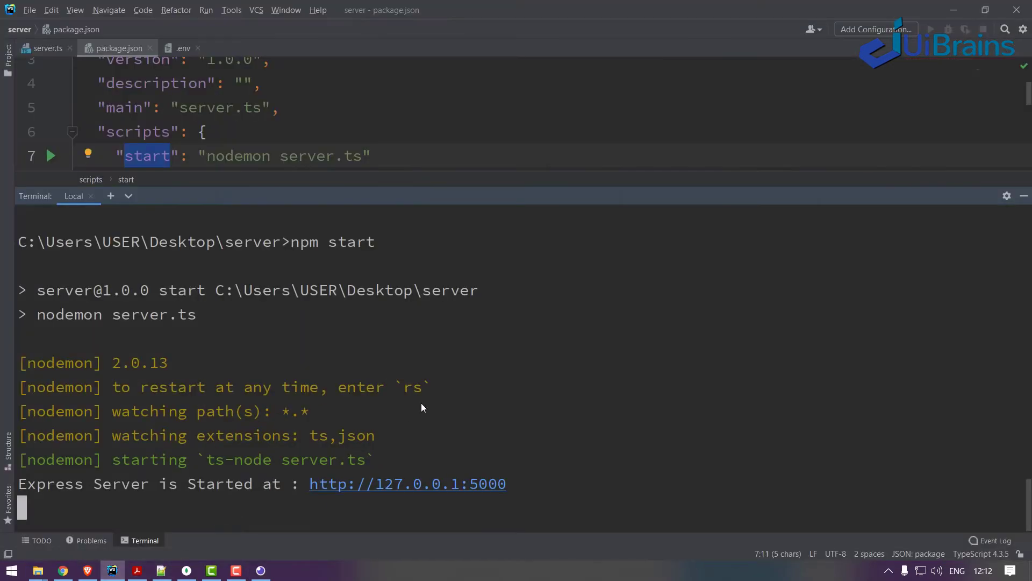
pyautogui.moveTo(495, 484)
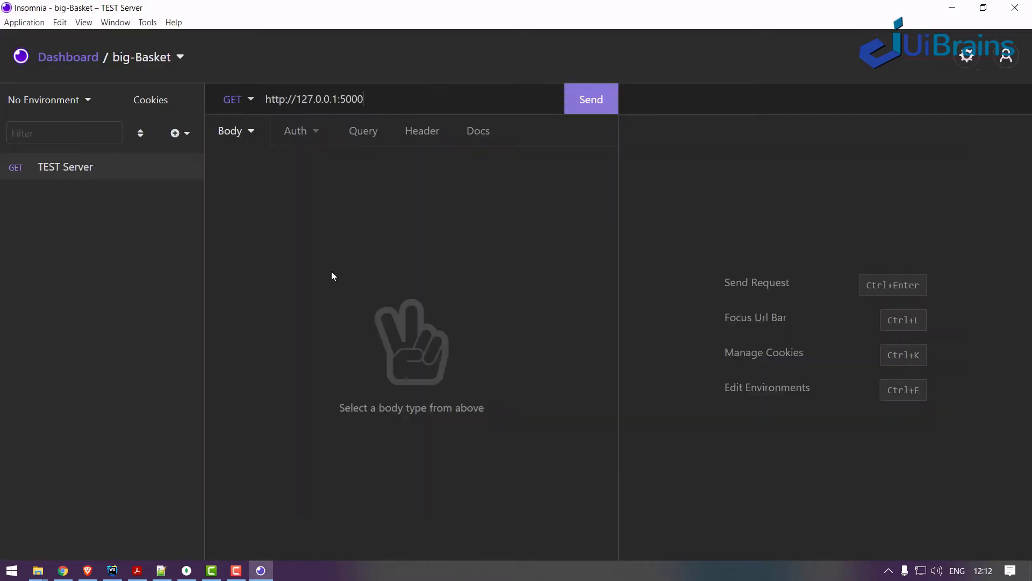
pyautogui.click(591, 99)
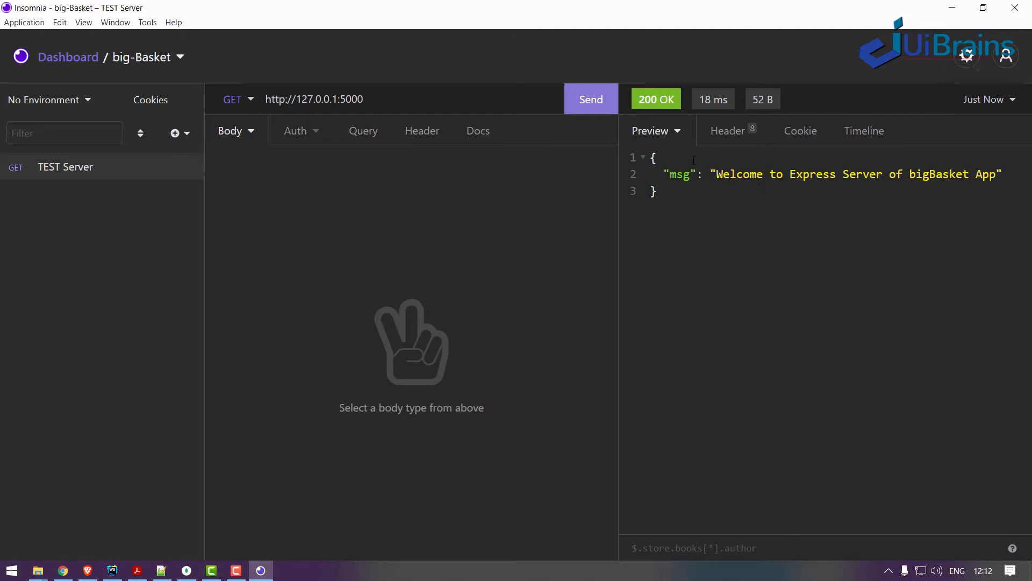
pyautogui.moveTo(655, 98)
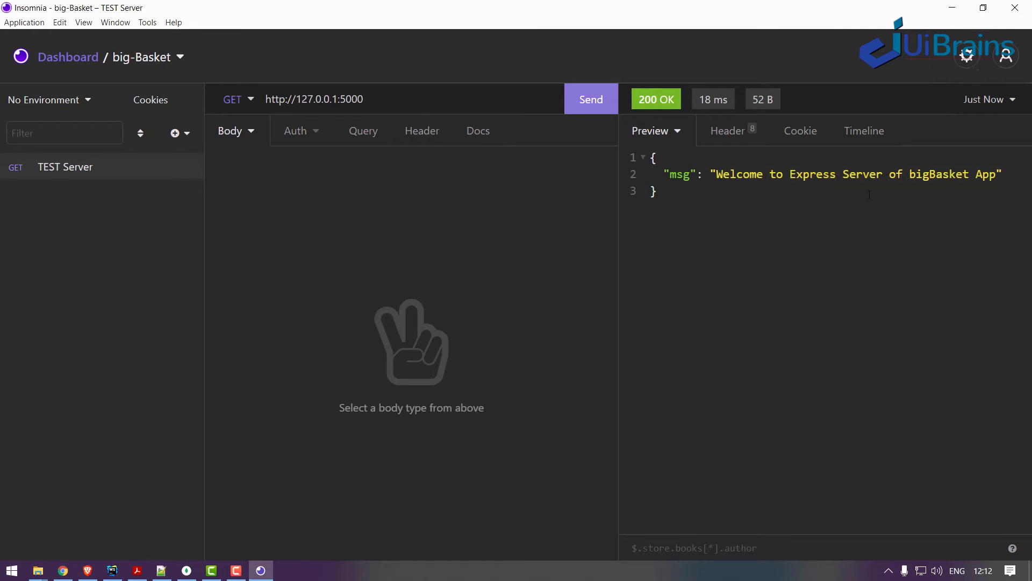
pyautogui.click(111, 570)
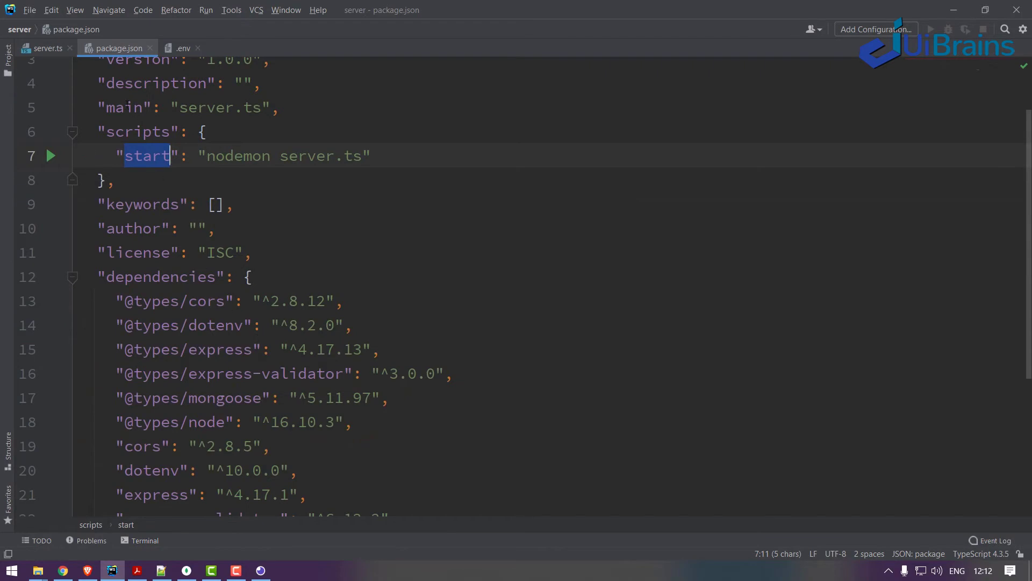
# Step: Compare Insomnia's 200 OK response with server.ts's GET route bigBasket welcome message
pyautogui.click(45, 48)
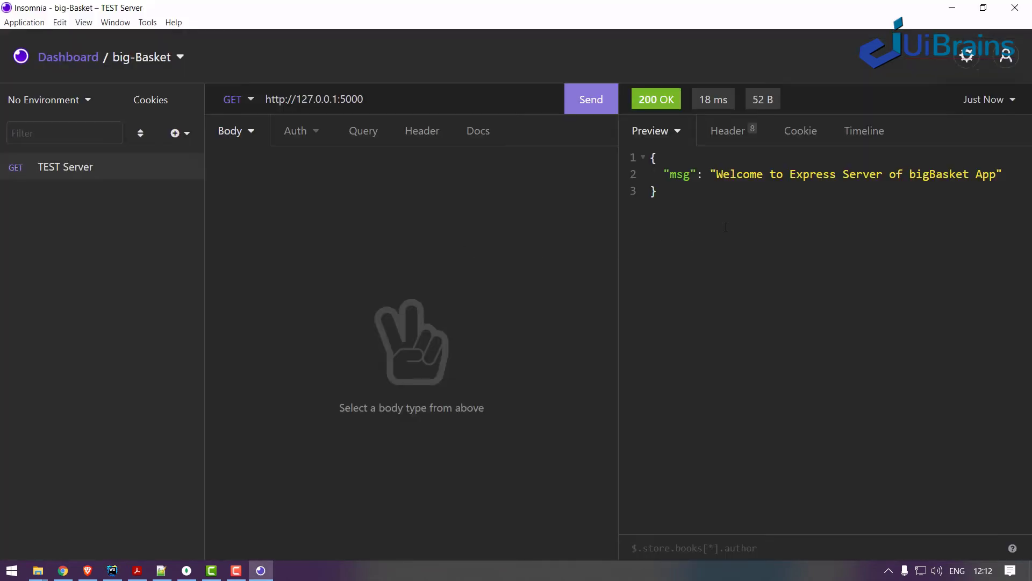
pyautogui.click(111, 570)
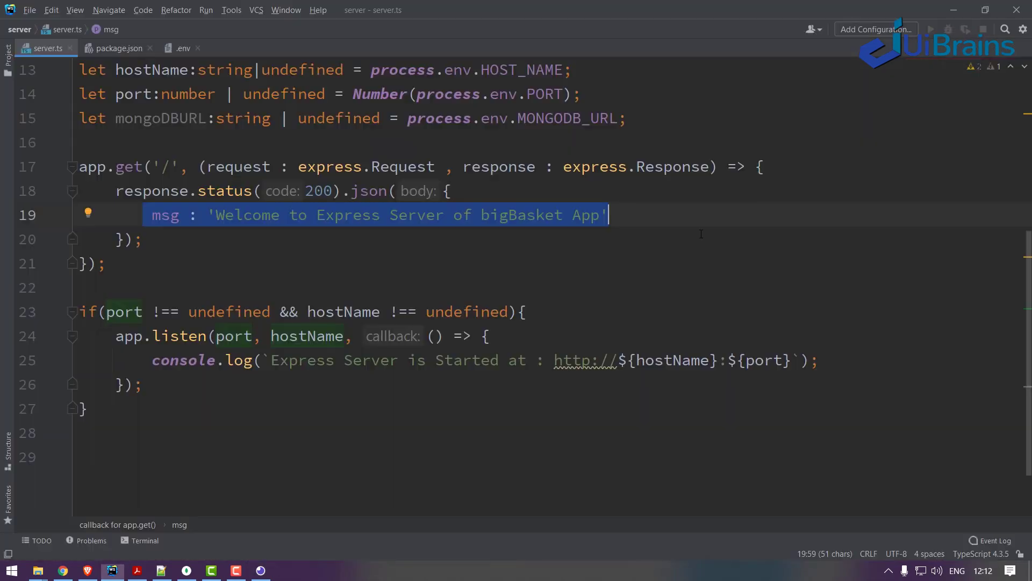